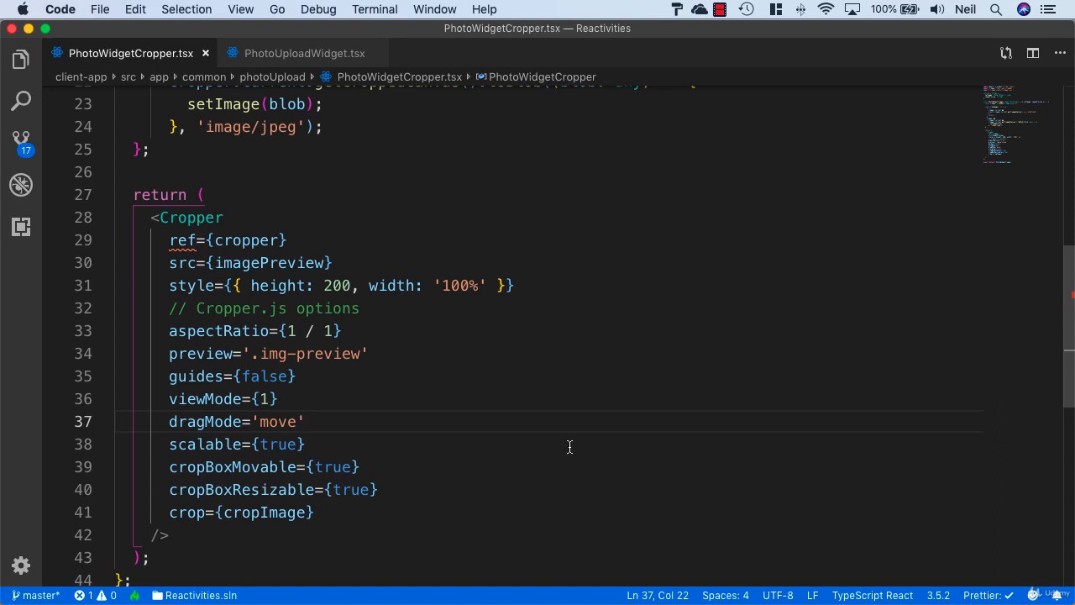
mouse_move(504, 396)
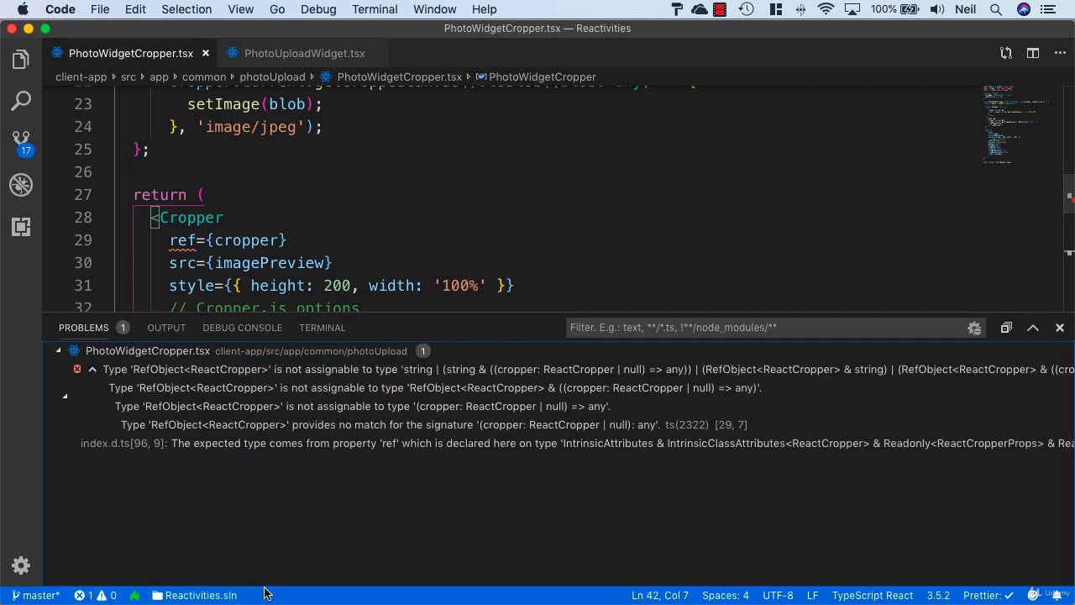
mouse_move(261, 459)
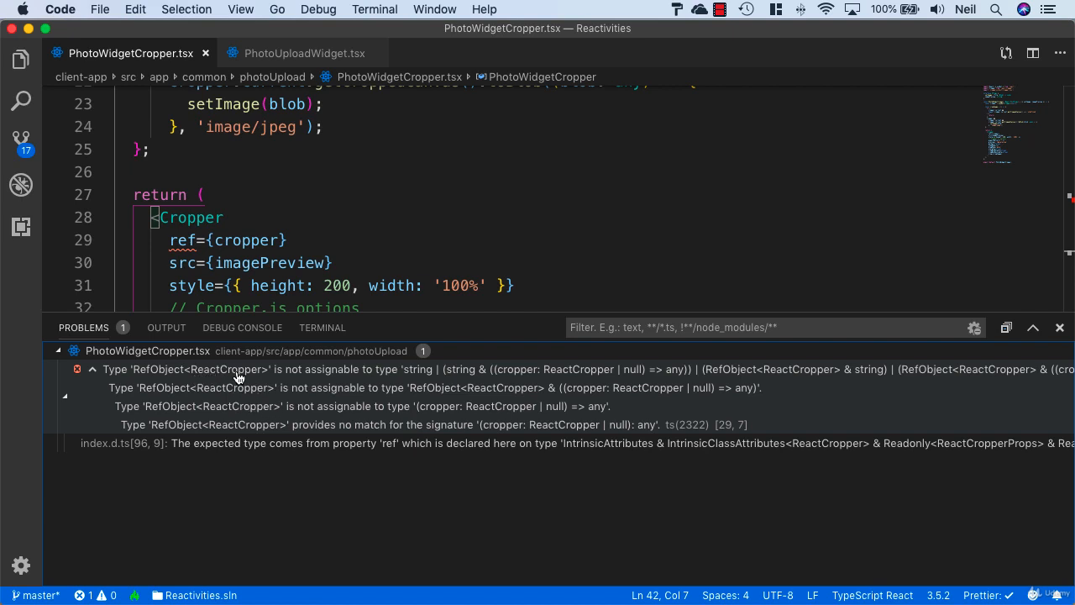
mouse_move(151, 376)
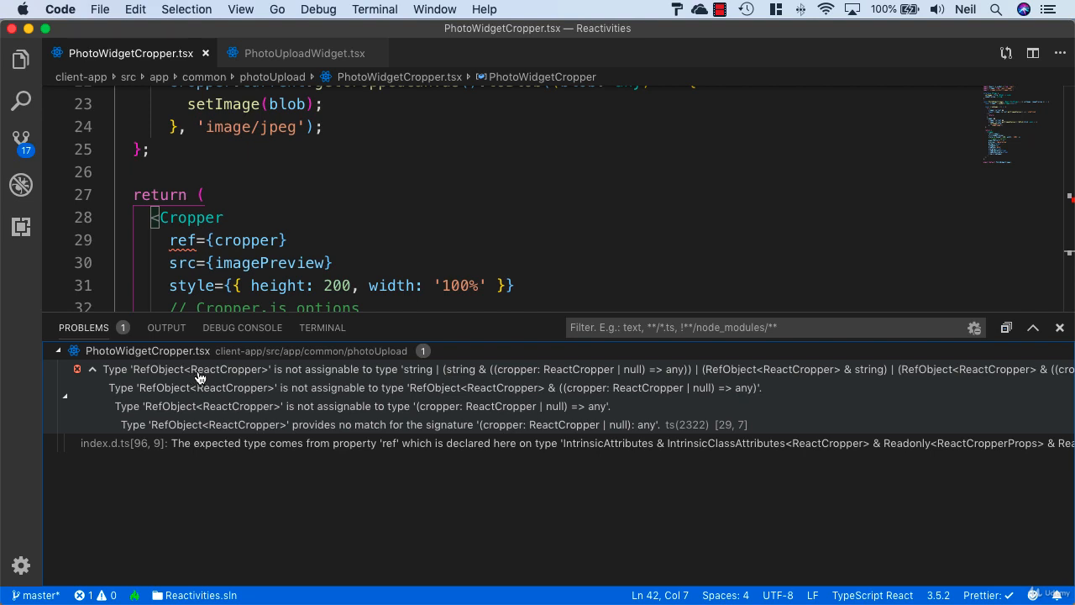
mouse_move(300, 380)
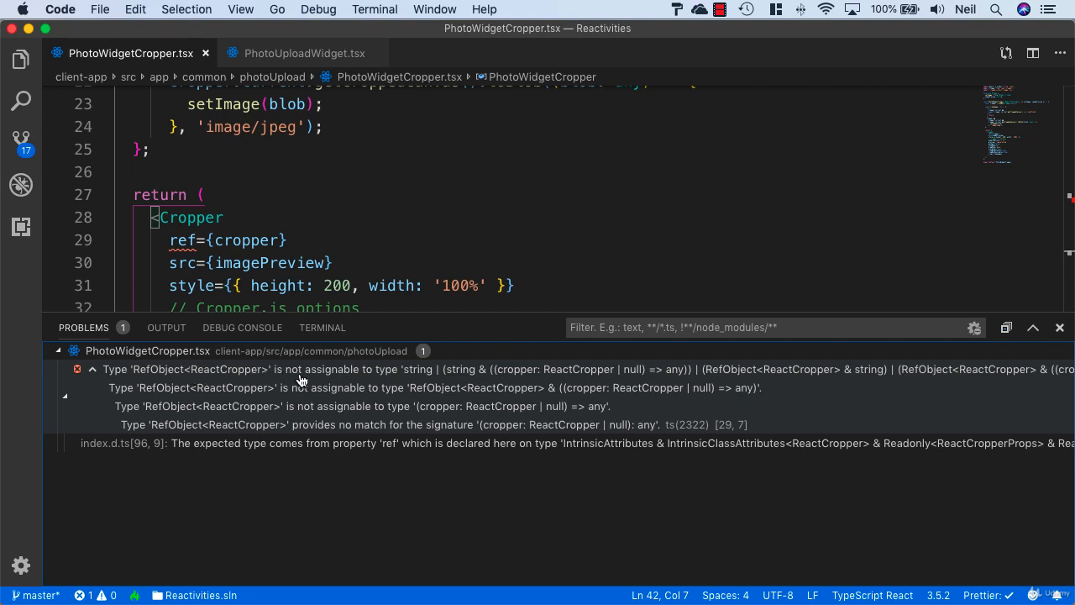
mouse_move(444, 382)
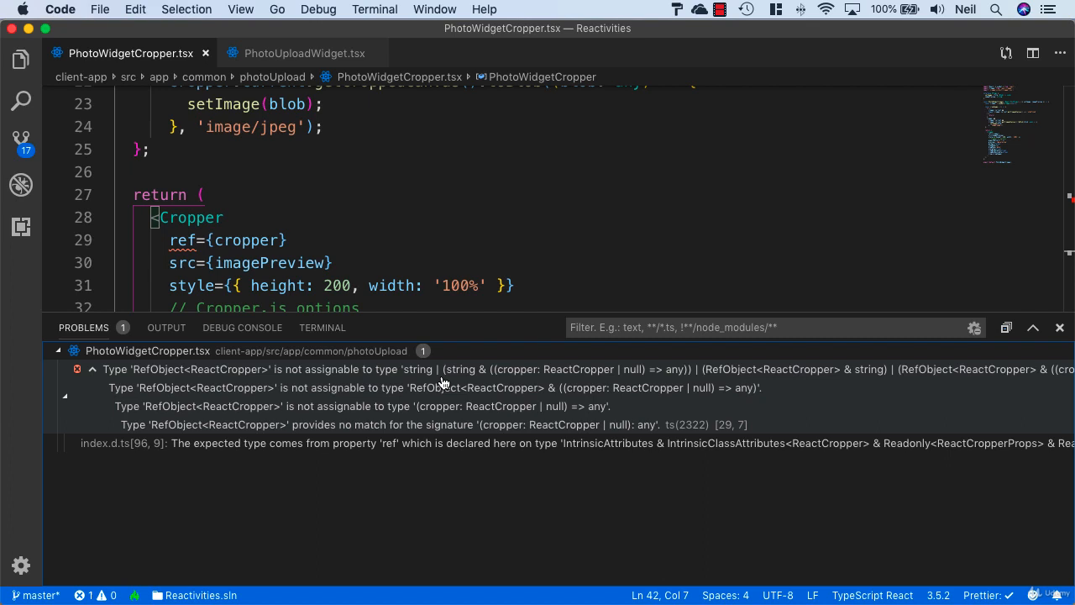
mouse_move(611, 376)
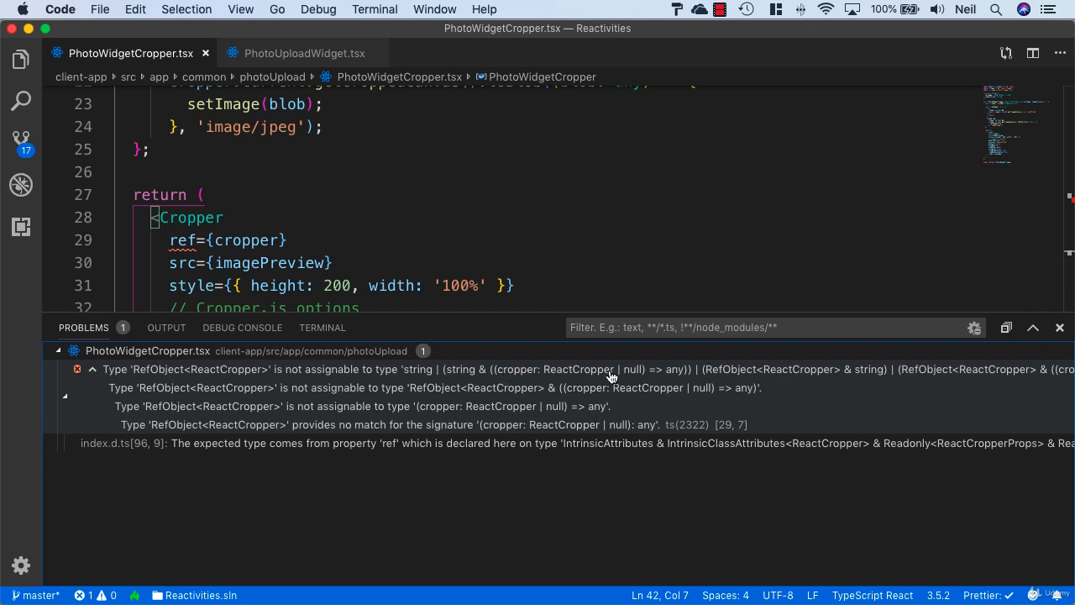
mouse_move(711, 396)
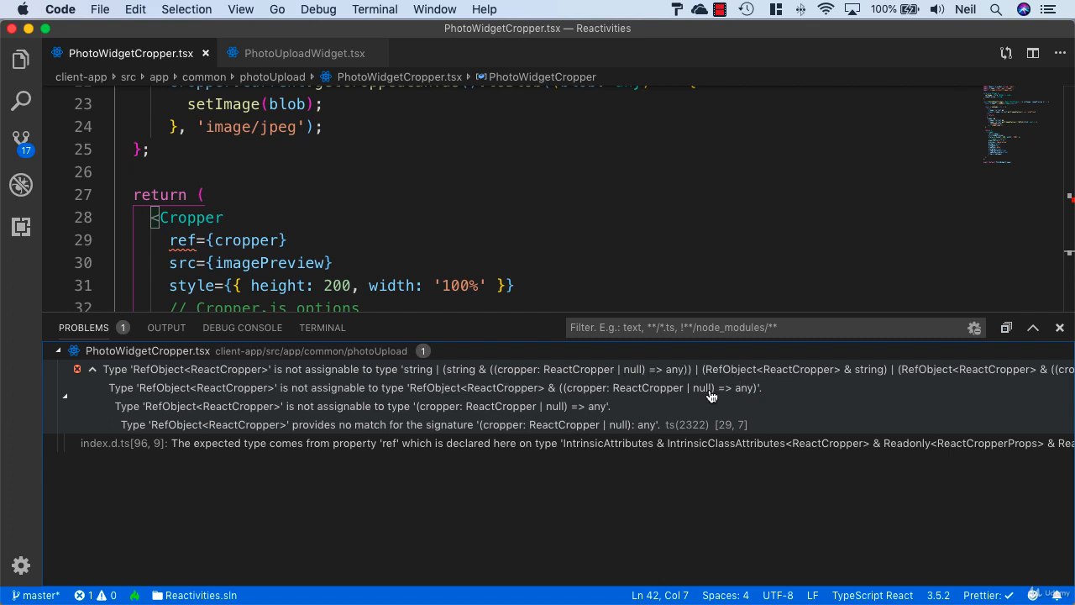
mouse_move(765, 376)
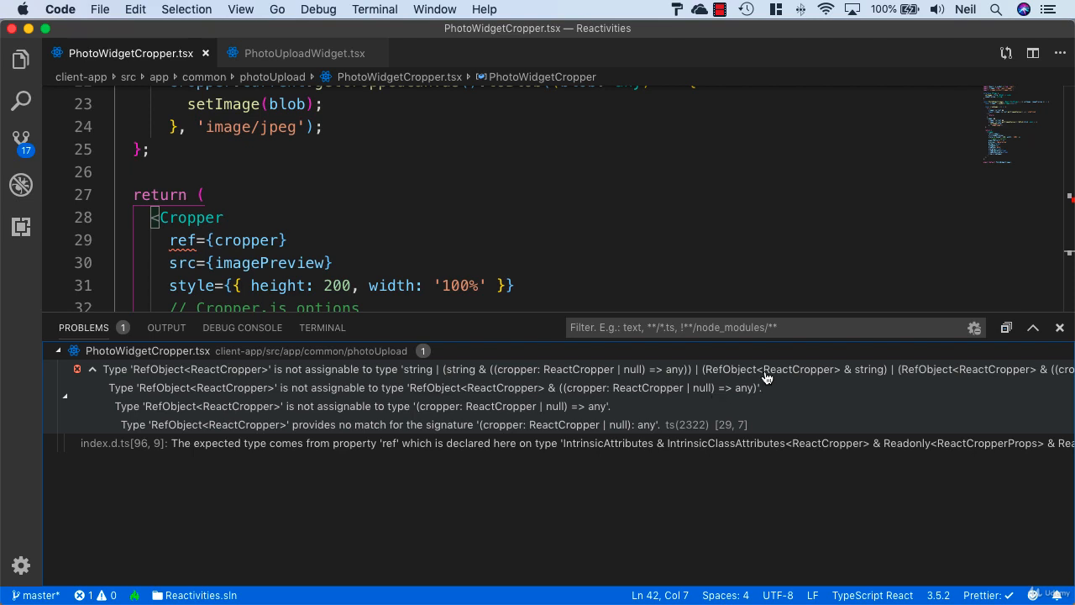
mouse_move(726, 481)
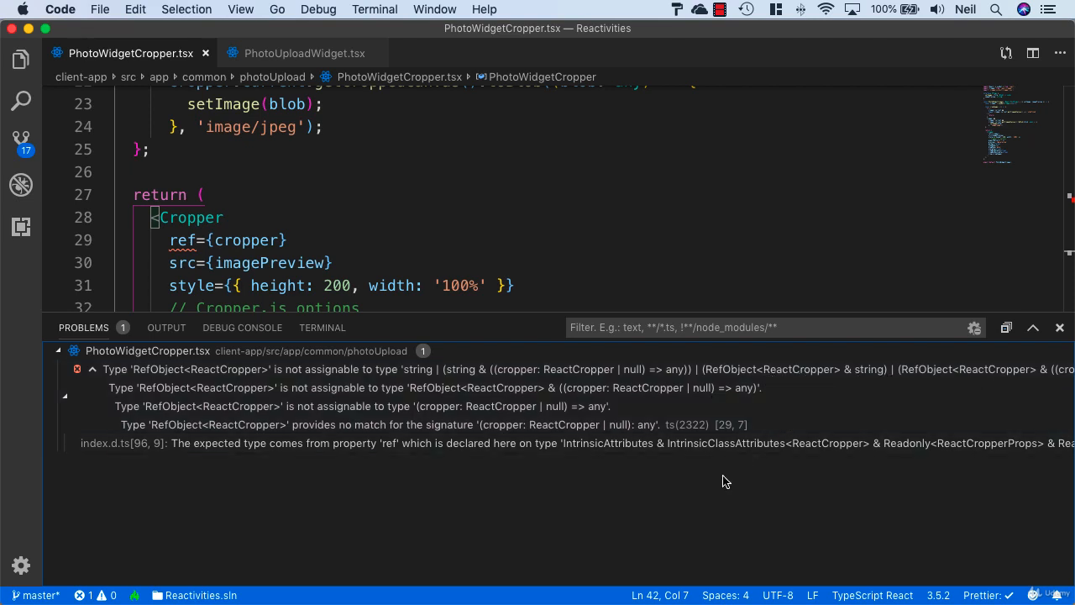
mouse_move(498, 495)
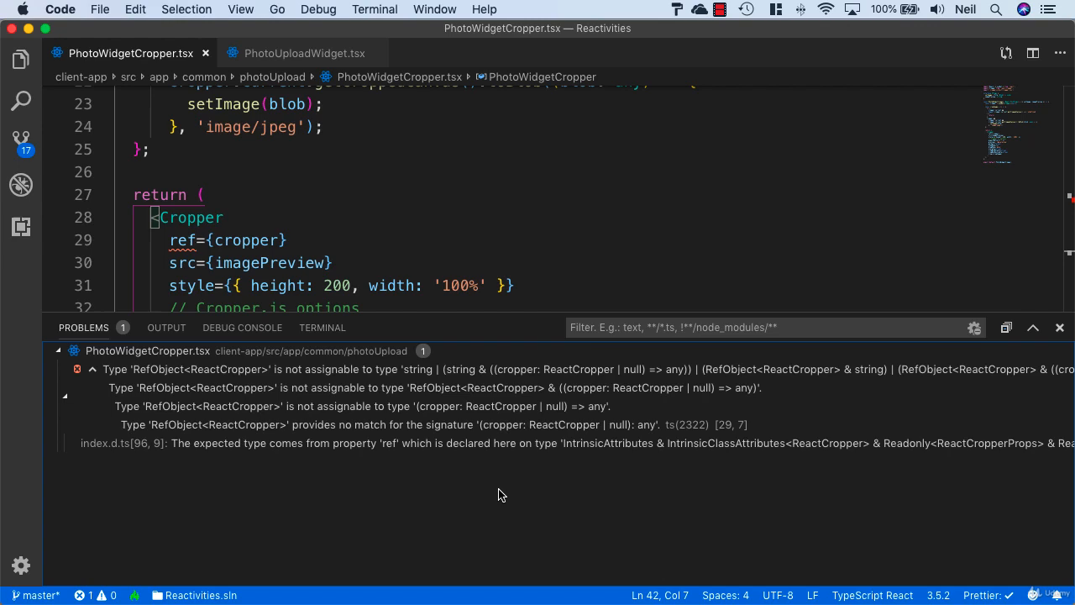
mouse_move(305, 202)
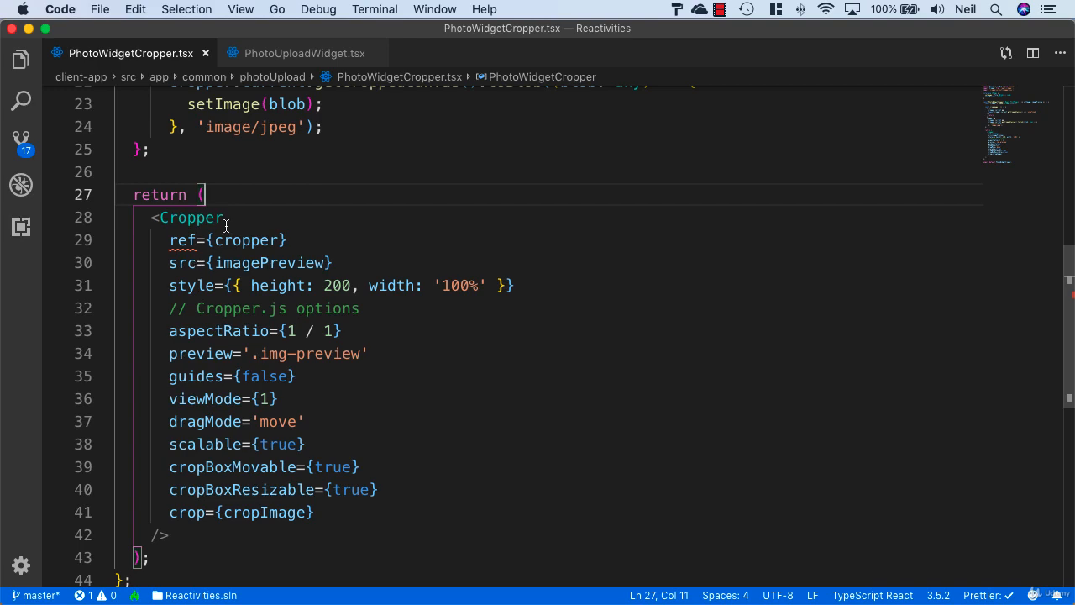
right_click(188, 217)
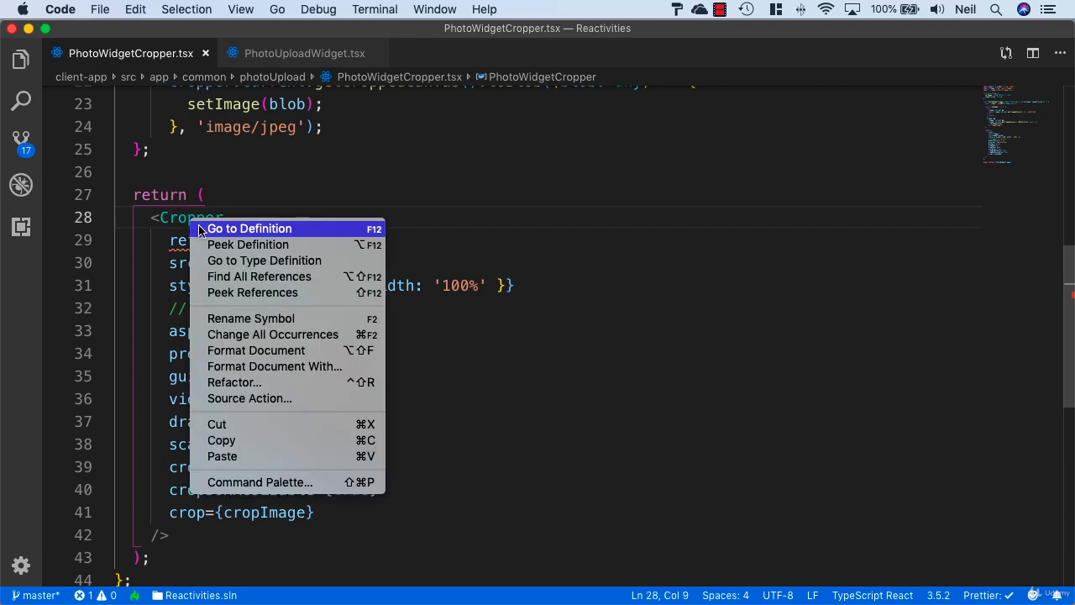
click(249, 229)
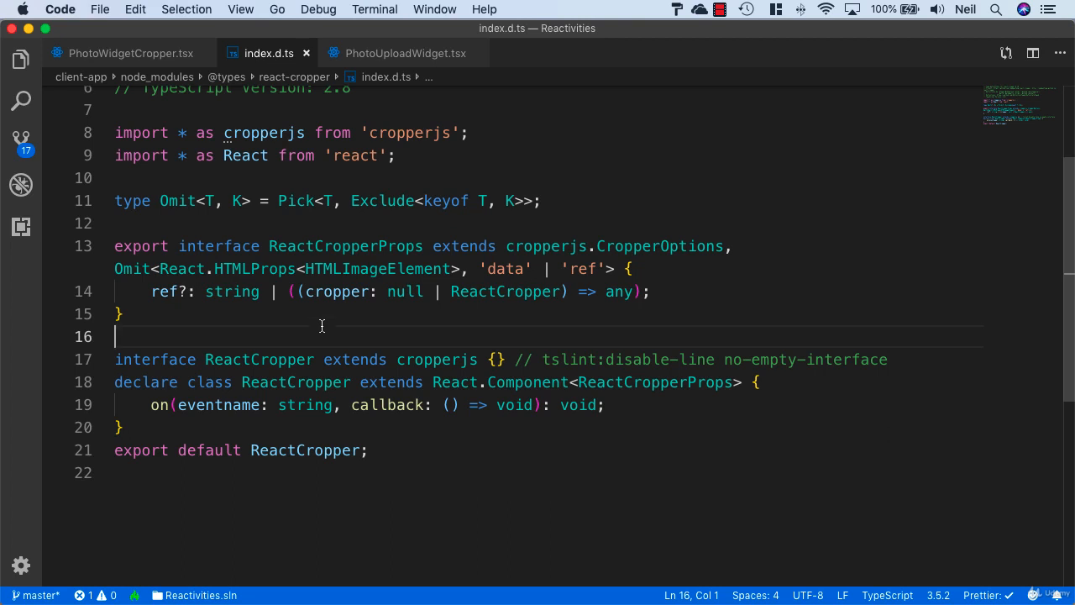
double_click(346, 245)
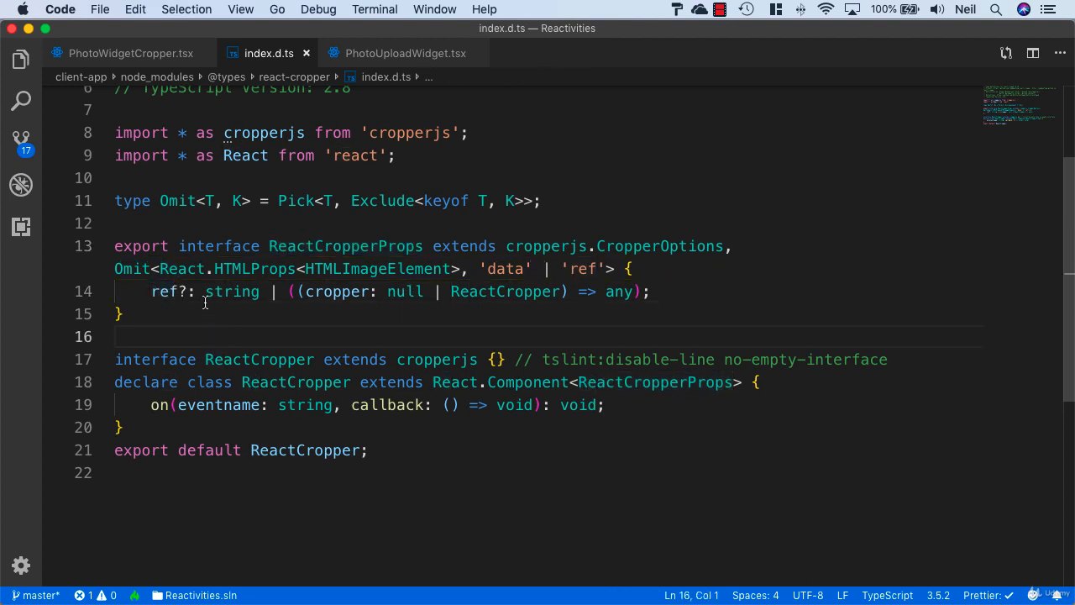
double_click(231, 292)
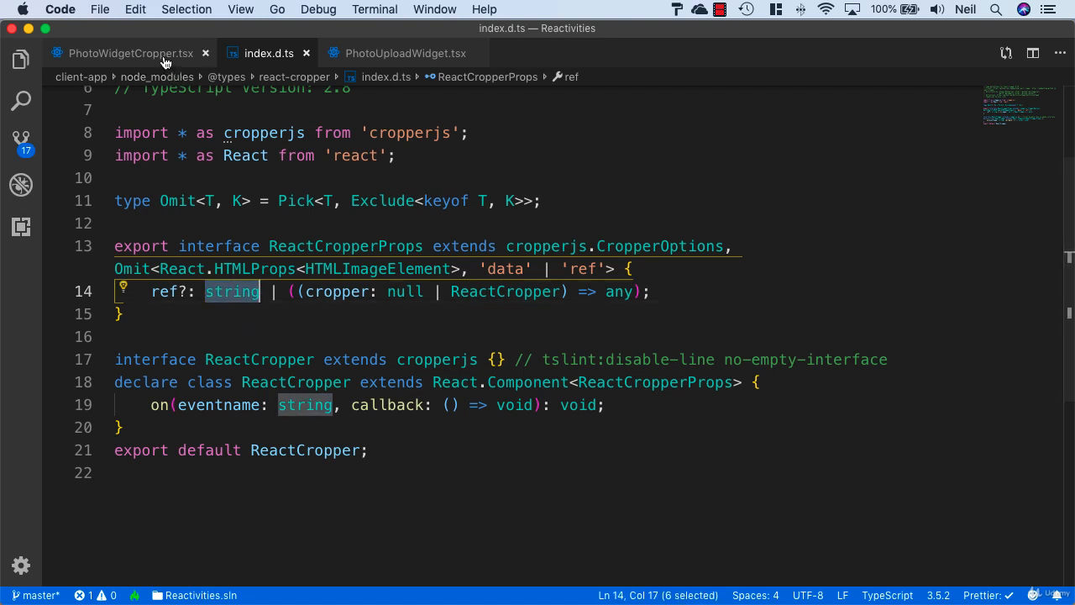
click(130, 53)
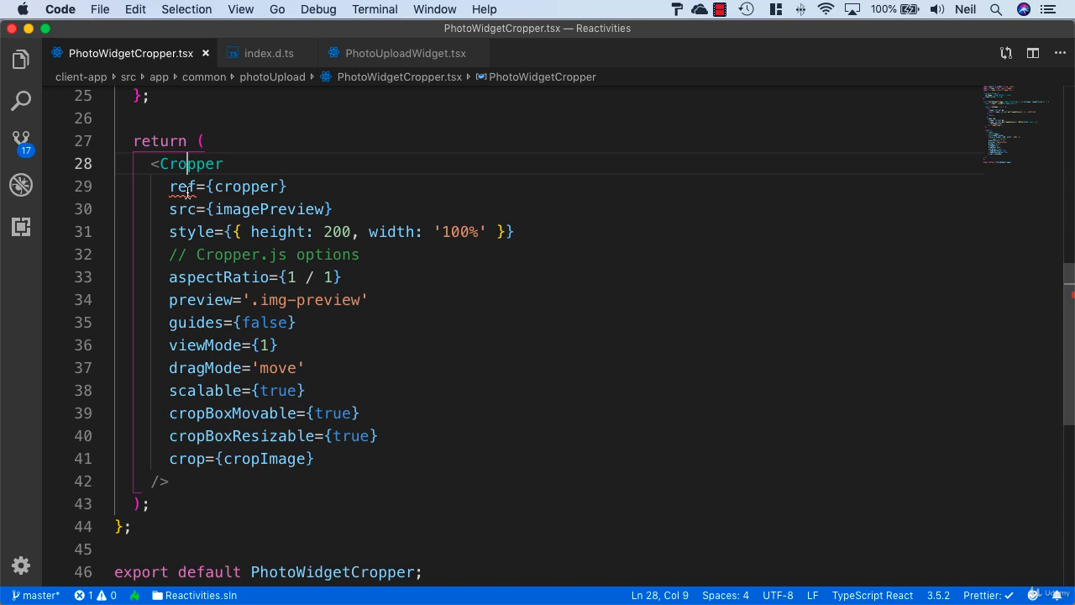
mouse_move(183, 185)
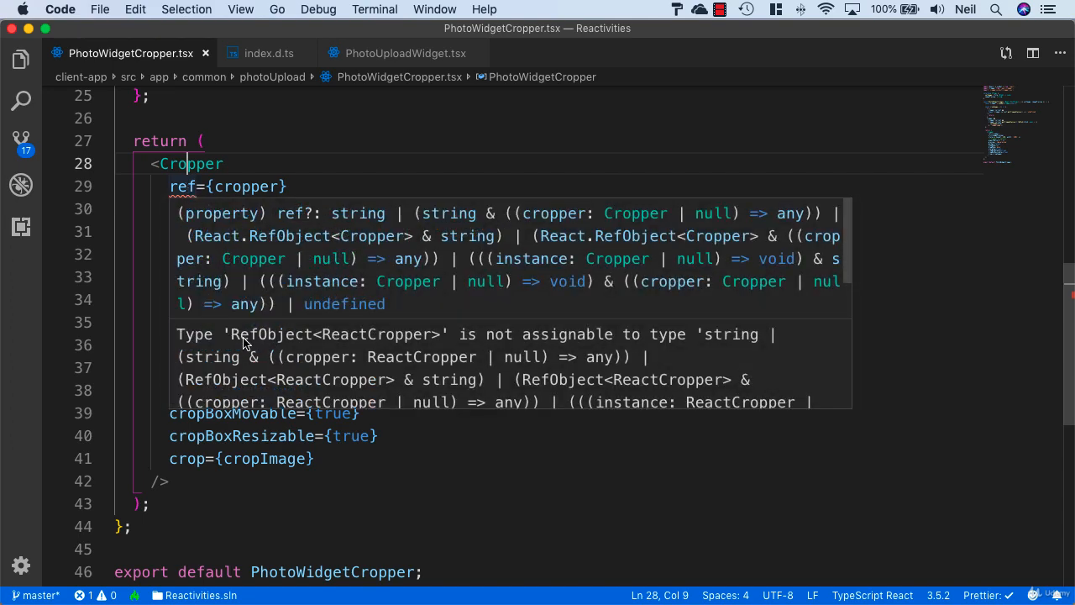
double_click(335, 334)
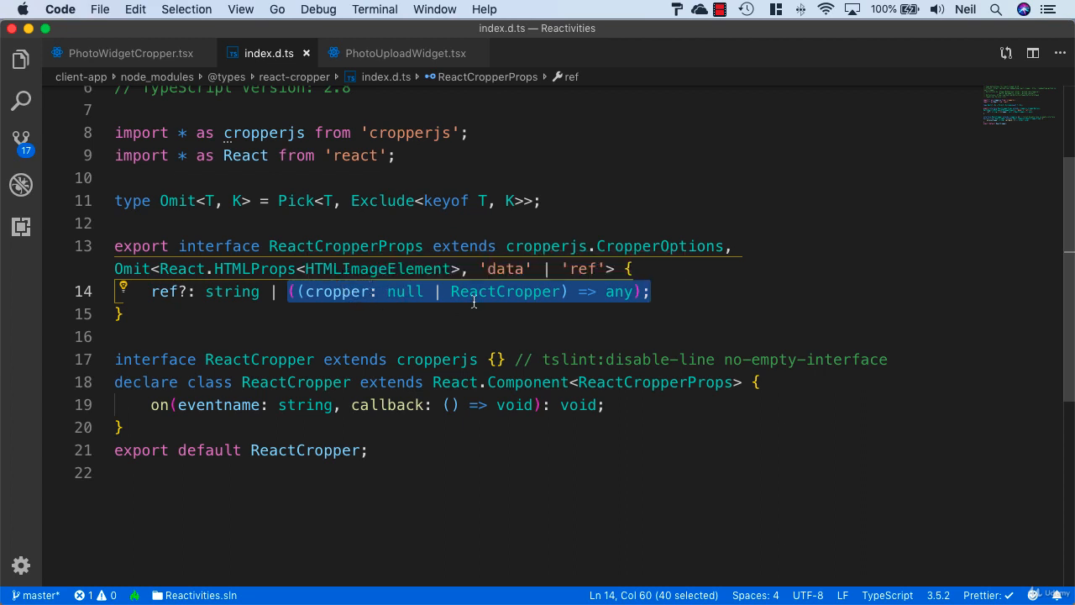
mouse_move(446, 306)
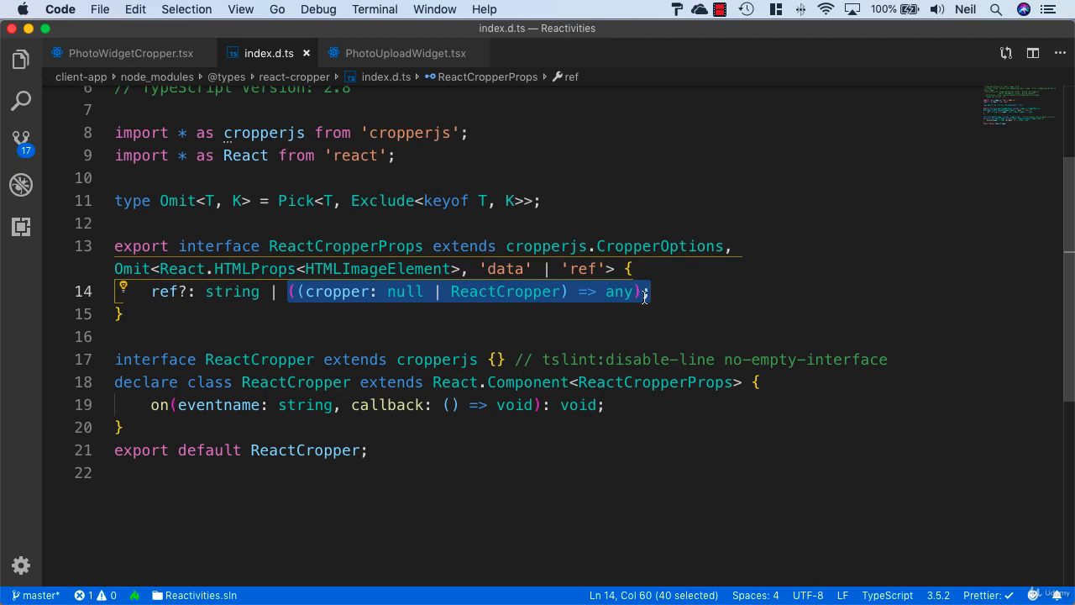
mouse_move(255, 334)
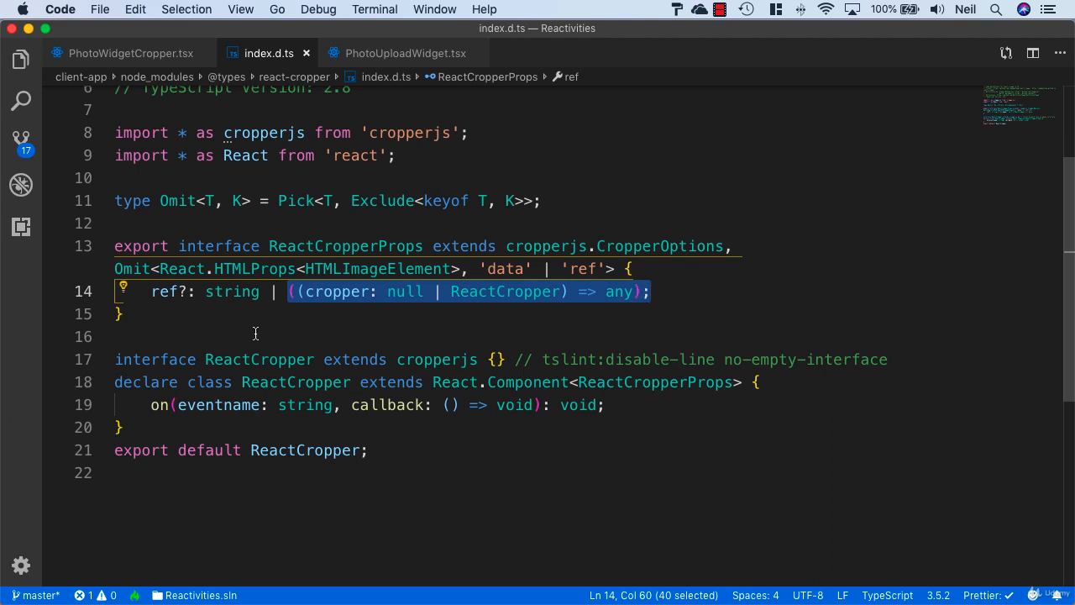
mouse_move(275, 322)
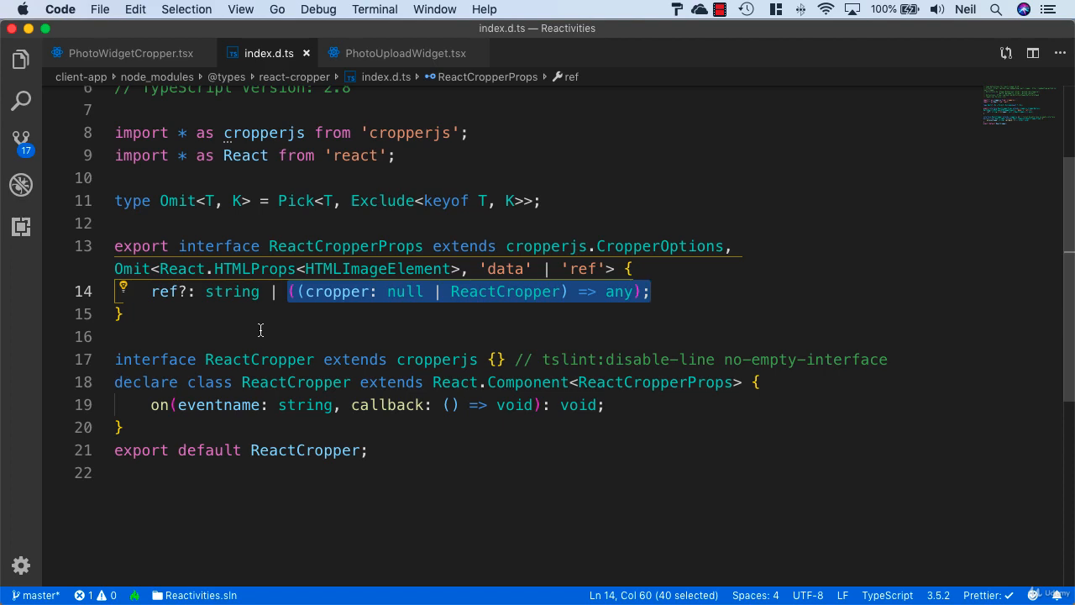
click(131, 53)
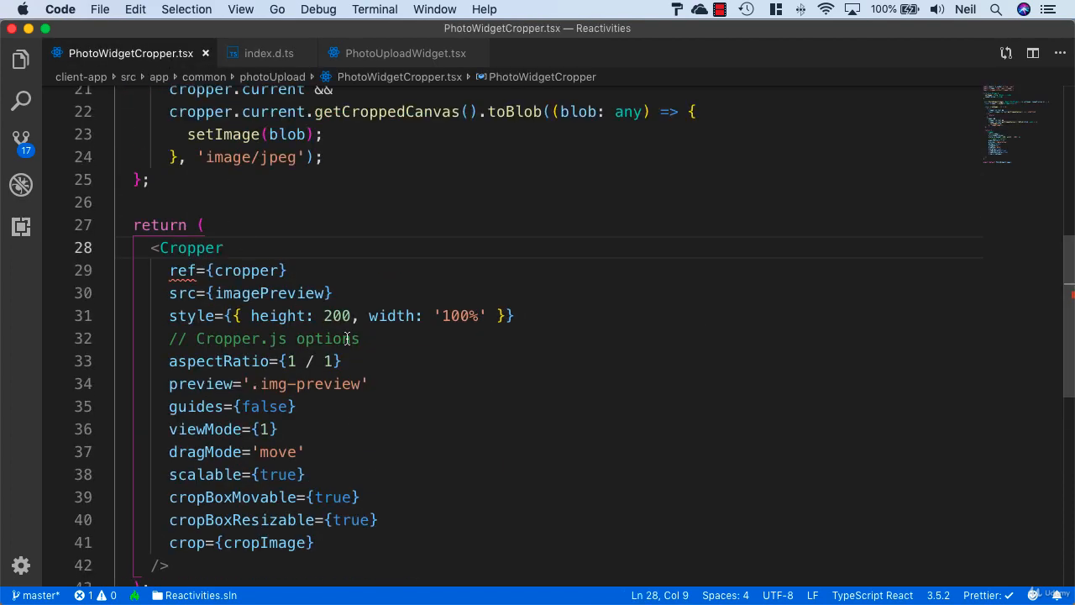
scroll(up, 3)
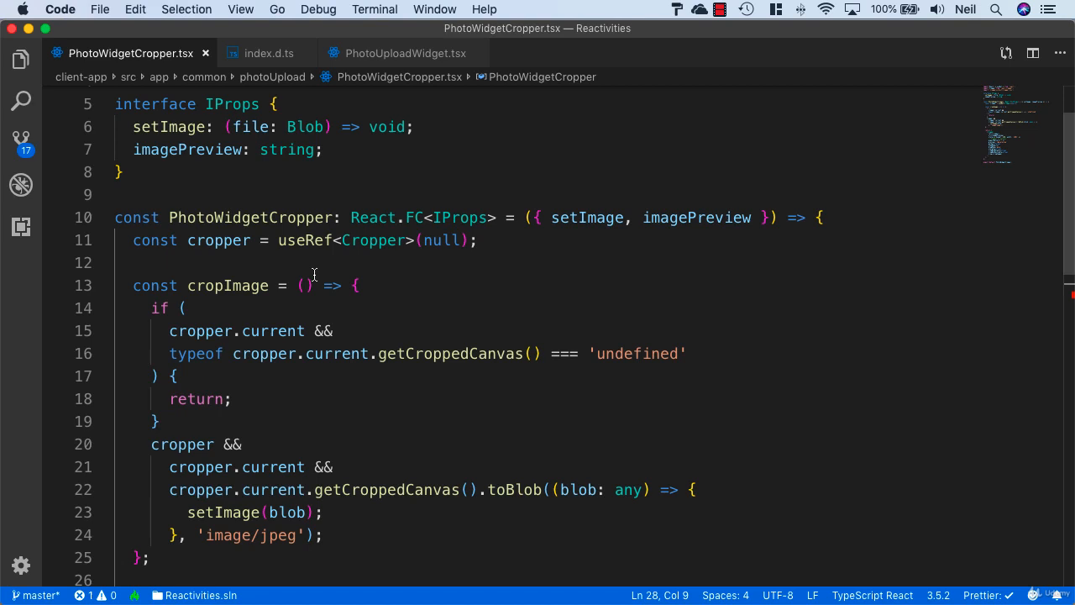
mouse_move(302, 241)
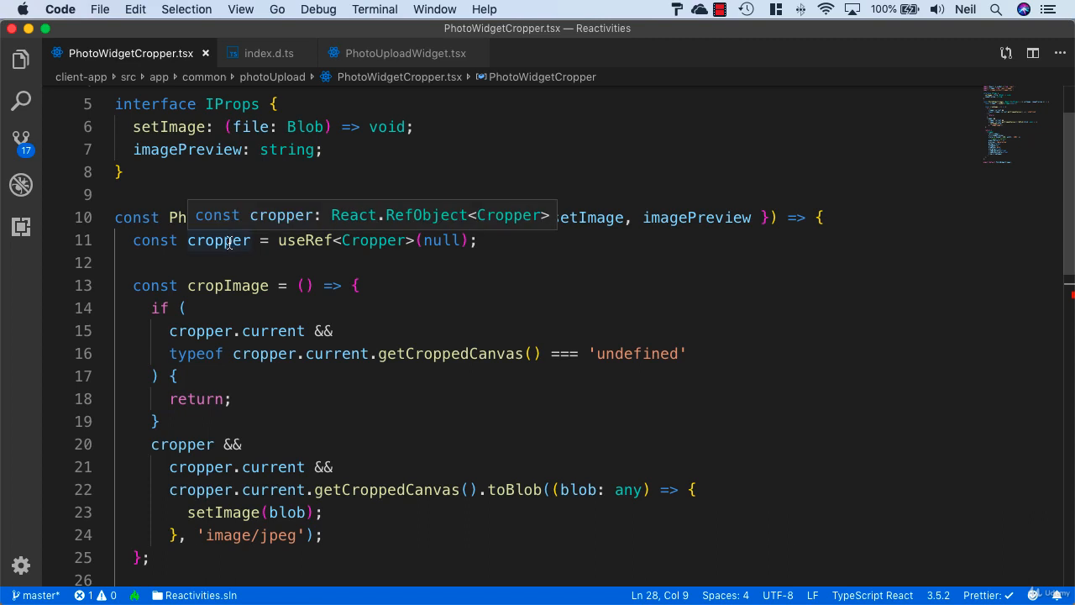
mouse_move(229, 241)
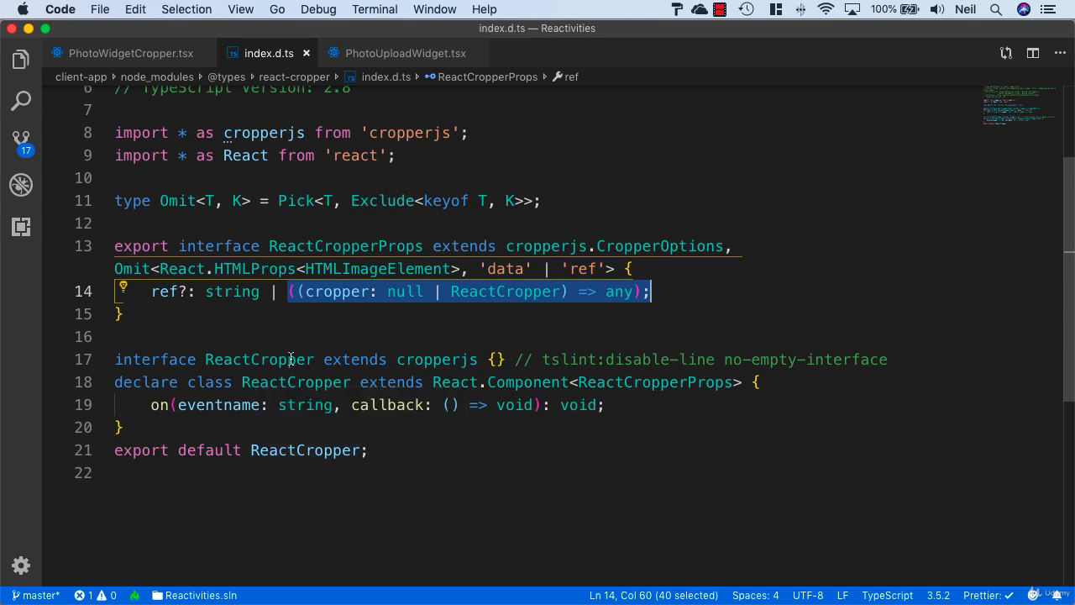
mouse_move(244, 315)
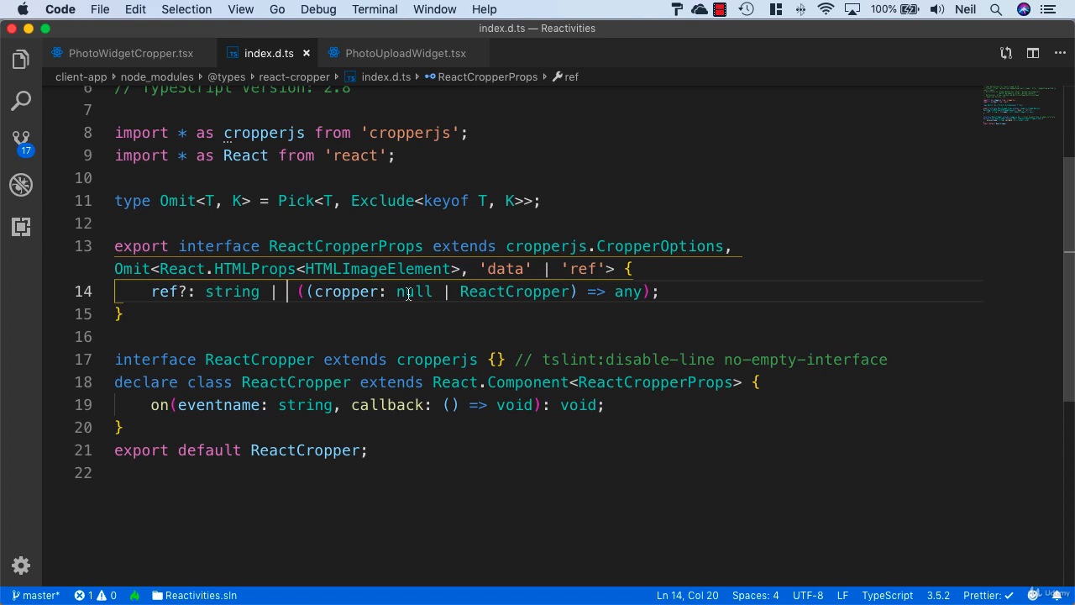
Add React.RefObject<Cropper> to the ref prop's union in index.d.ts, then recheck PhotoWidgetCropper.tsx
click(130, 53)
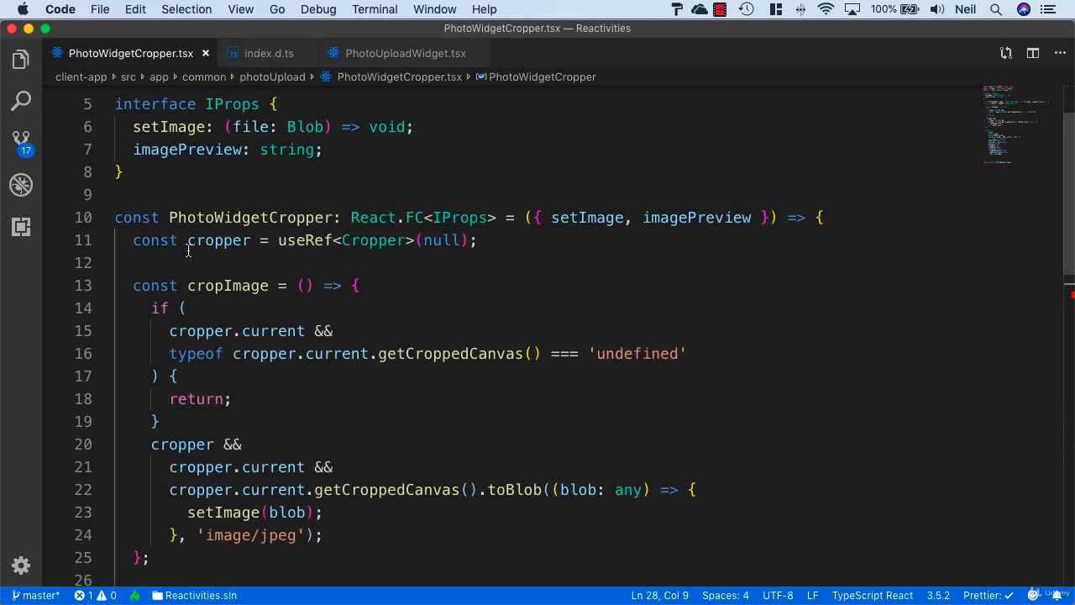
mouse_move(218, 241)
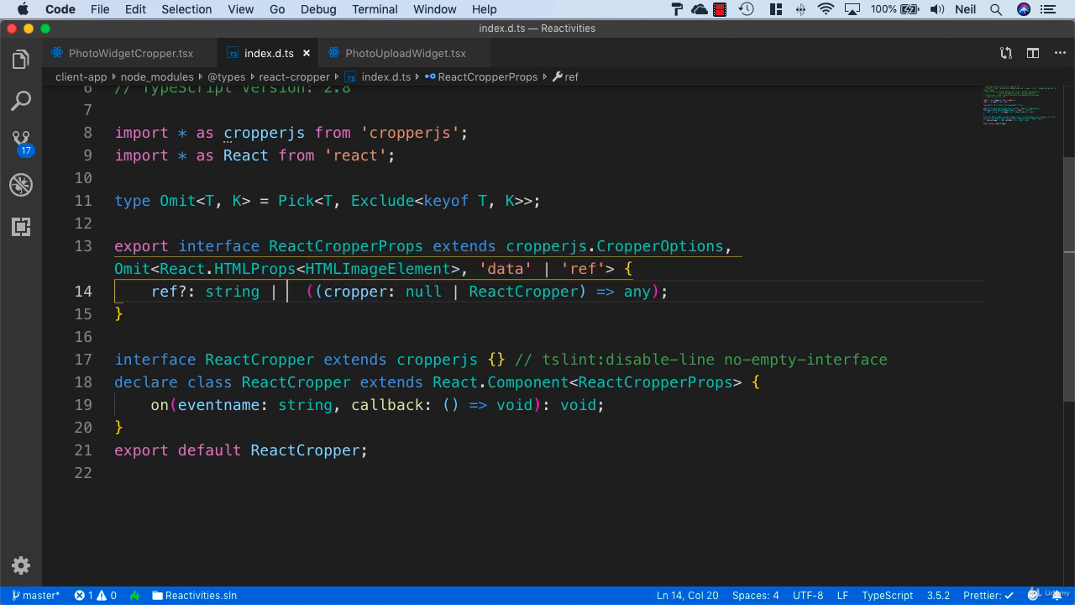
text(React.RefObject<Cropper>)
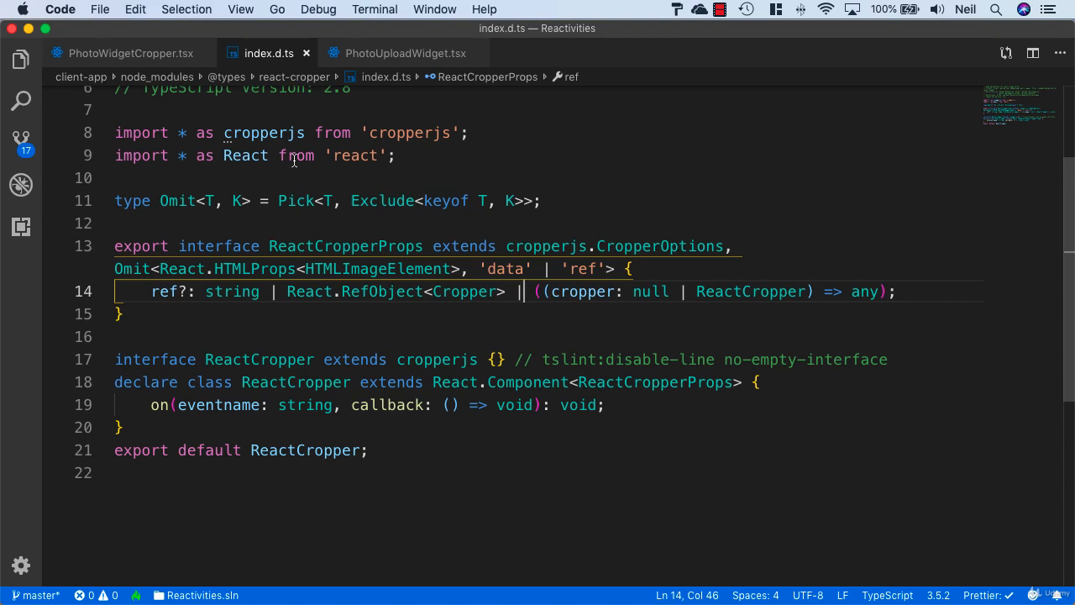
click(130, 52)
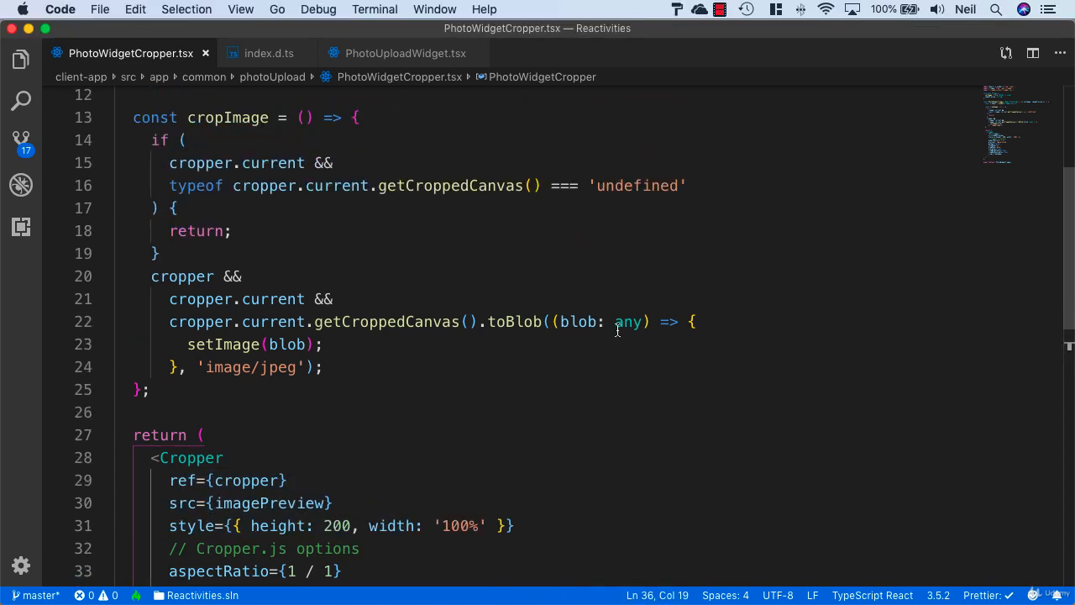
double_click(361, 322)
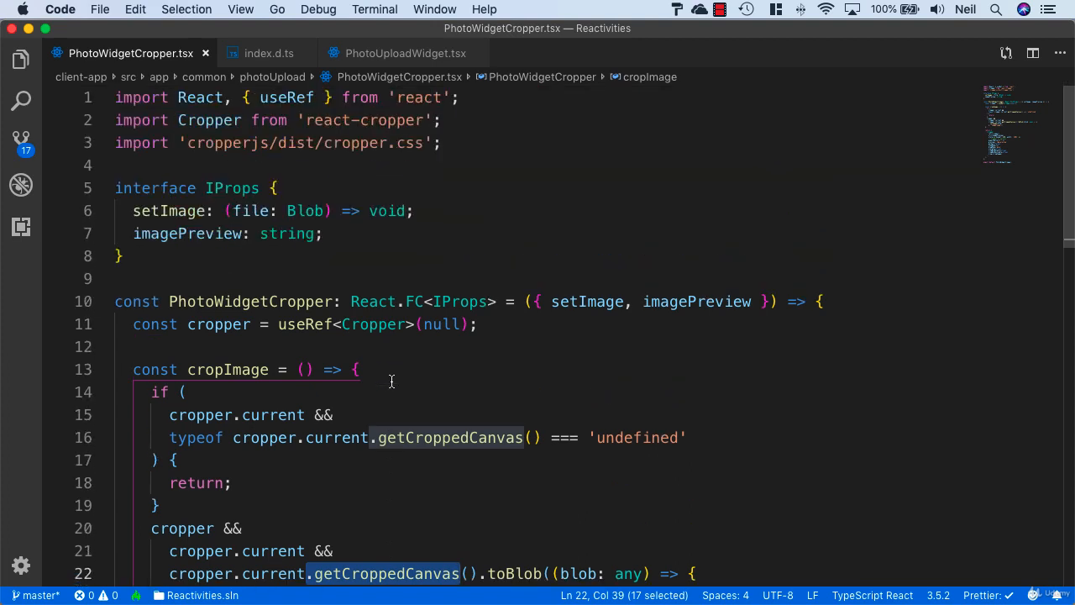
mouse_move(269, 53)
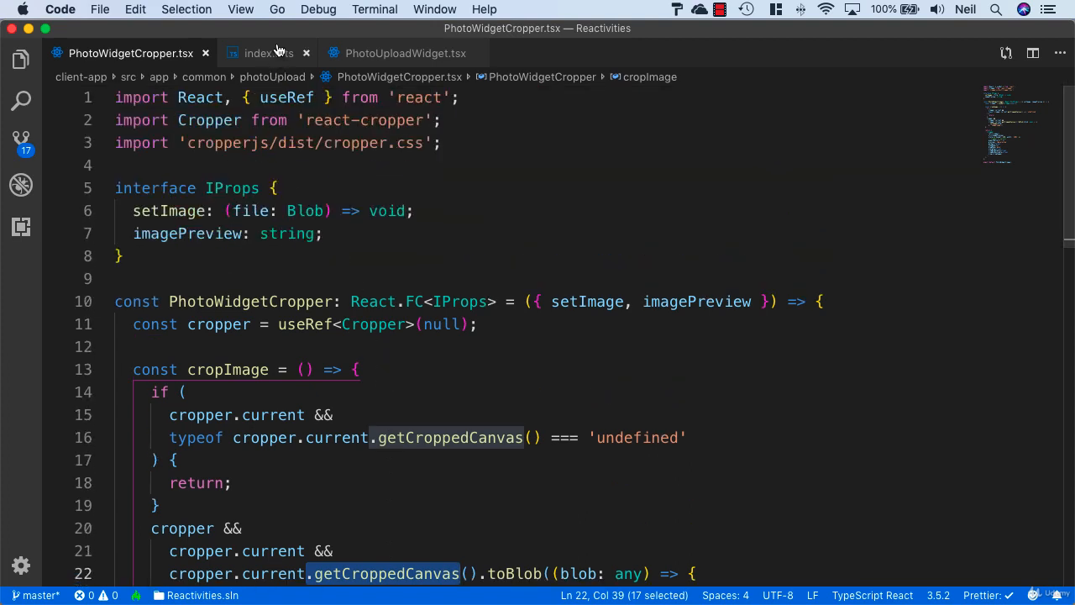
click(263, 53)
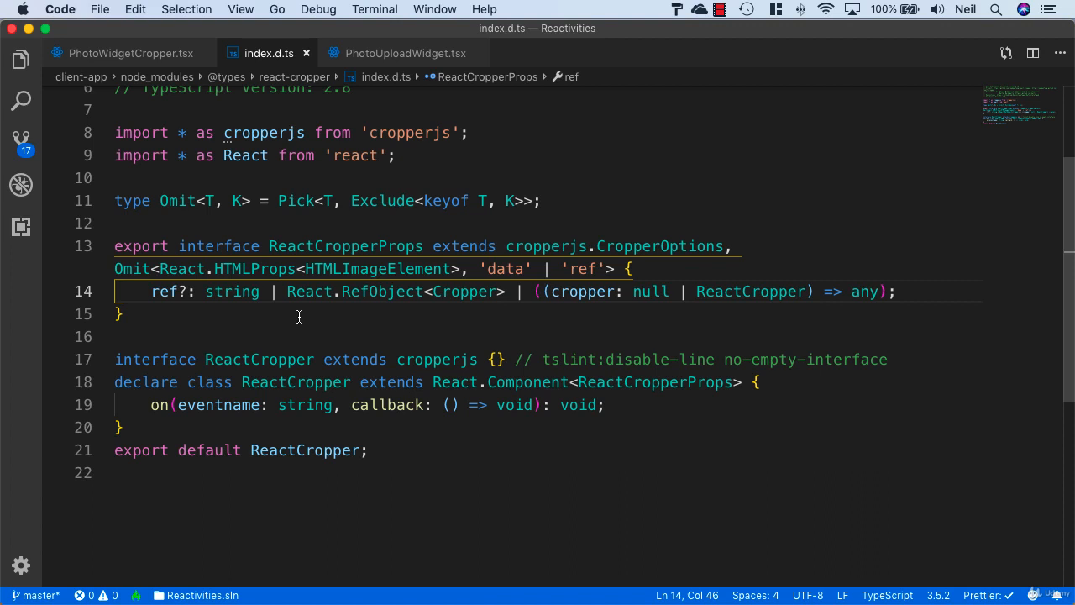
mouse_move(363, 240)
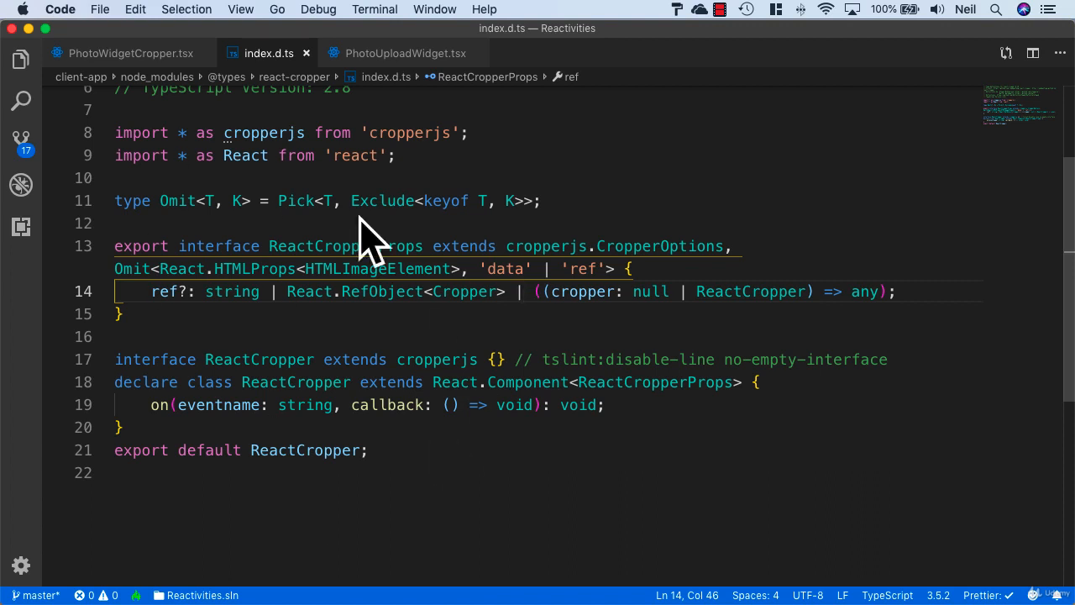
click(132, 52)
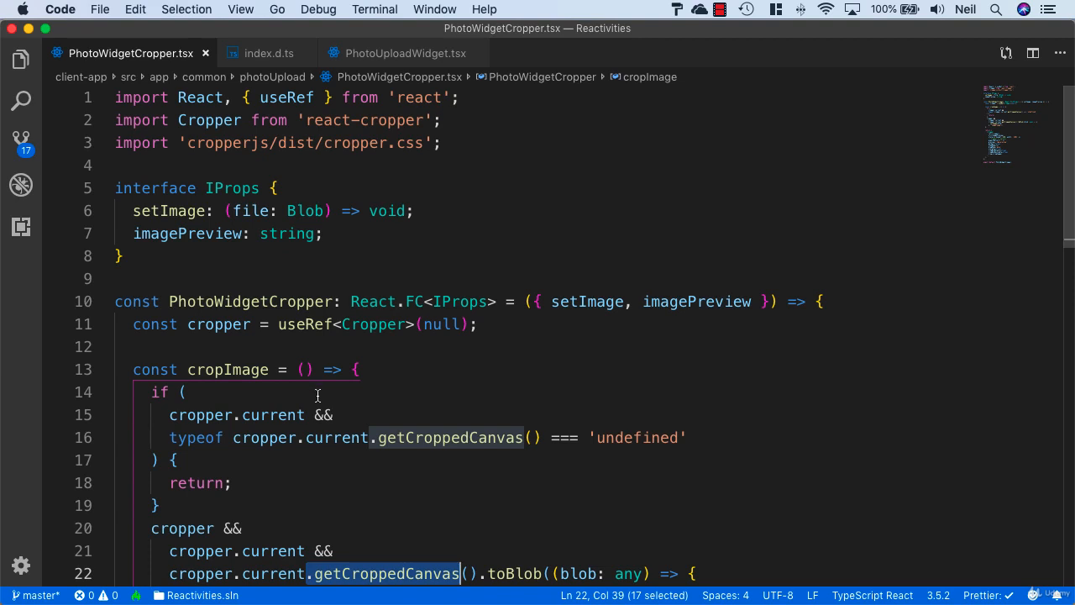
mouse_move(445, 19)
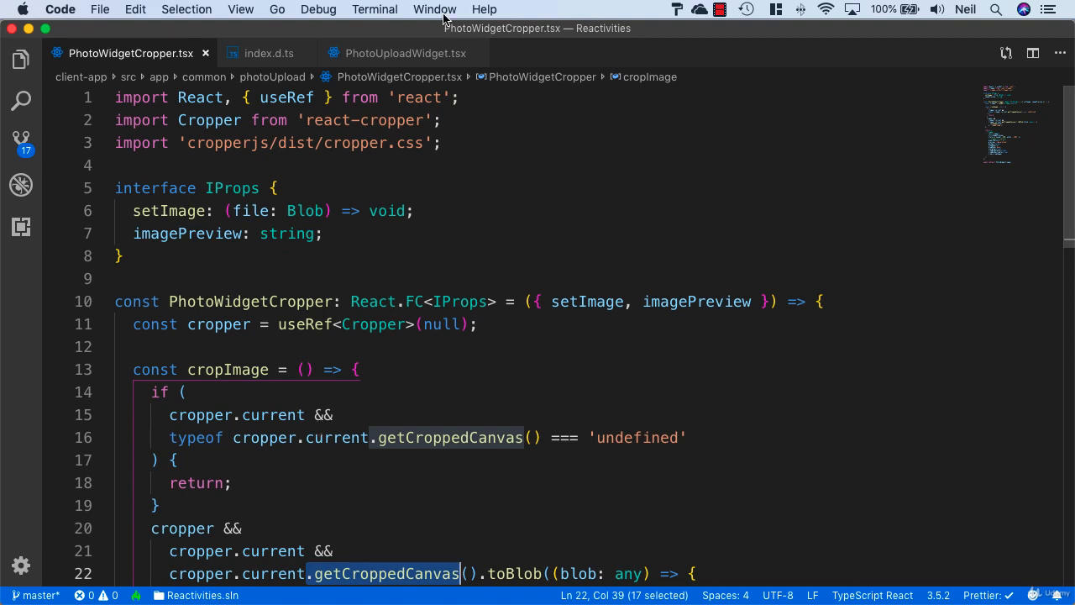
In PhotoUploadWidget.tsx, replace the Image element with a div of class 'img-preview'
click(406, 53)
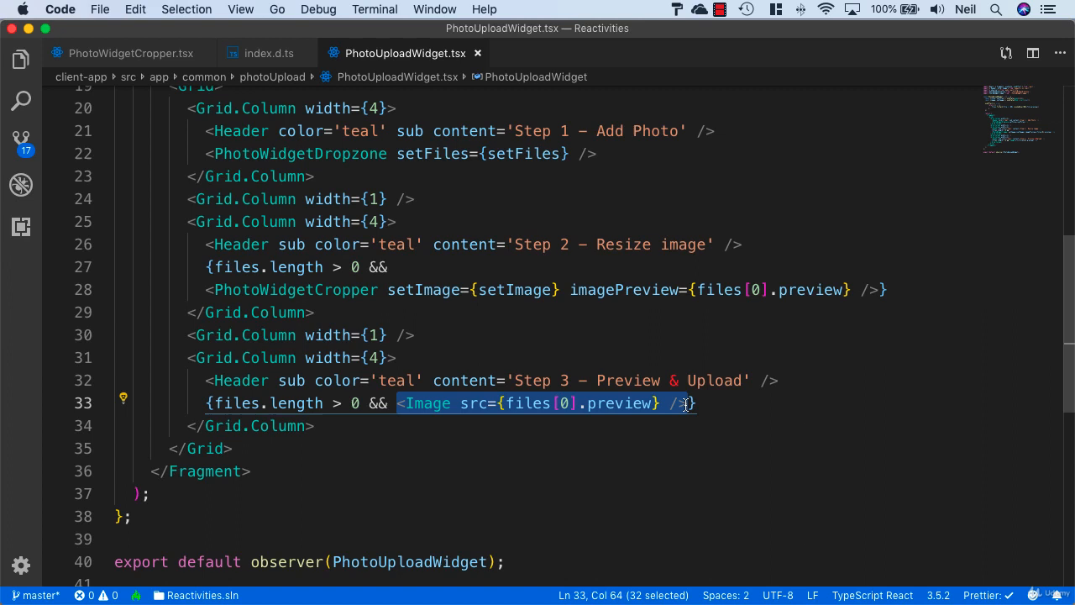
key(Delete)
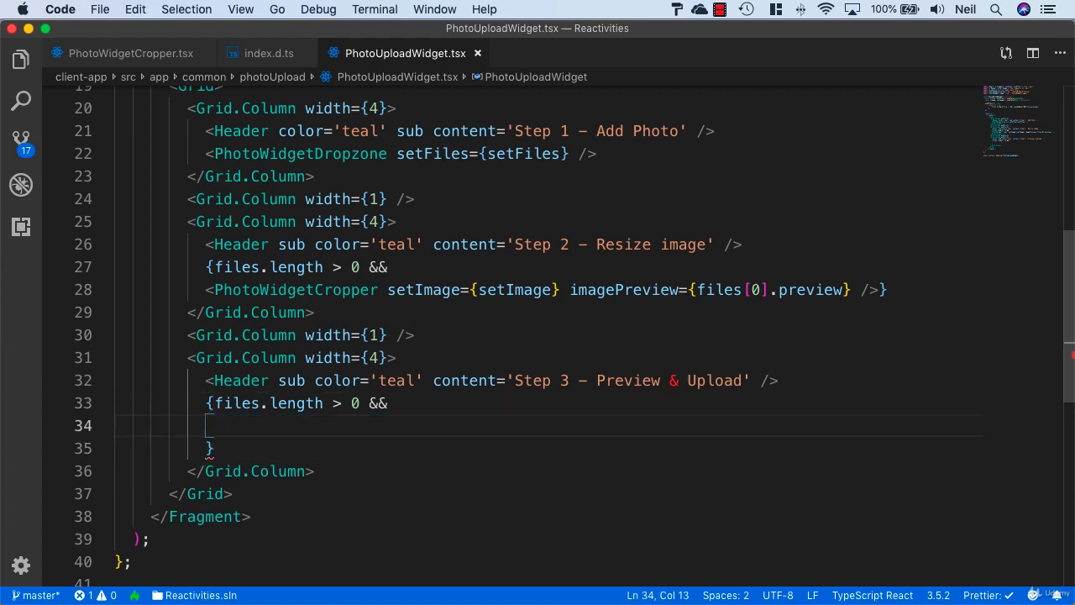
text(<div/>)
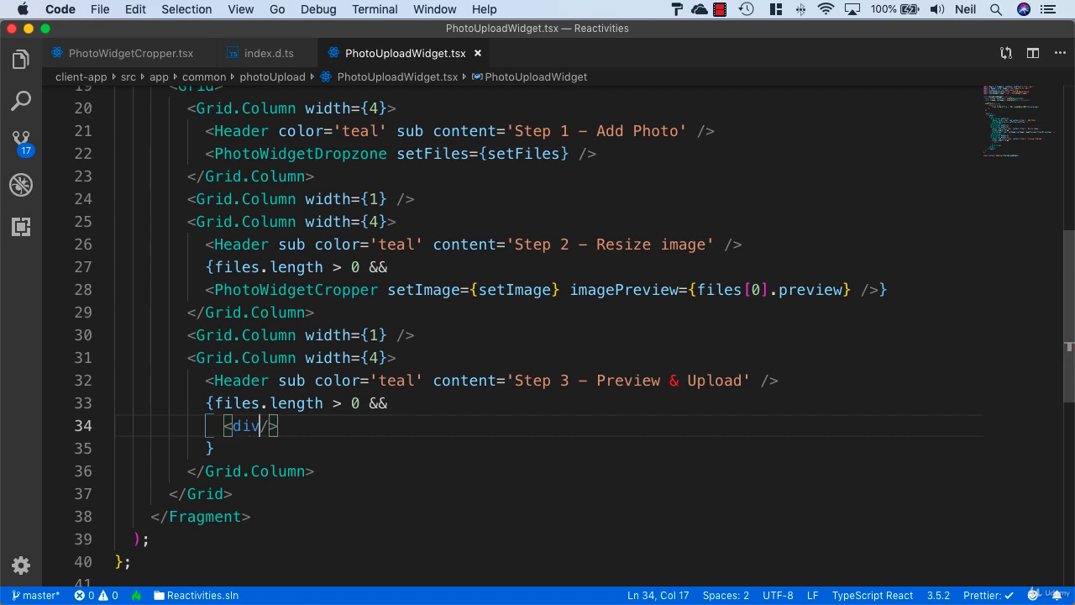
text(className)
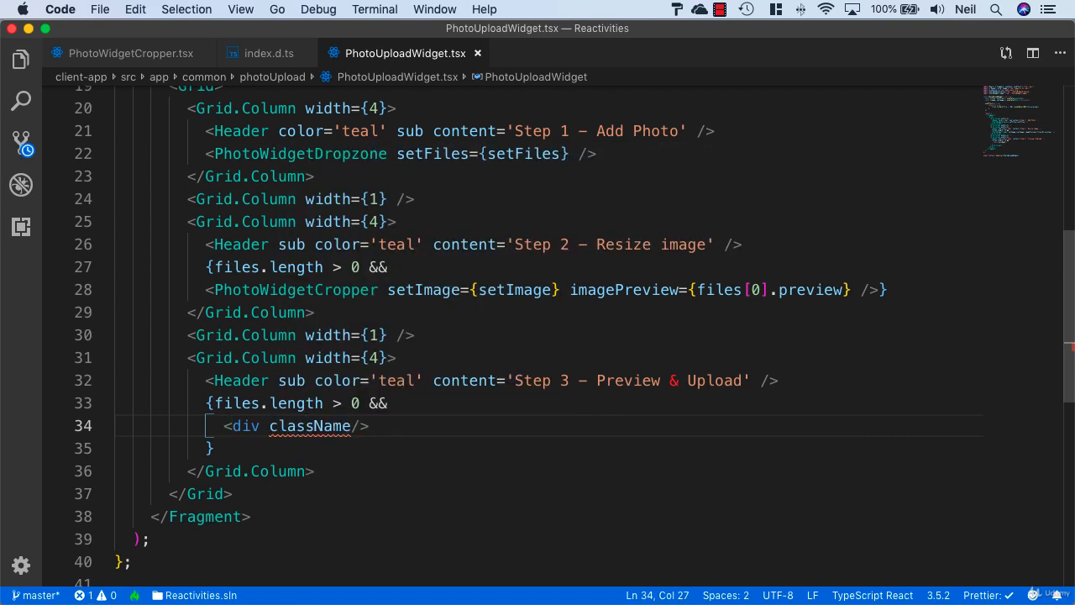
text(='')
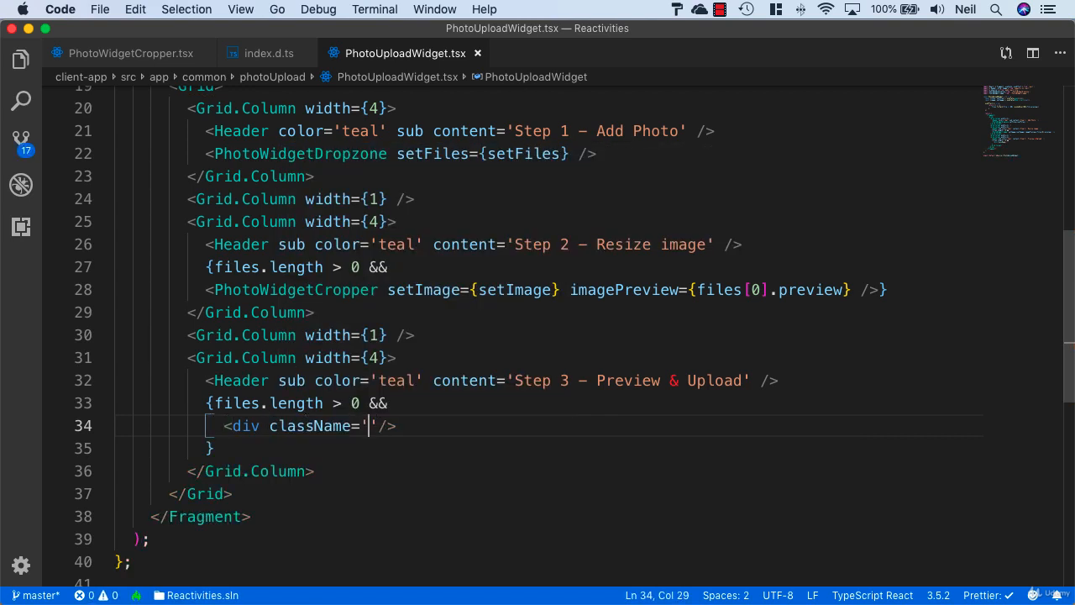
text(img-previwew)
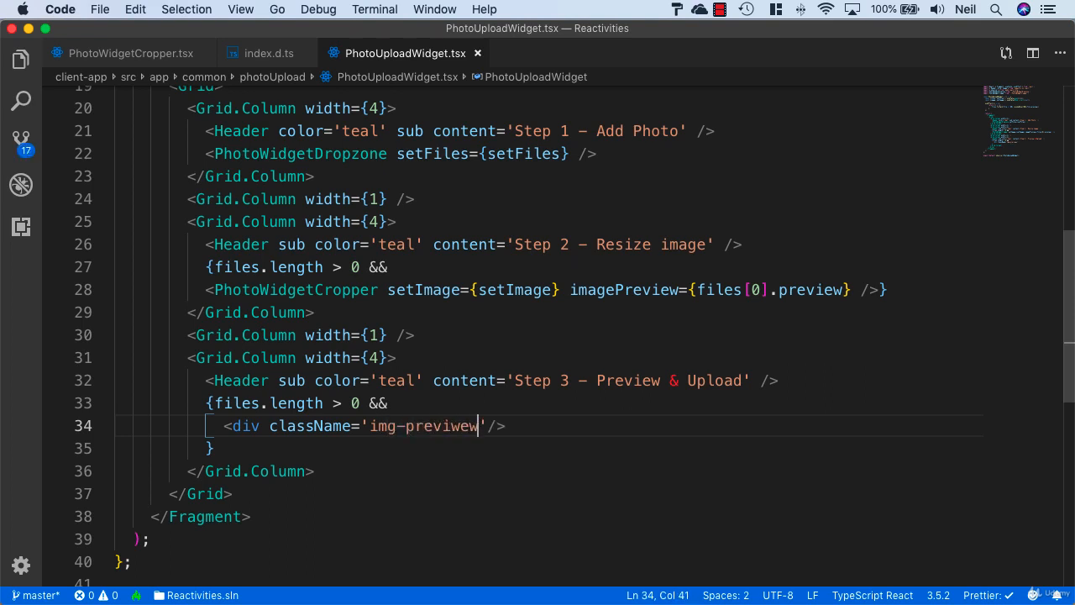
key(Backspace)
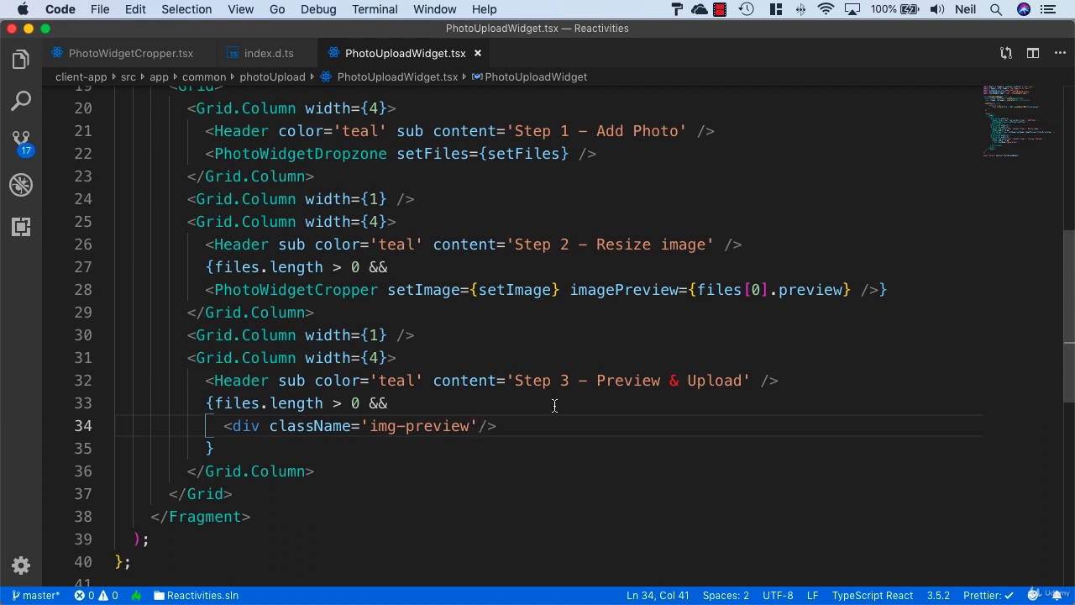
Give the img-preview div an inline style of minHeight '200px' and overflow 'hidden'
text(style={{m)
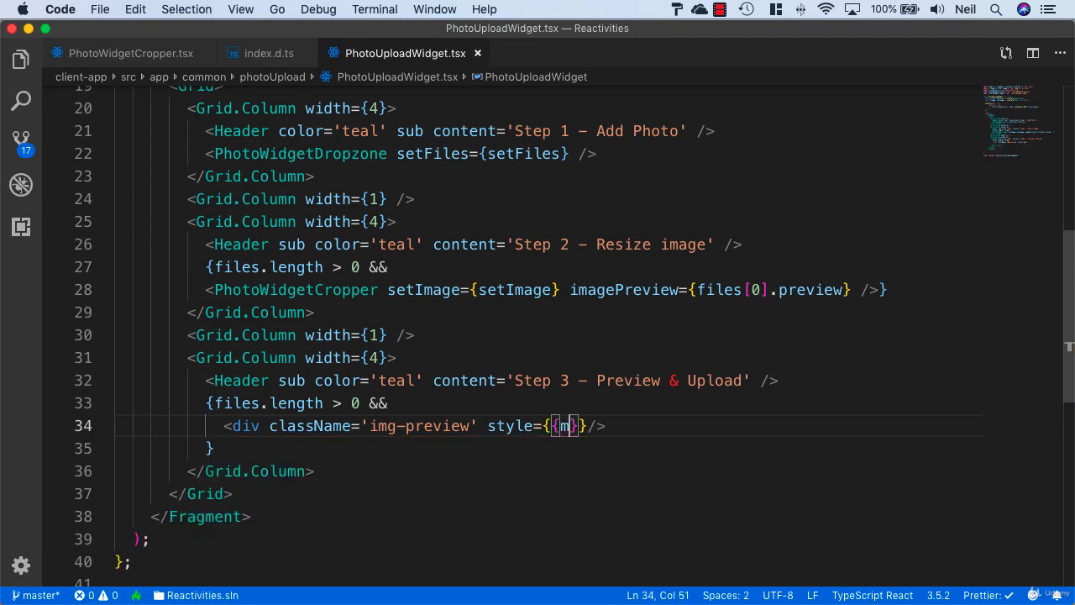
text(inHe)
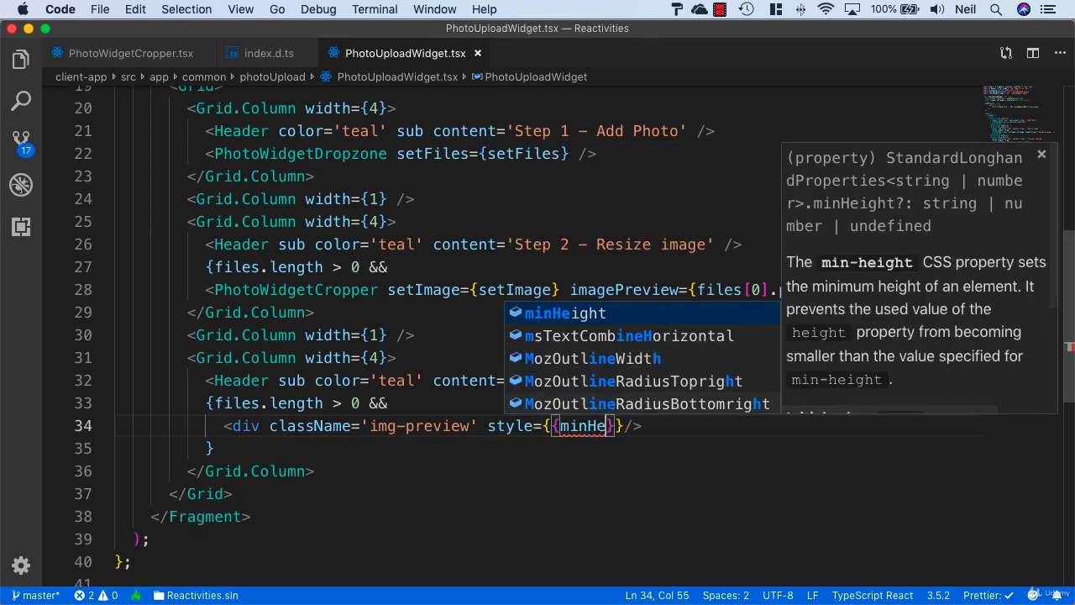
text(ight: '200px', overflow:)
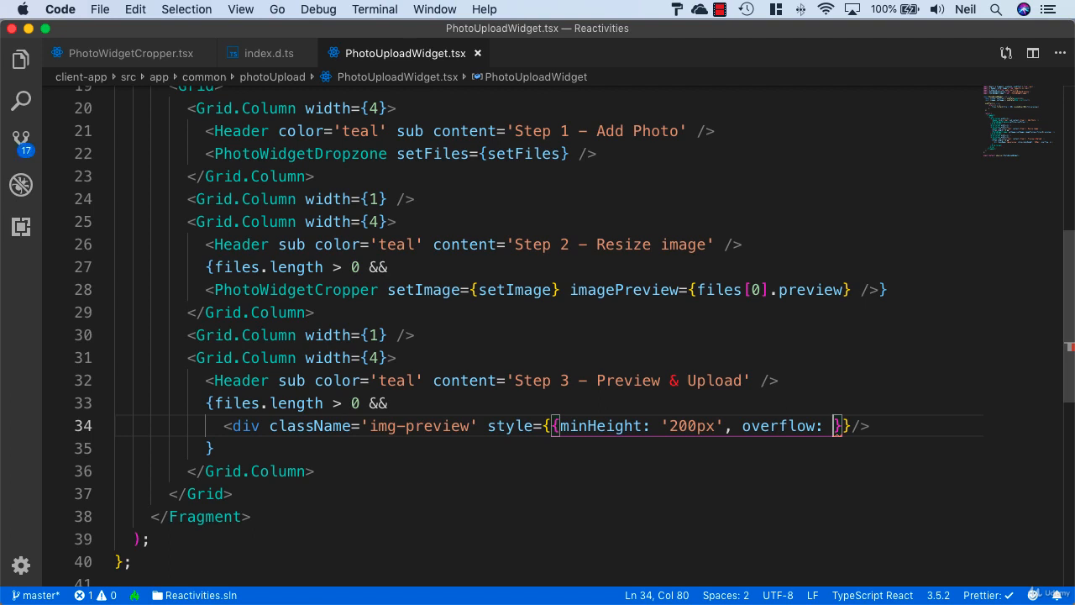
text('hidde')
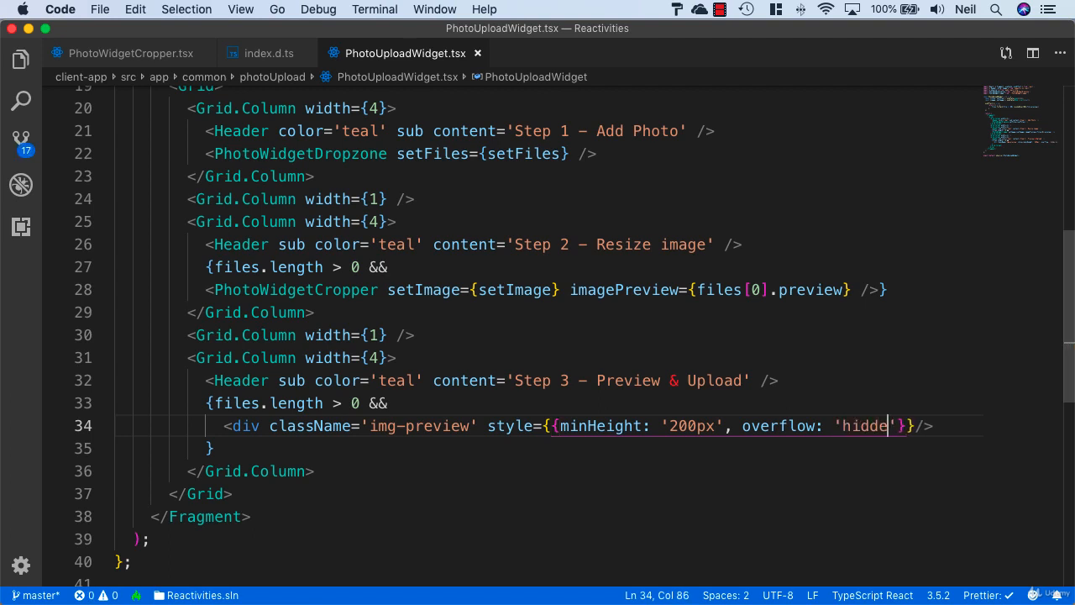
text(n)
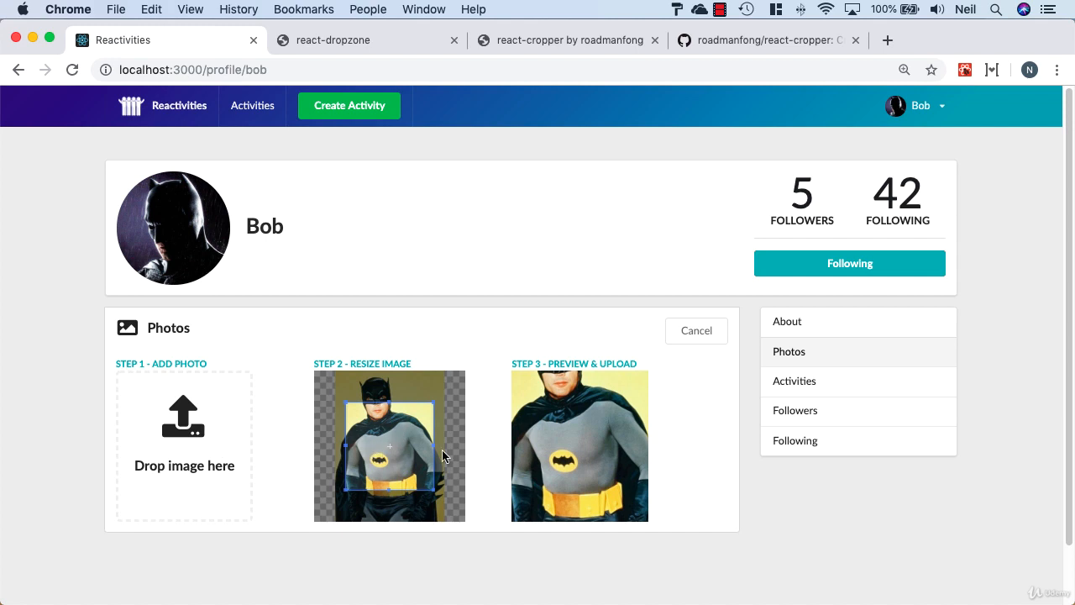
mouse_move(412, 461)
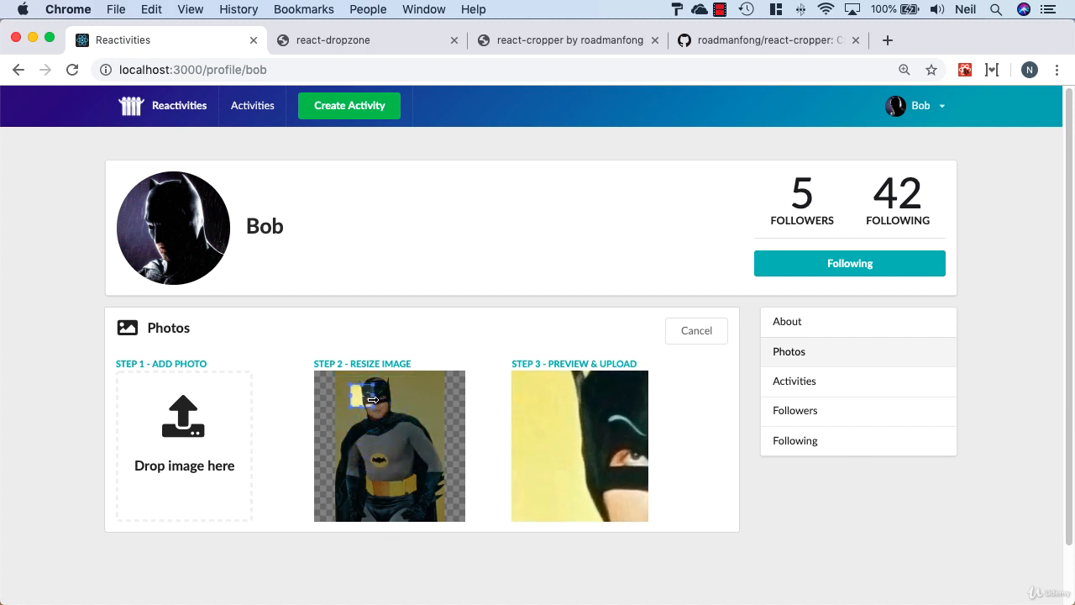
Drag and resize the Step 2 crop box to frame the figure's head and torso
drag(374, 399, 382, 424)
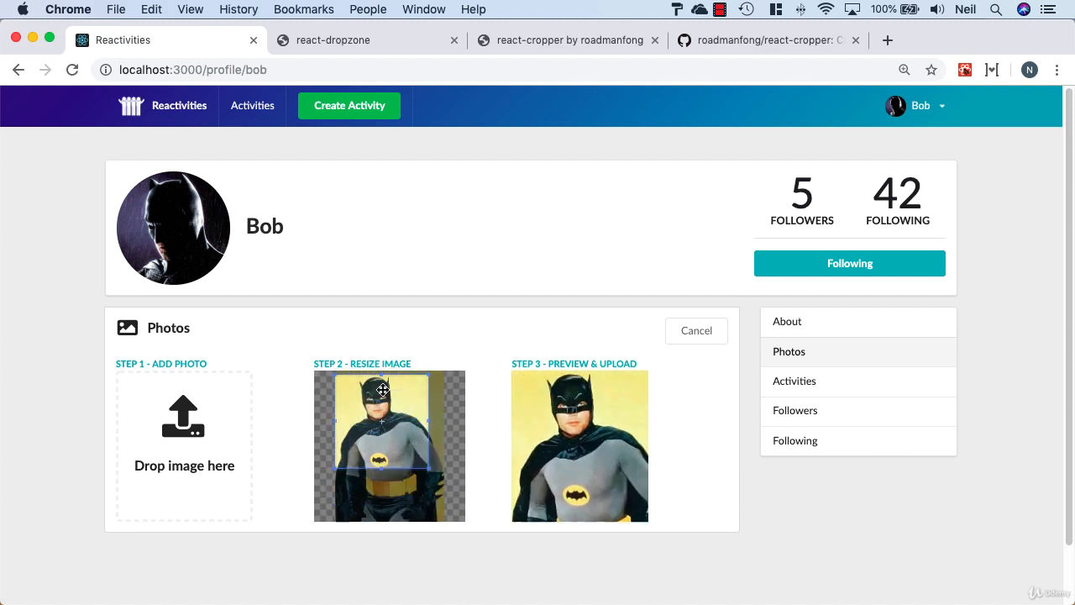
drag(382, 388, 353, 453)
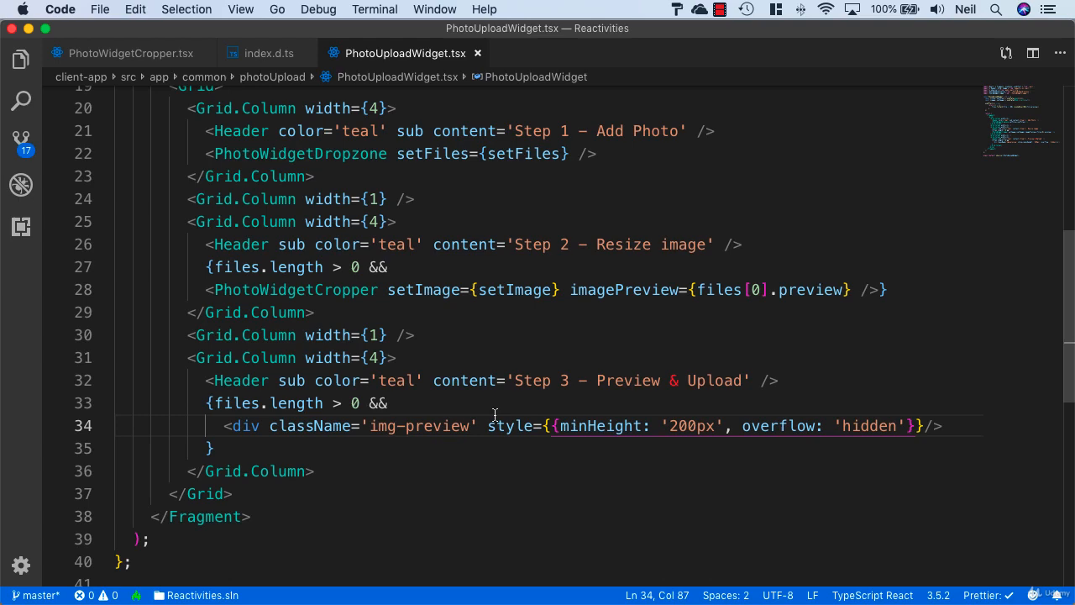
Select the entire react-cropper index.d.ts contents for copying and show the Explorer sidebar
click(269, 53)
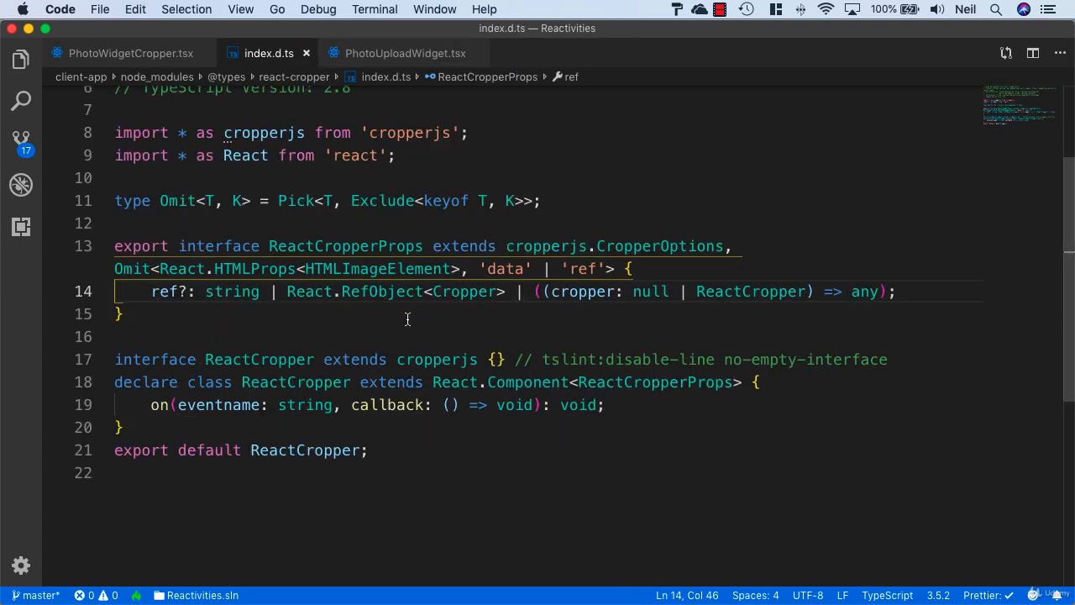
mouse_move(441, 319)
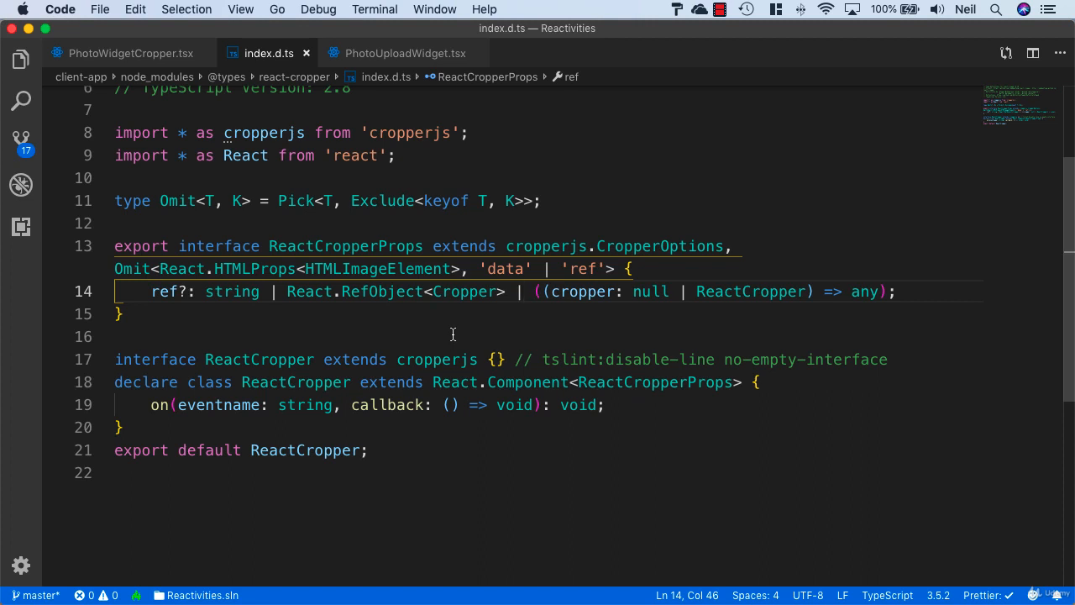
mouse_move(447, 335)
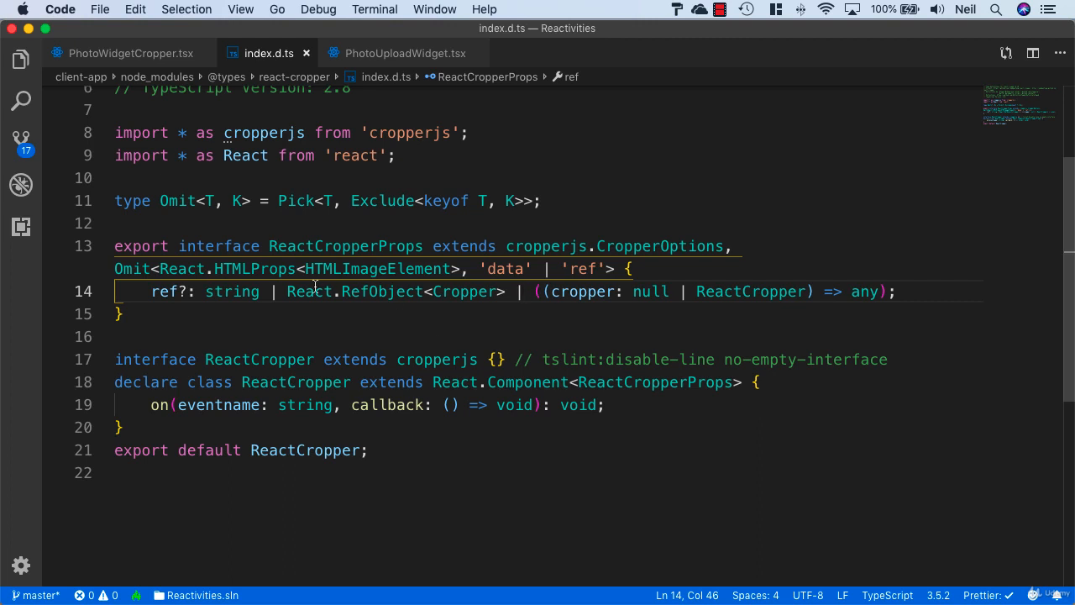
drag(286, 292, 507, 291)
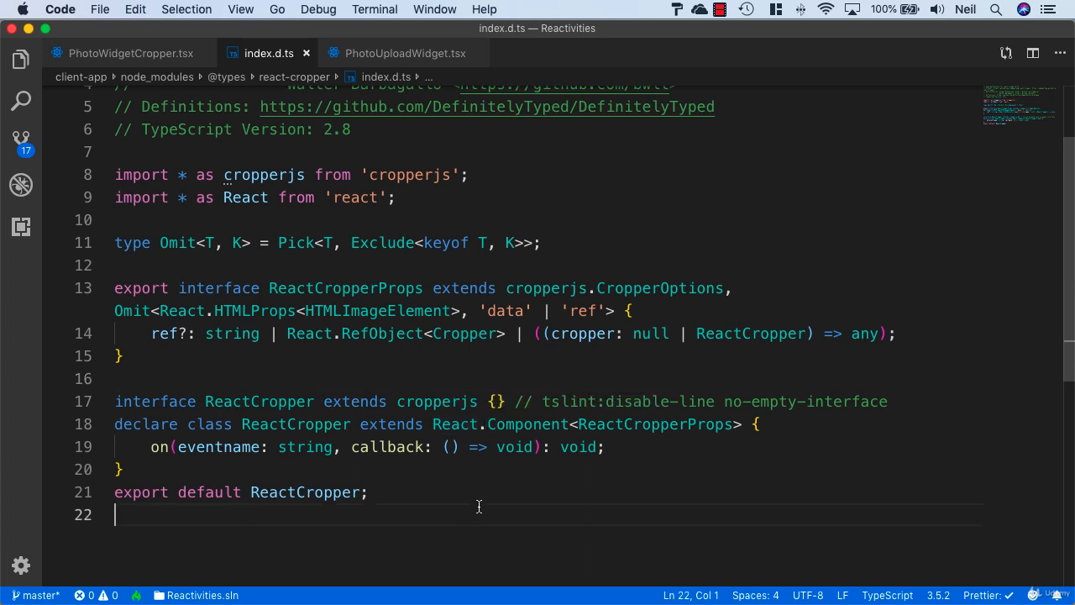
key(cmd+a)
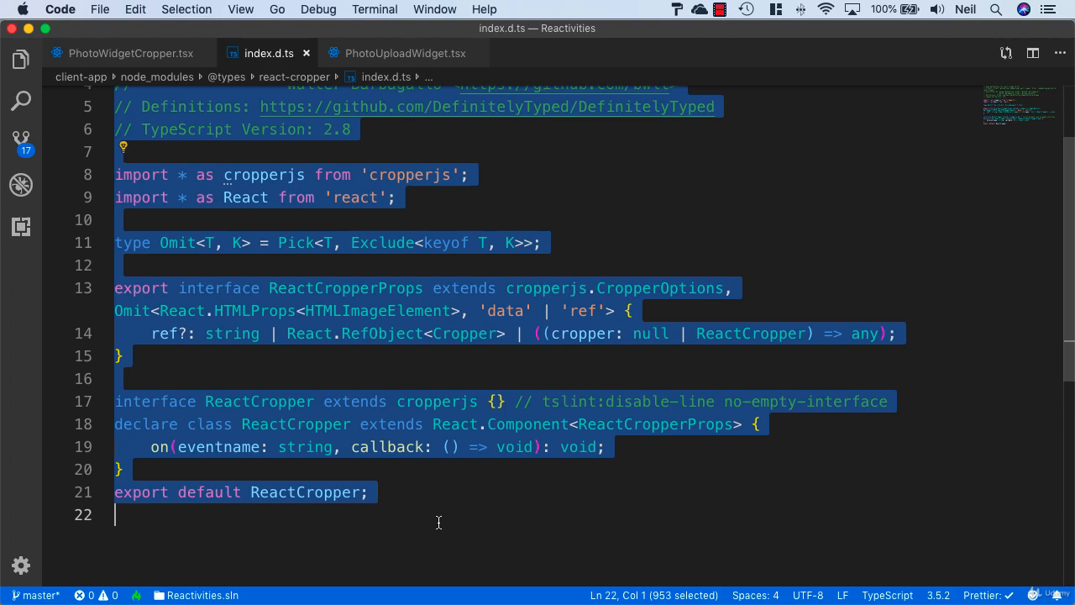
mouse_move(21, 60)
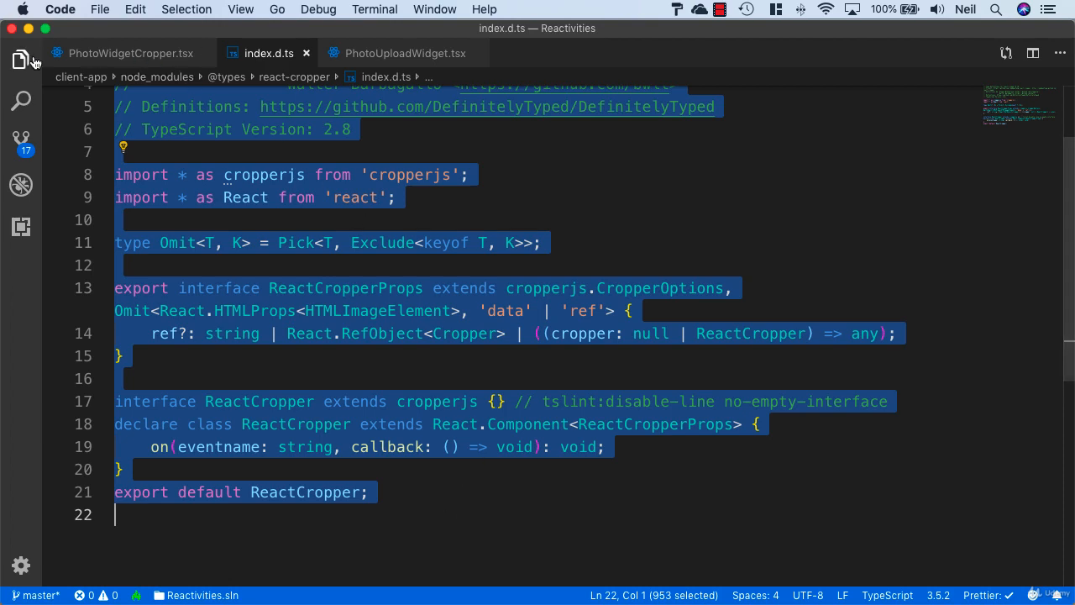
click(20, 59)
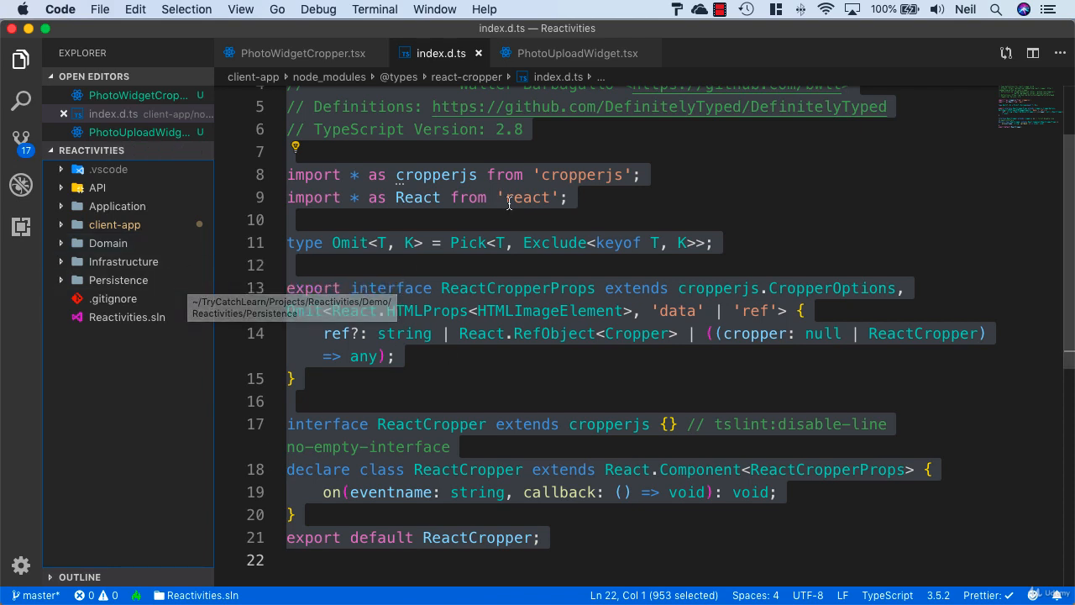
mouse_move(392, 157)
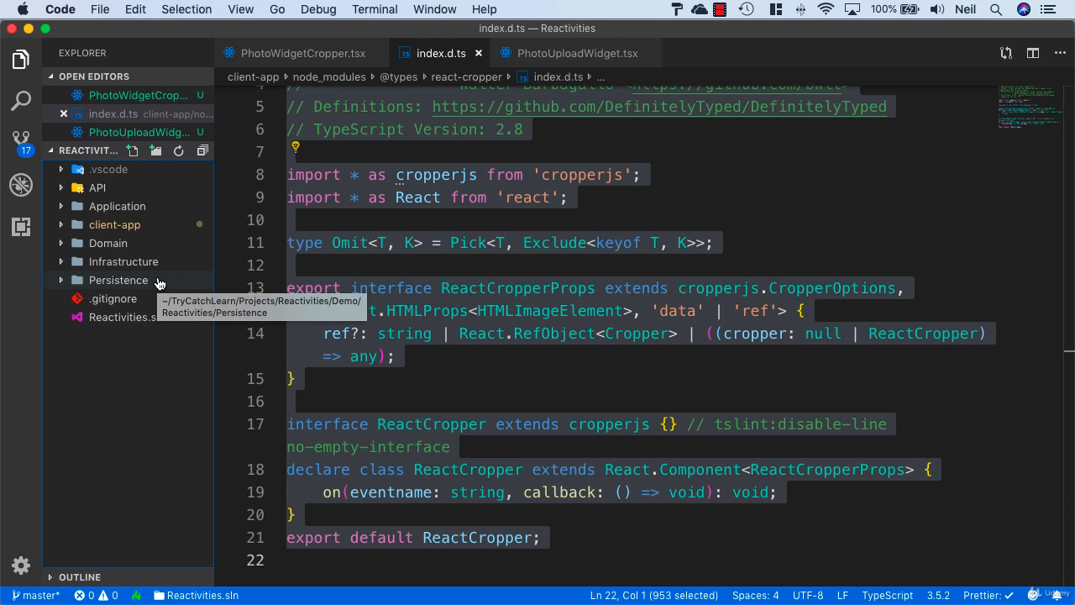
Create react-cropper.d.ts inside client-app/typings-custom and paste in the copied definitions
click(114, 224)
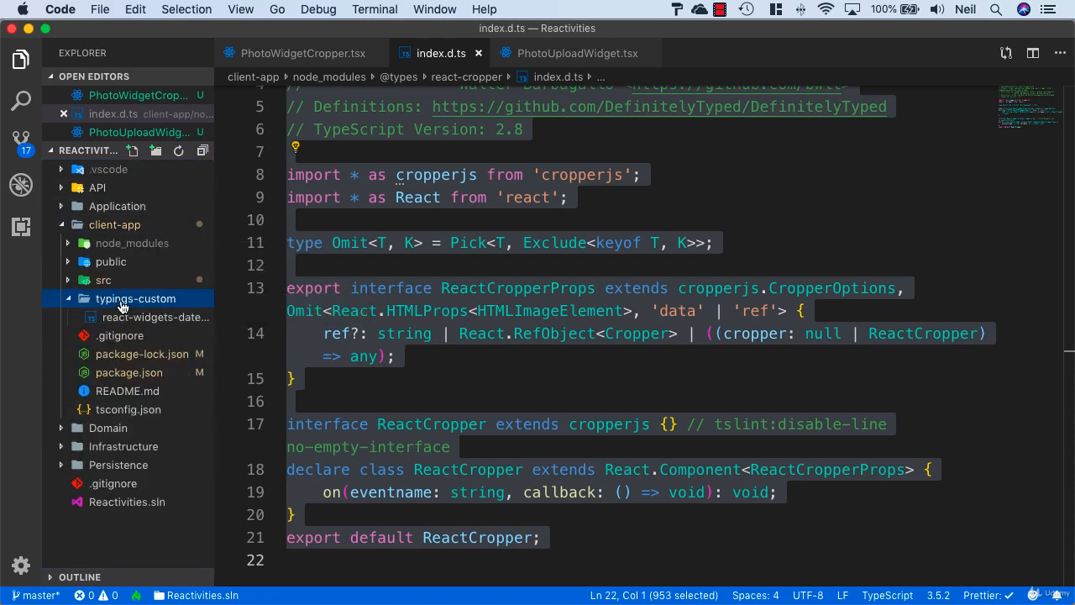
right_click(135, 299)
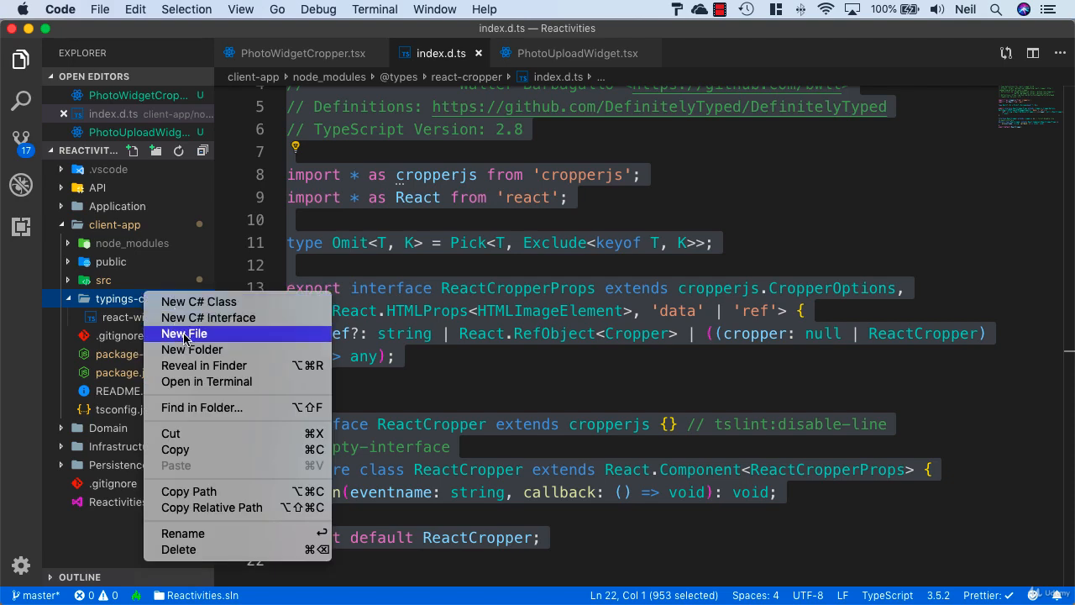
click(184, 333)
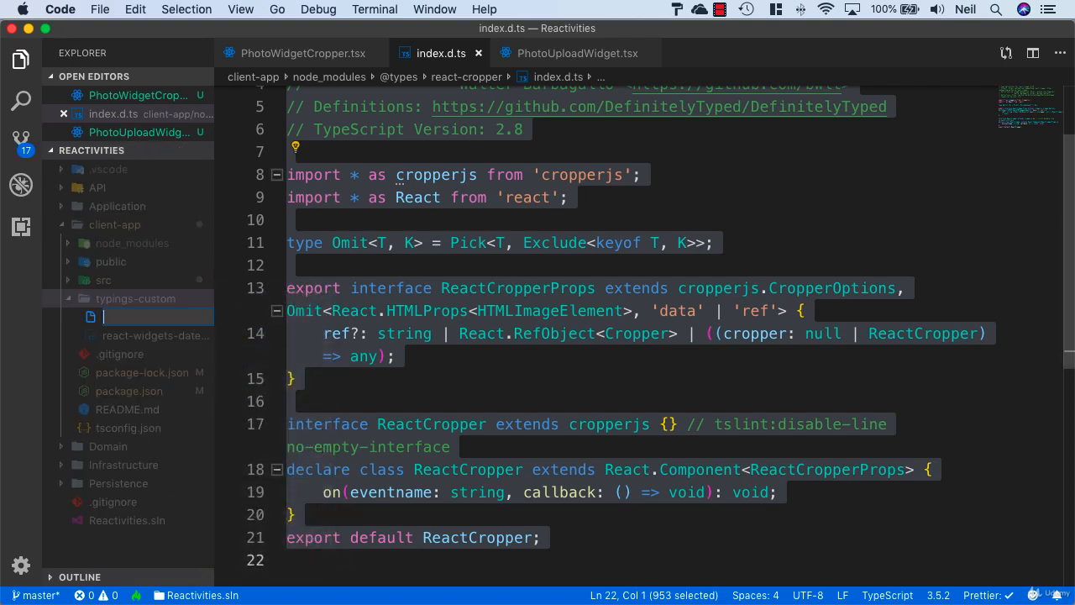
text(react-cropper.d.ts)
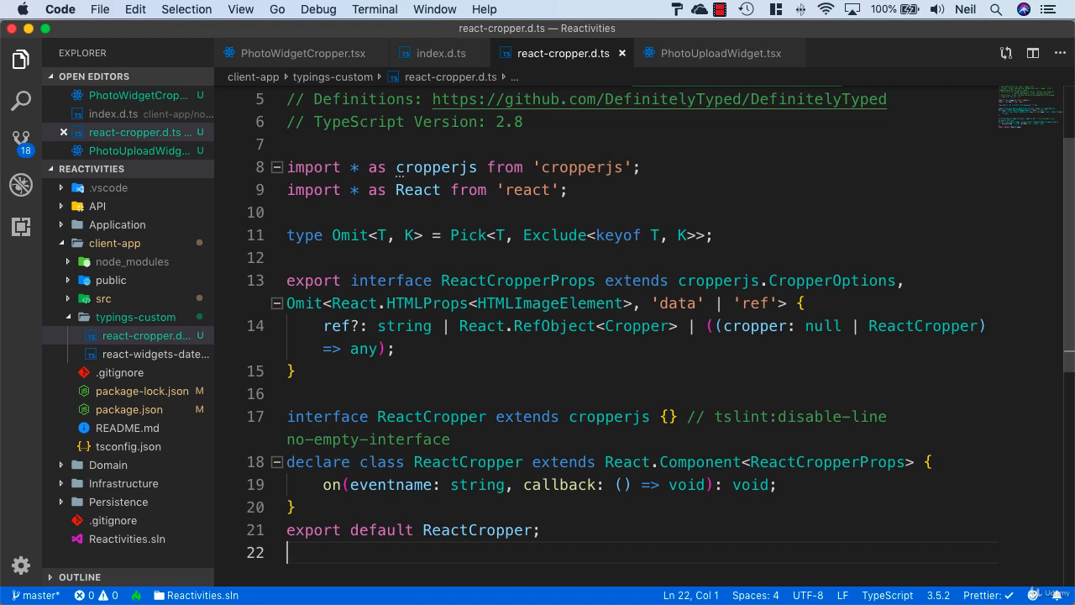
mouse_move(281, 356)
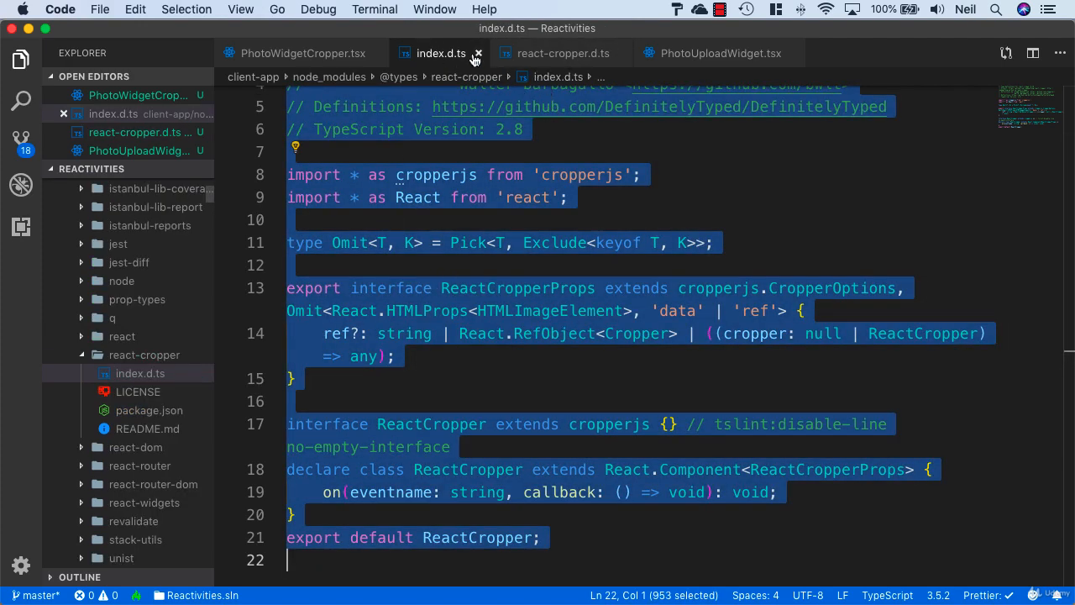
click(463, 53)
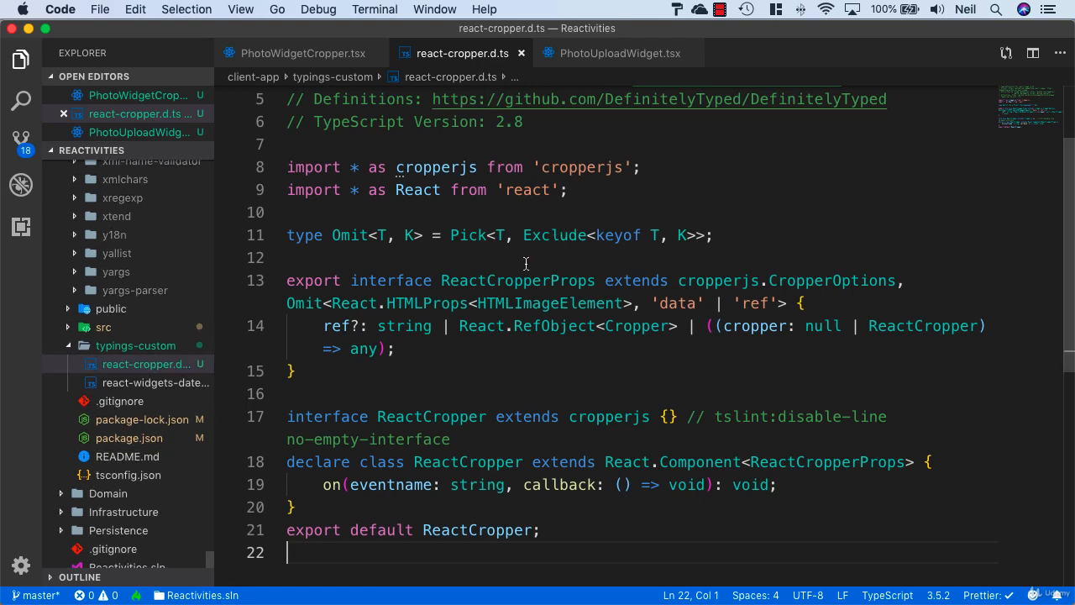
mouse_move(496, 267)
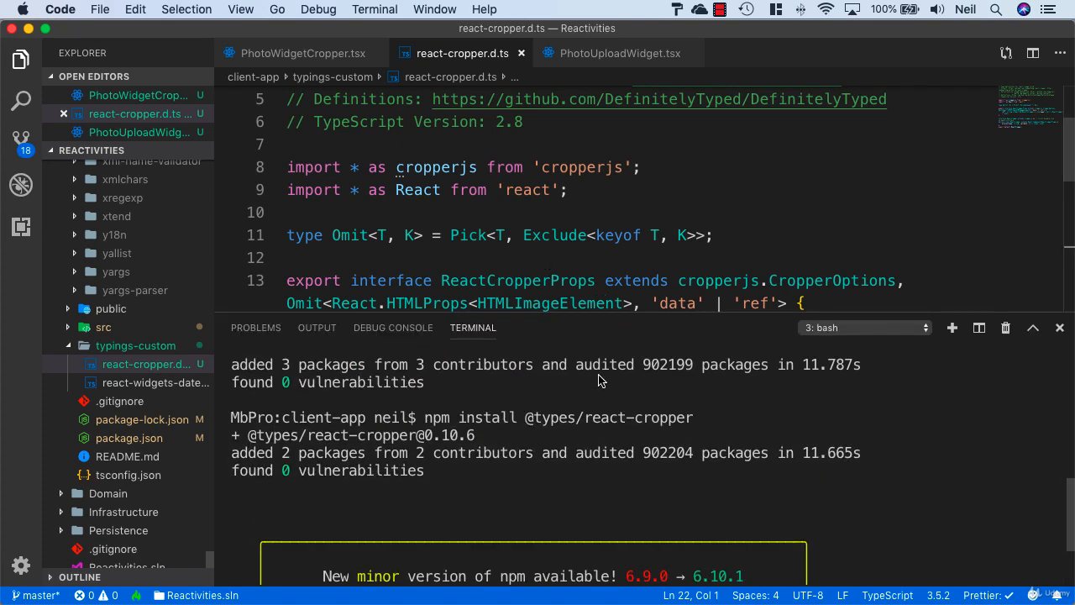
text(npm install @types/react-cropper)
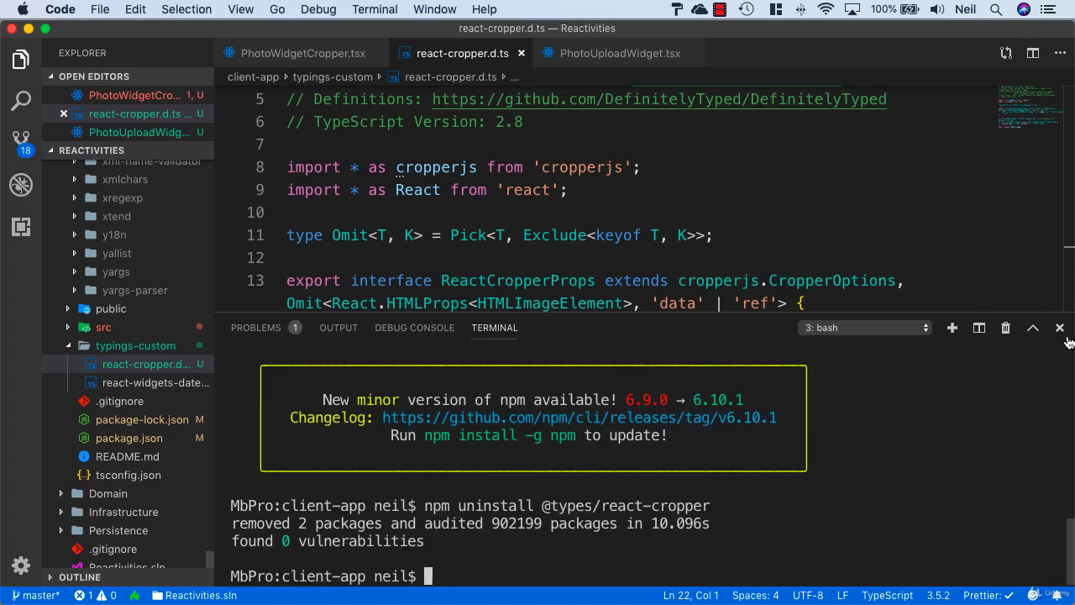
click(1059, 328)
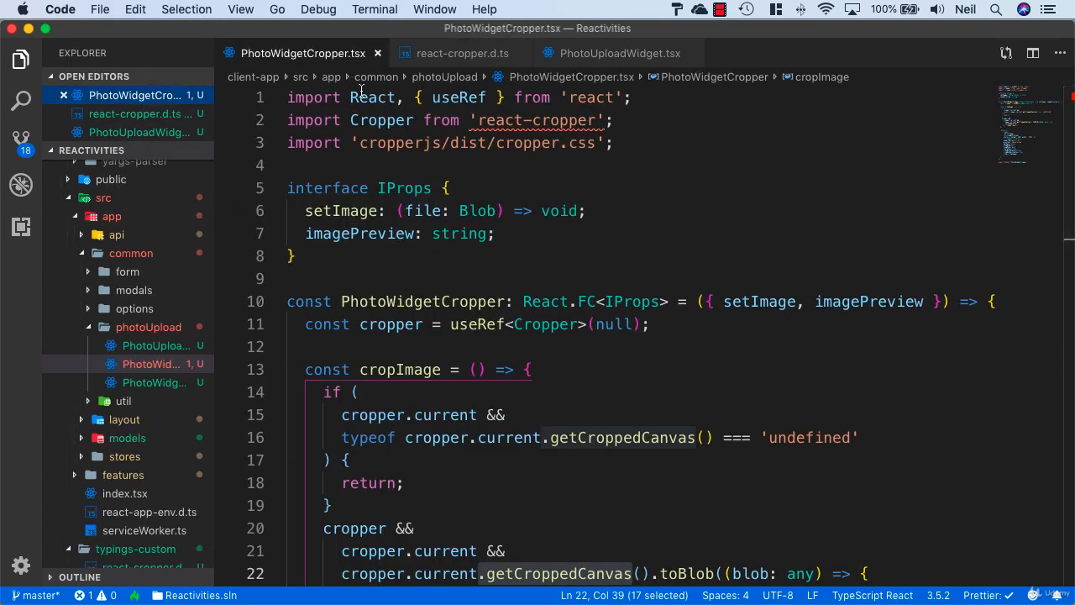
mouse_move(537, 120)
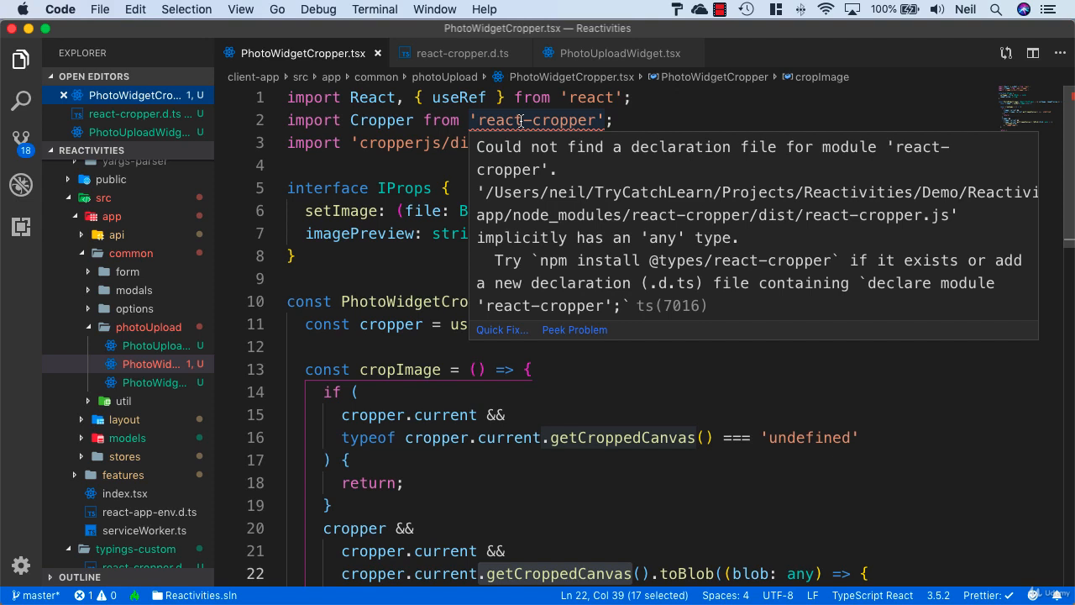
mouse_move(747, 294)
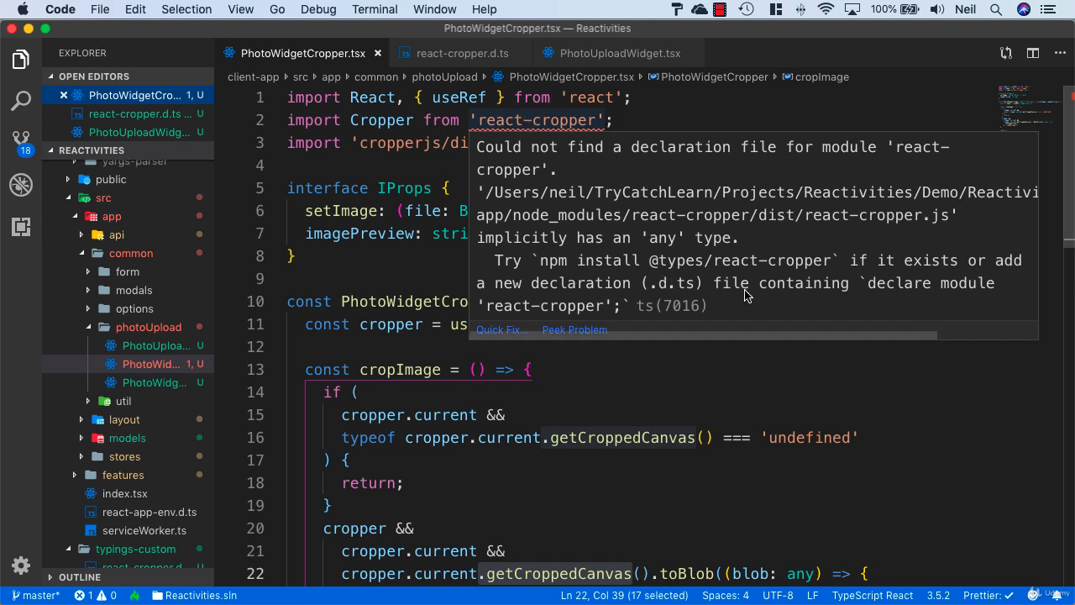
mouse_move(871, 300)
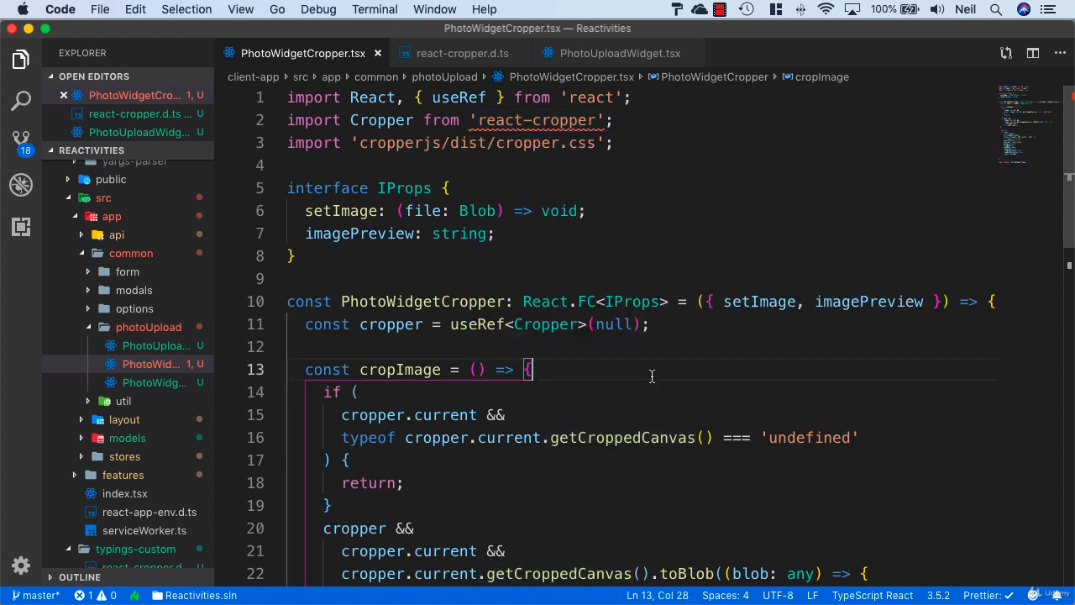
Read the missing declaration file error on the 'react-cropper' import, then dismiss it
click(462, 53)
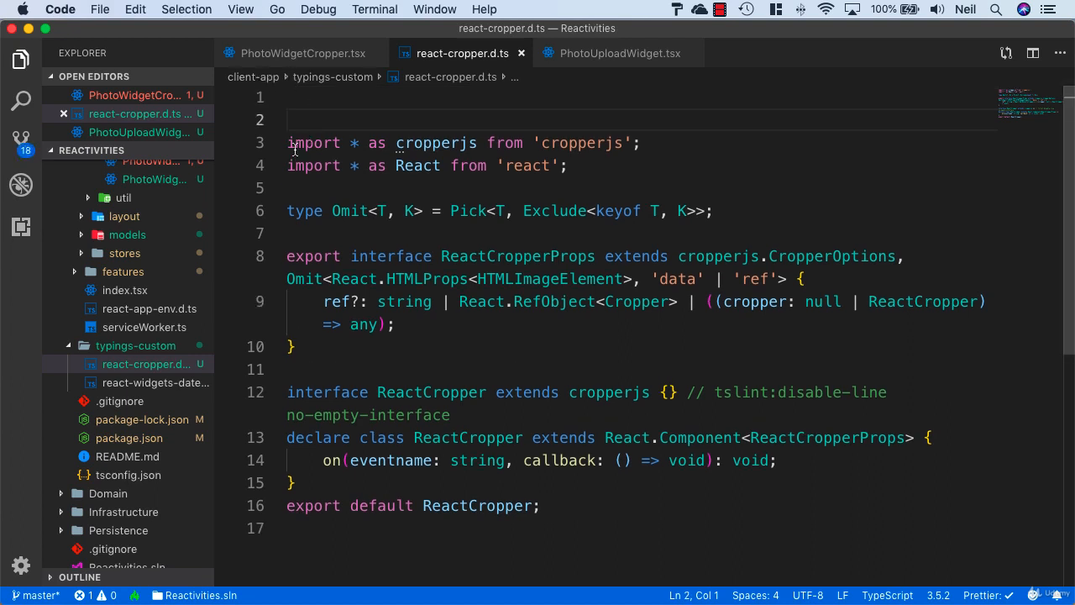
Wrap react-cropper.d.ts in declare module 'react-cropper' { }, dropping the inner declare keyword
key(cmd+a)
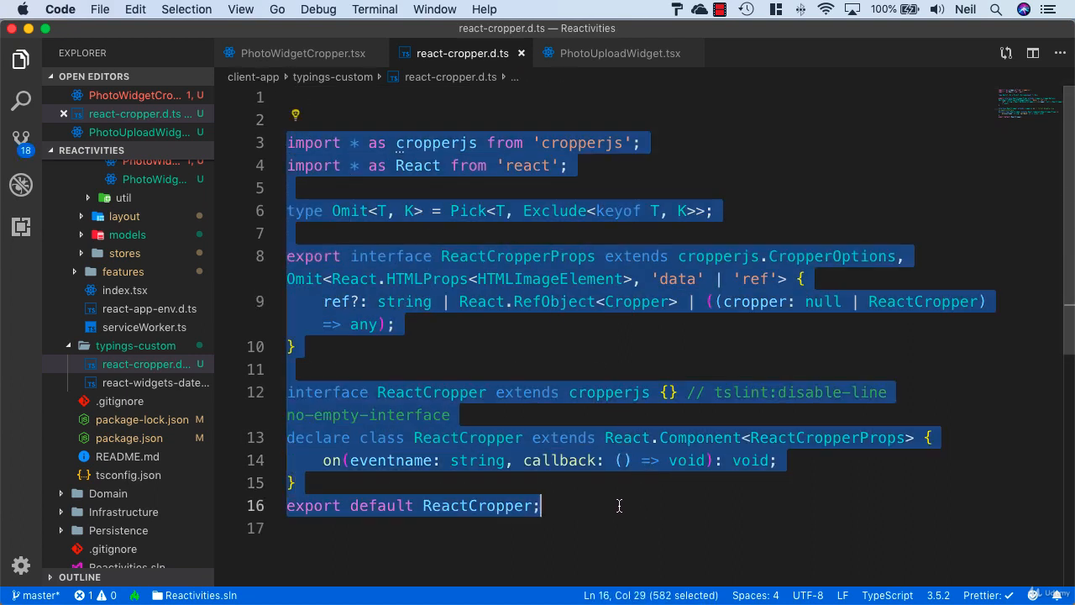
text(d)
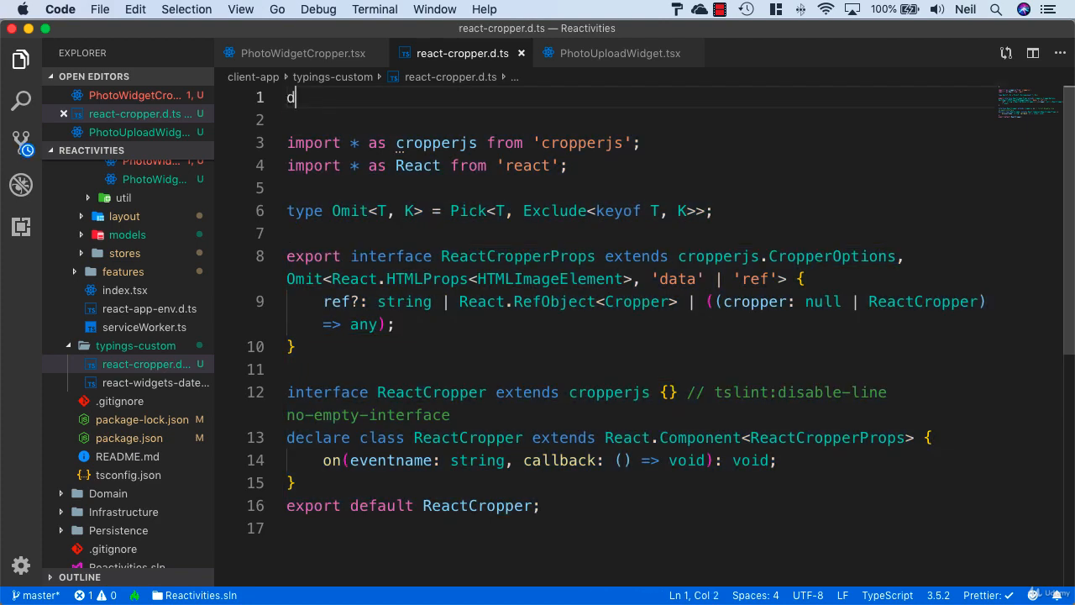
text(eclare mi)
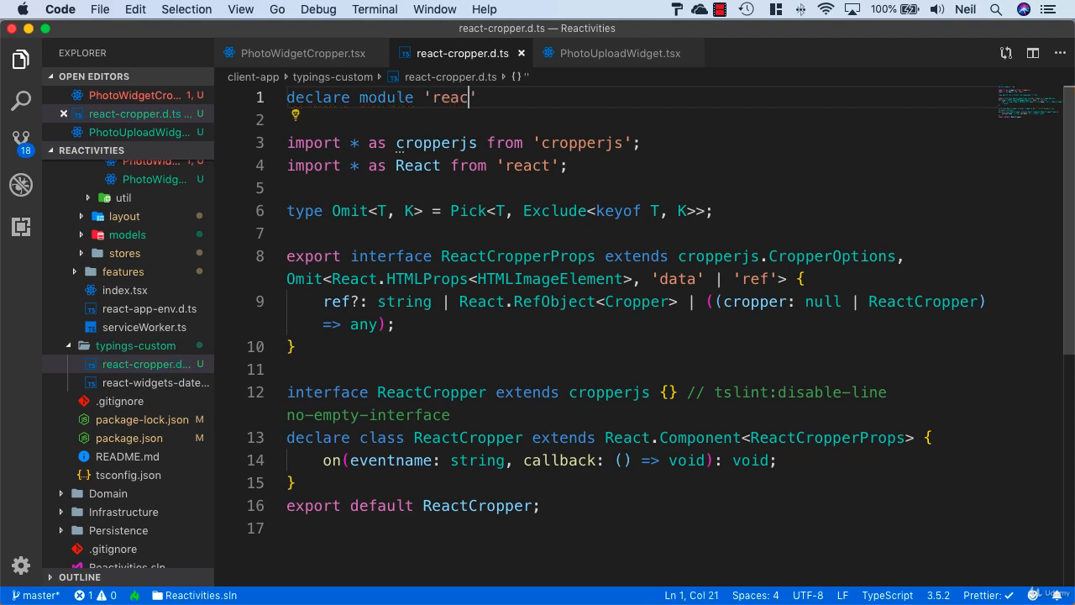
text(t-cropper)
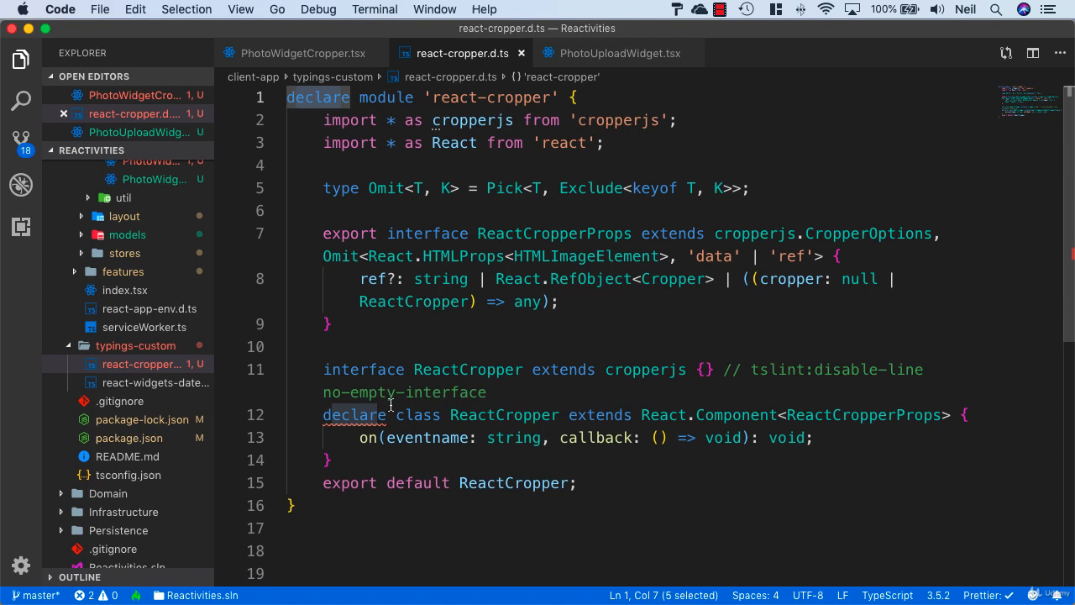
mouse_move(353, 414)
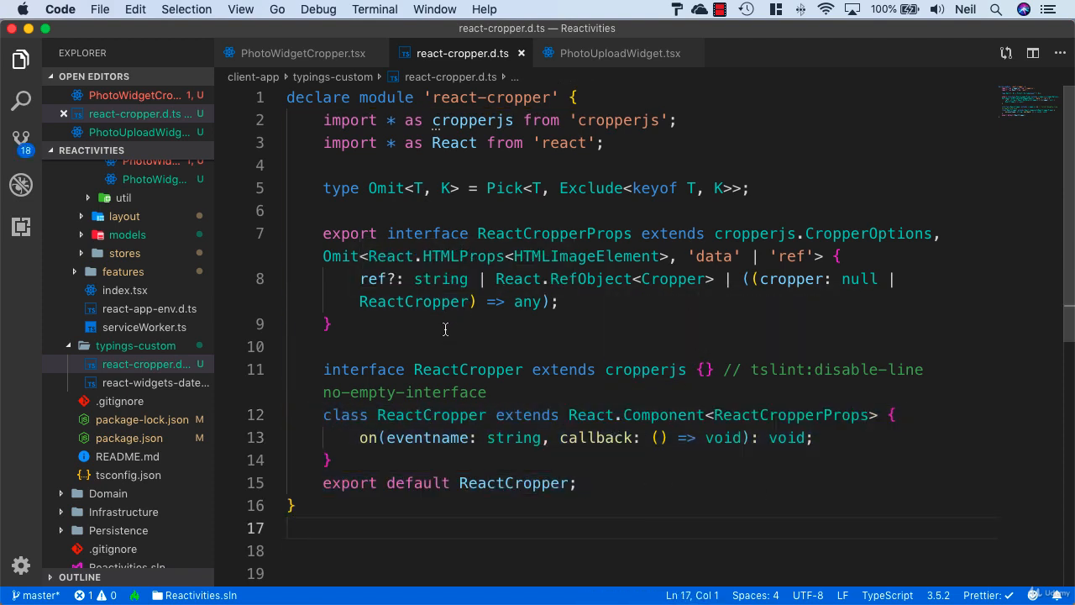
click(151, 203)
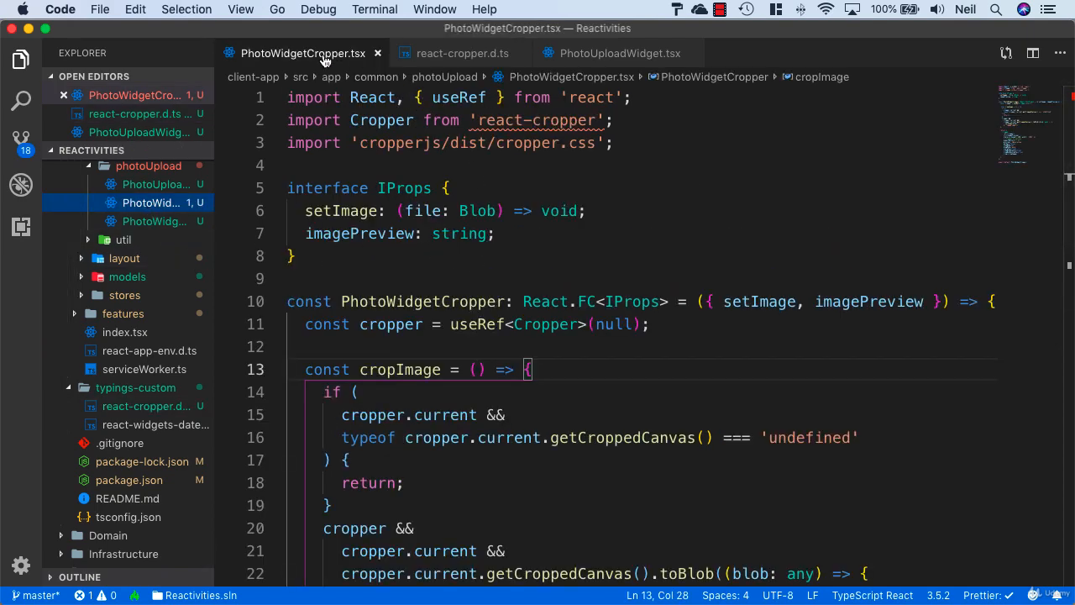
mouse_move(303, 53)
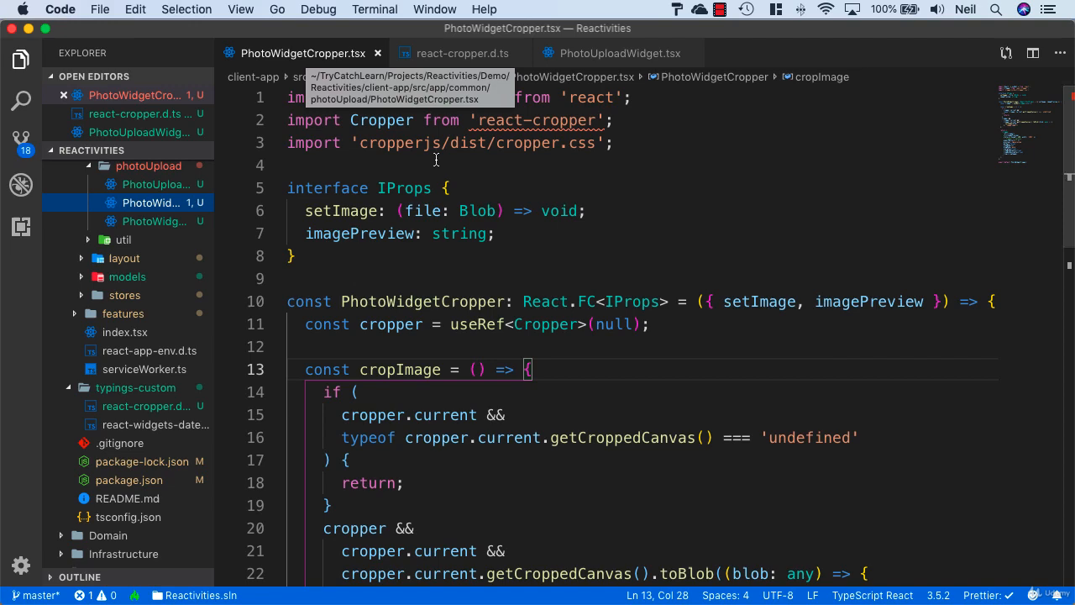
mouse_move(536, 120)
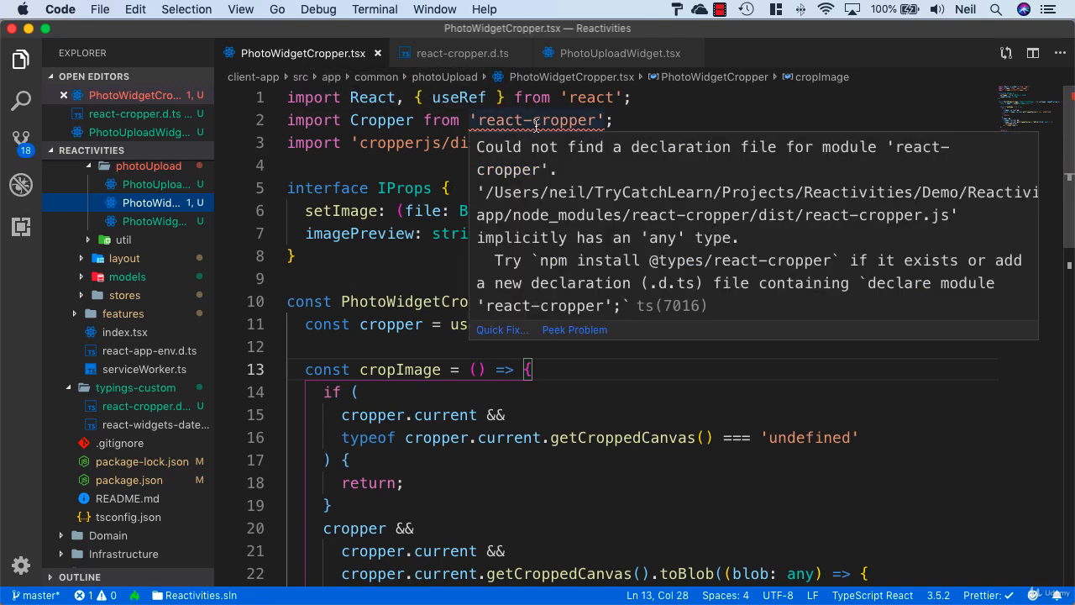
Hide the terminal's TypeScript version output and refocus the PhotoWidgetCropper.tsx editor
click(620, 370)
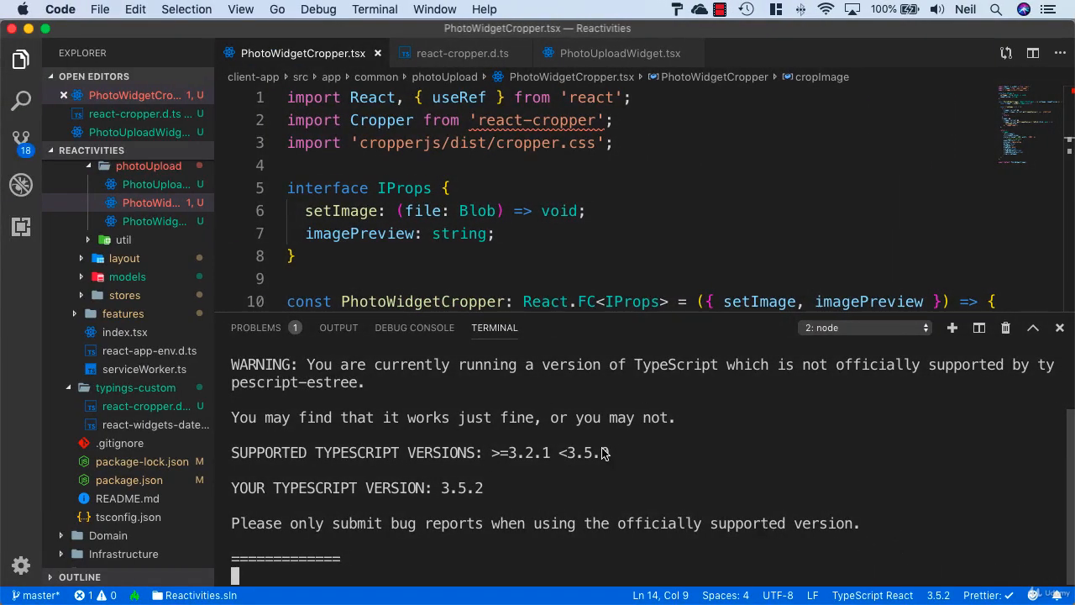
mouse_move(576, 494)
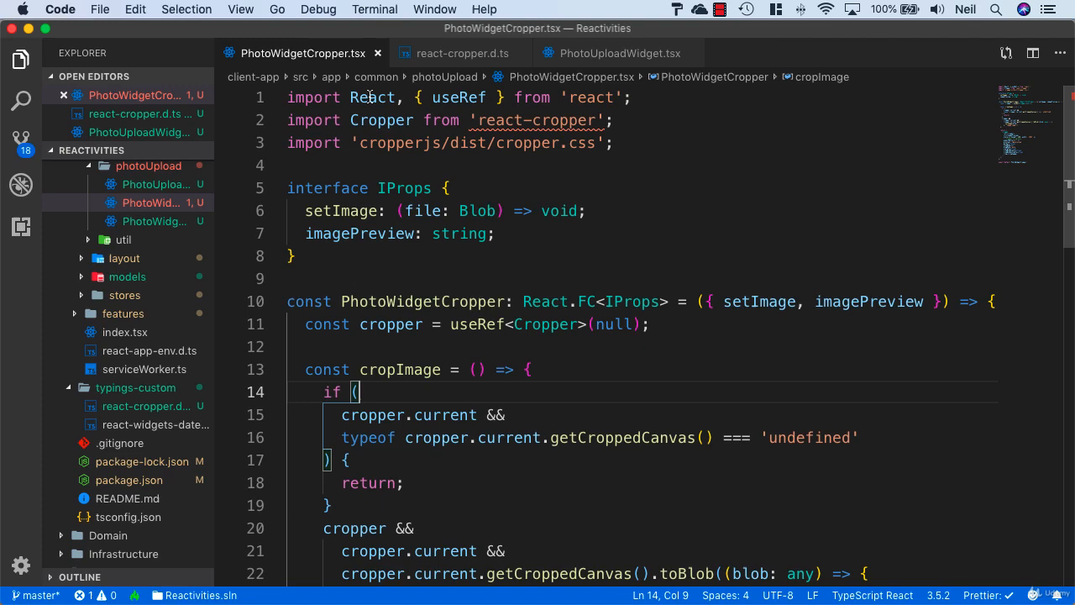
click(463, 53)
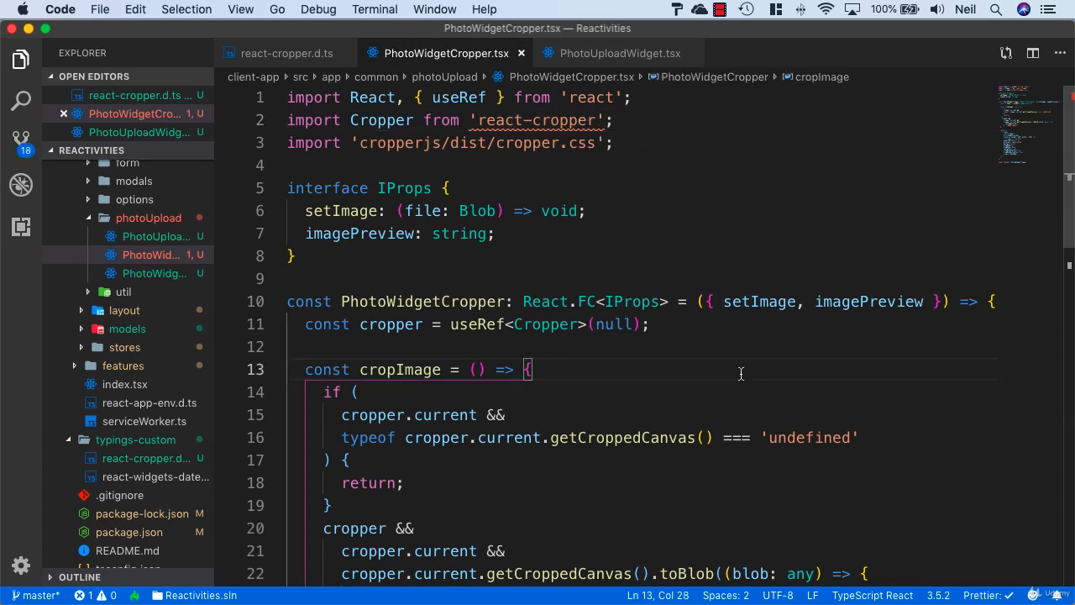
Read the TS2339 getCroppedCanvas error in the terminal, then open PhotoUploadWidget.tsx and PhotoWidgetCropper.tsx
click(494, 328)
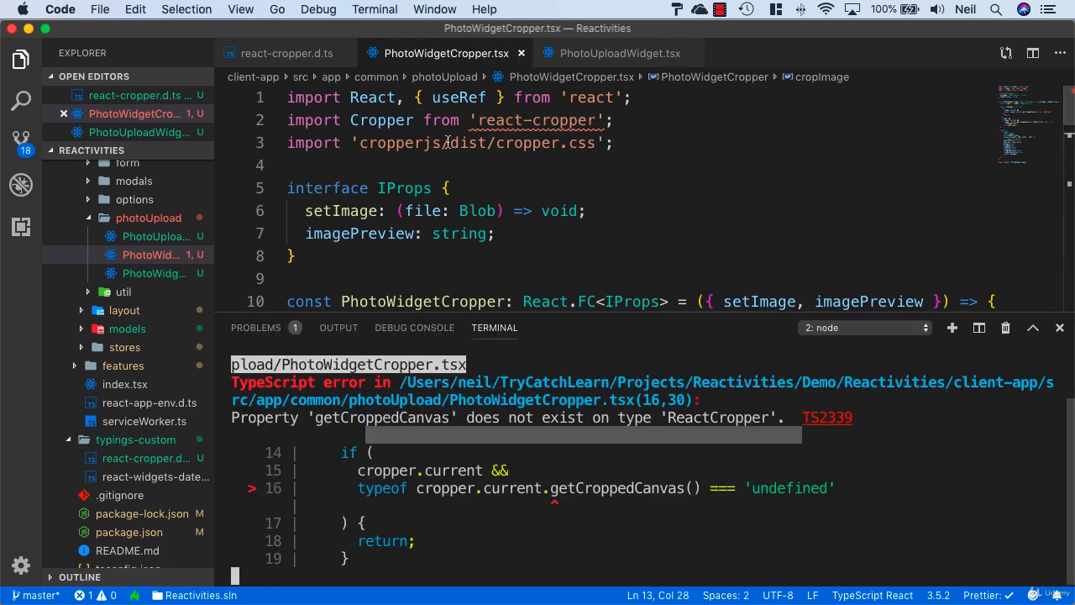
mouse_move(601, 513)
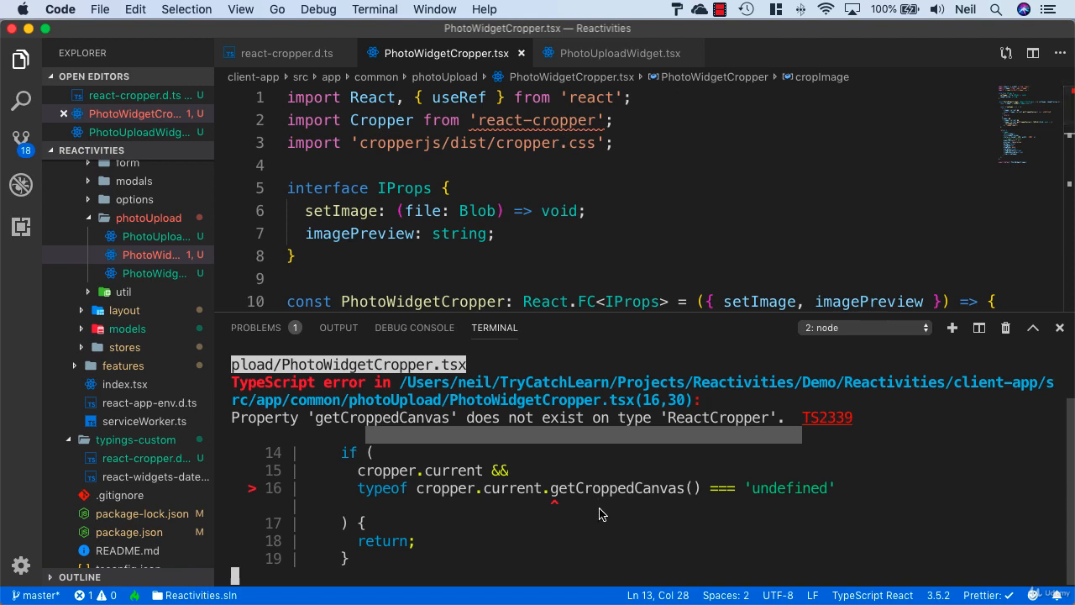
mouse_move(334, 431)
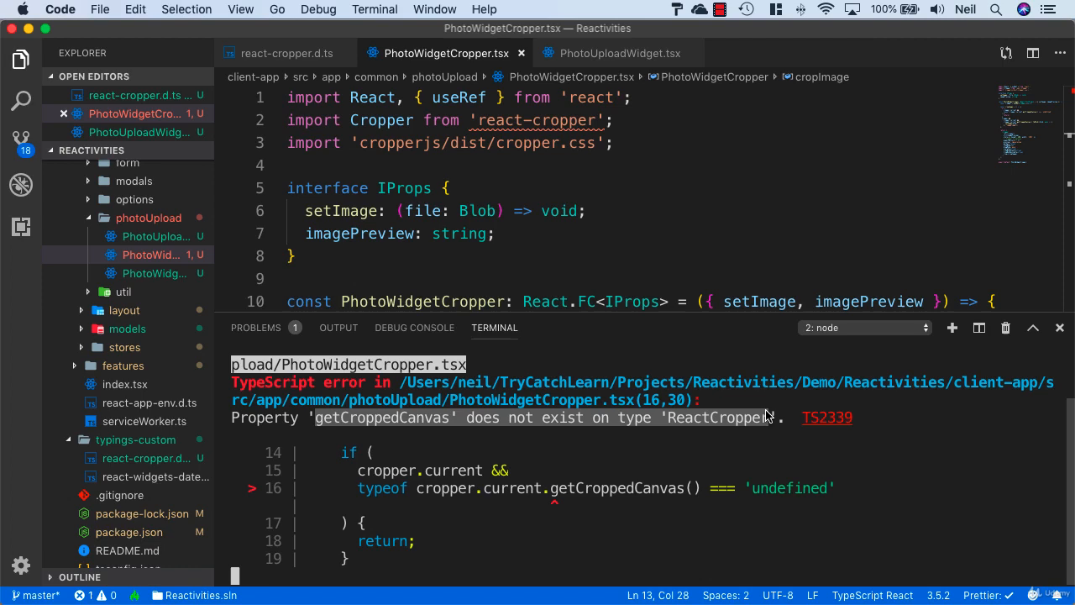
mouse_move(752, 441)
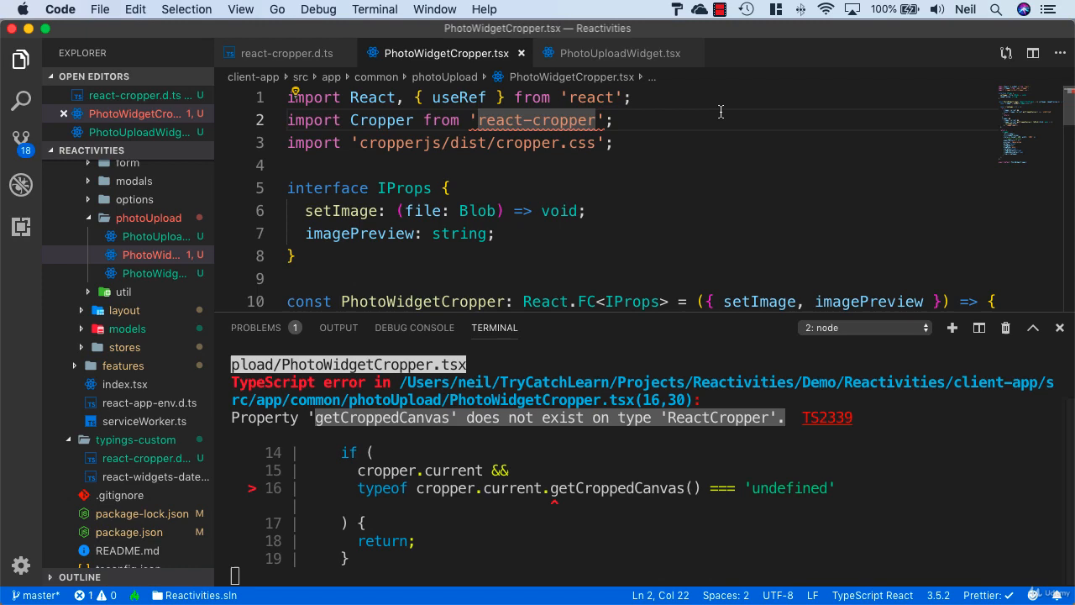
click(287, 53)
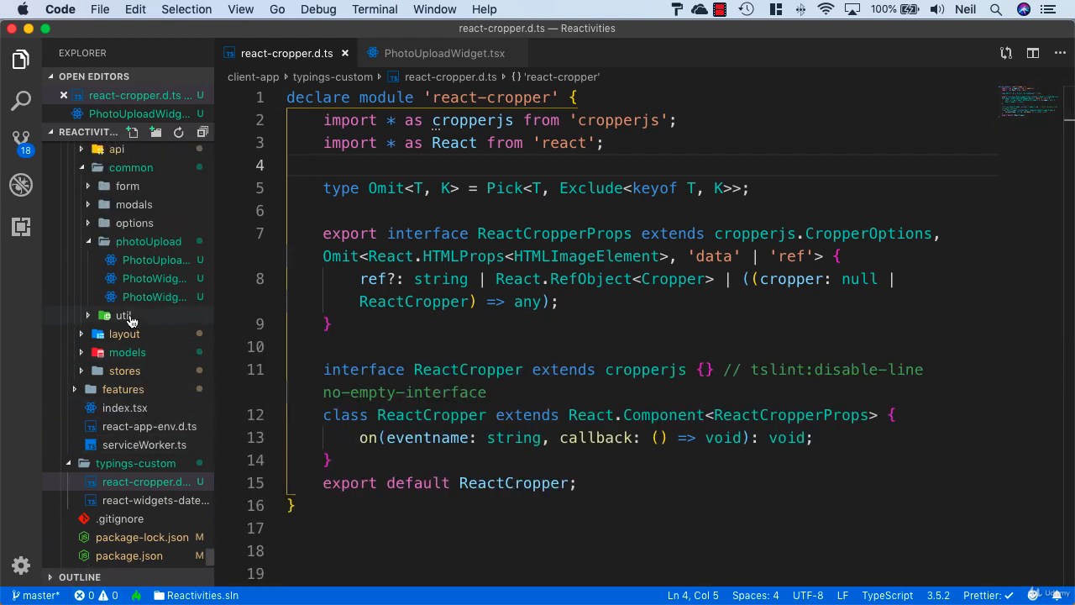
click(444, 53)
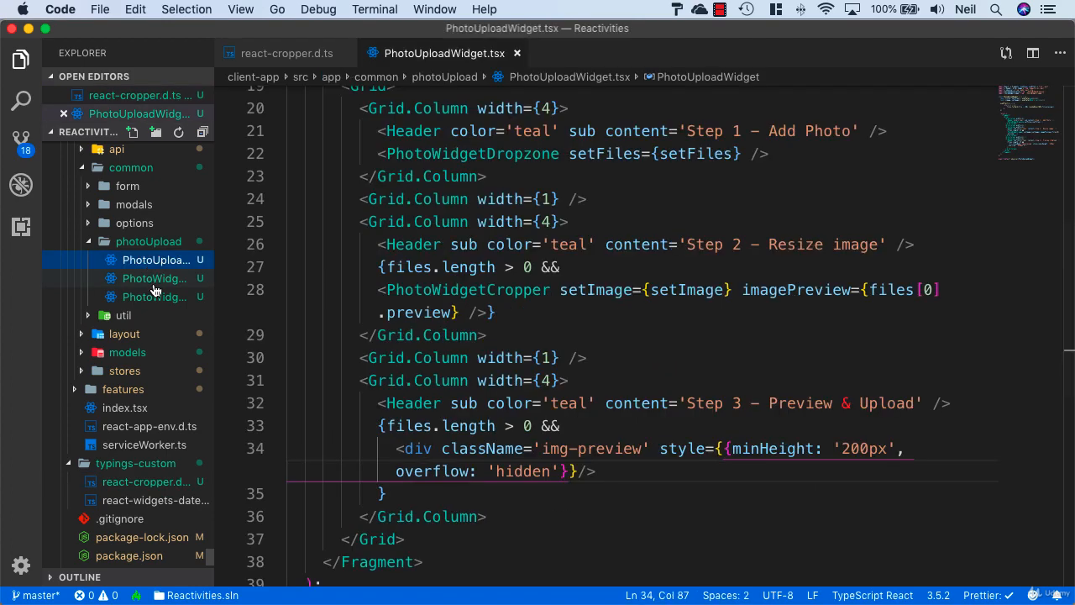
click(154, 296)
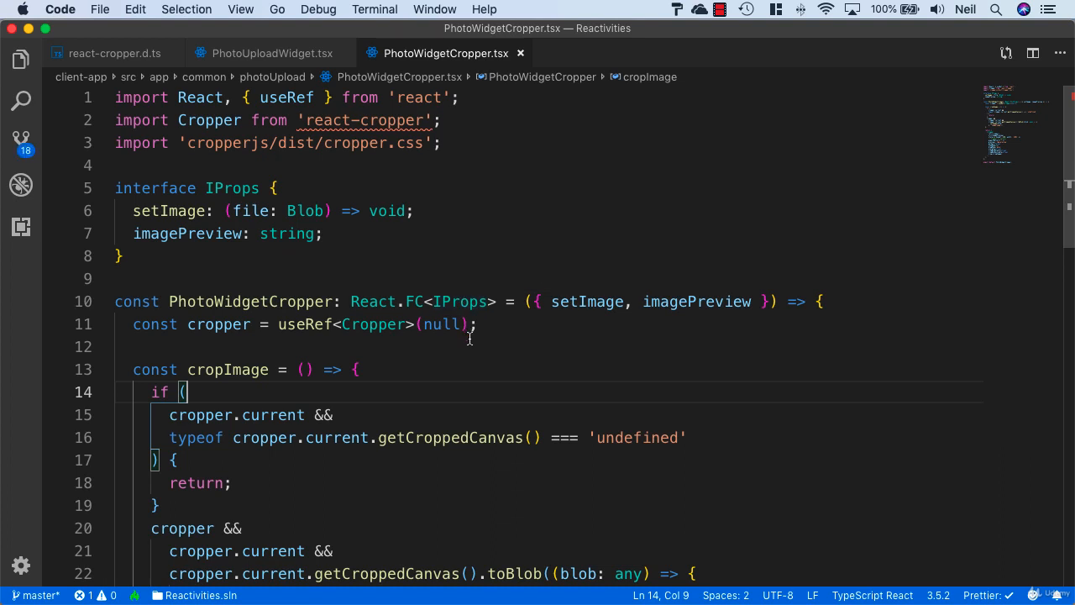
mouse_move(530, 145)
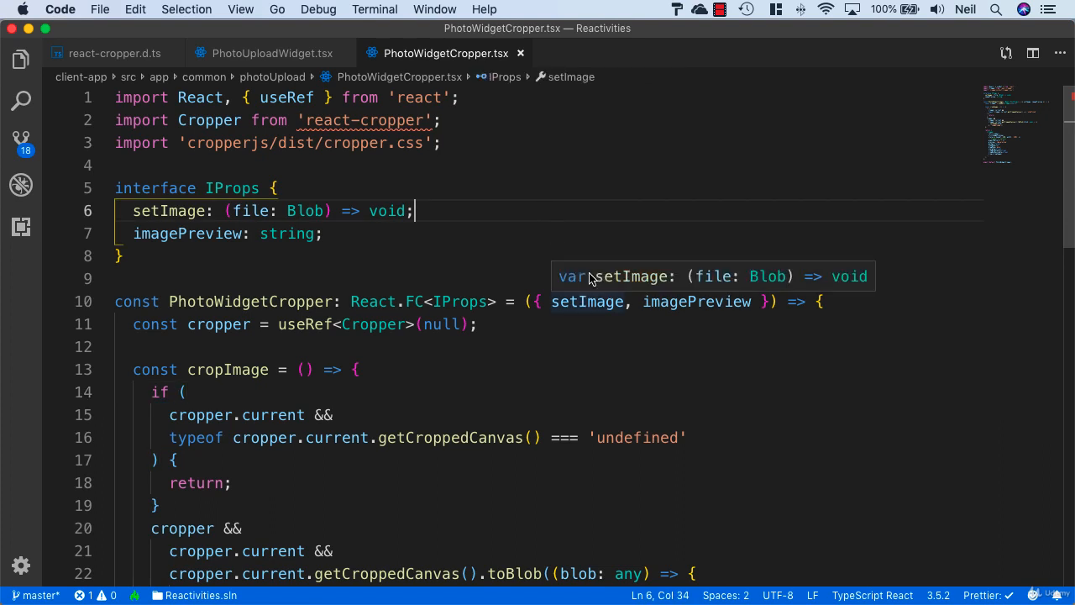
Run Developer: Reload Window from the command palette by searching 'rel'
key(Cmd+Shift+P)
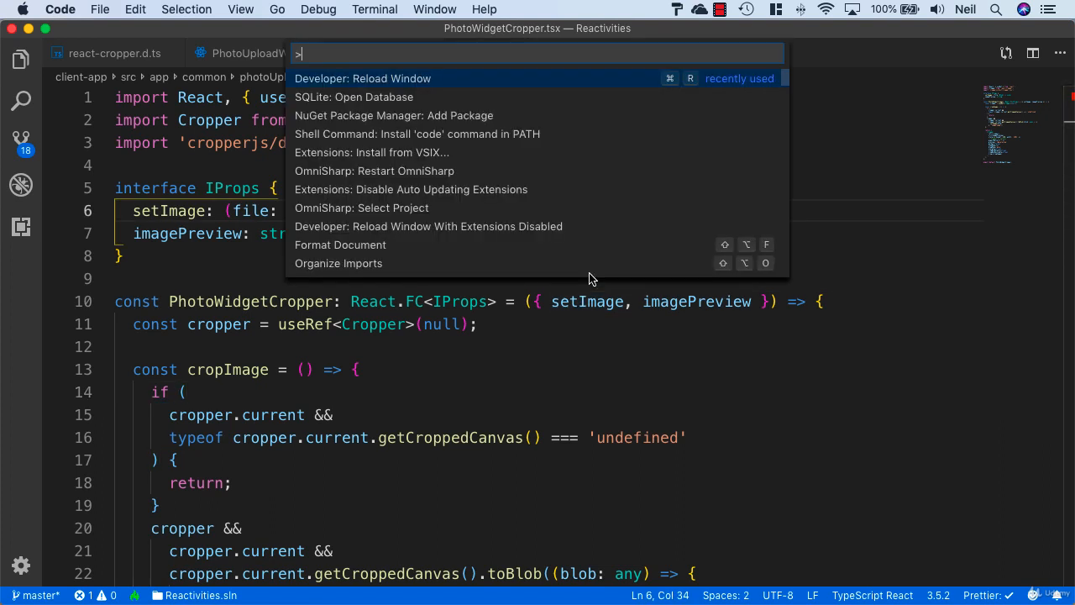
text(rel)
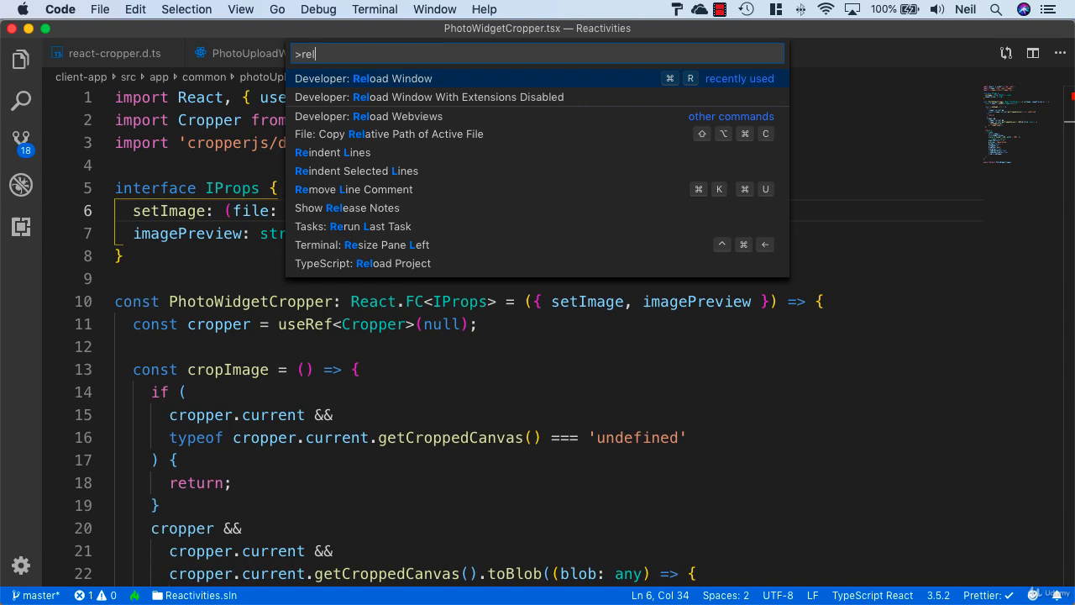
key(Escape)
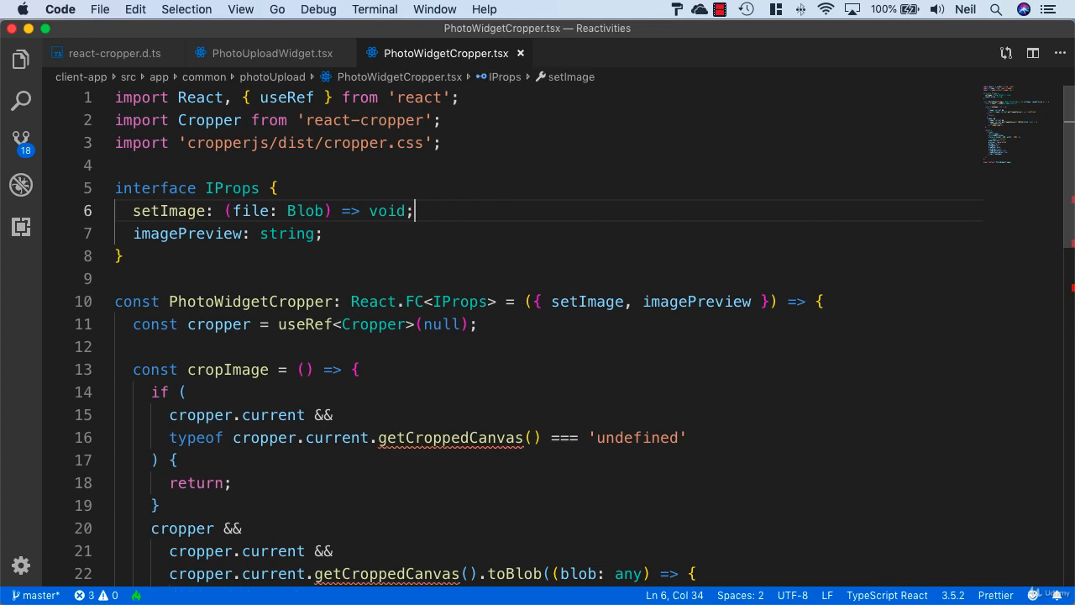
Compare the getCroppedCanvas error in PhotoWidgetCropper.tsx with react-cropper.d.ts
scroll(down, 3)
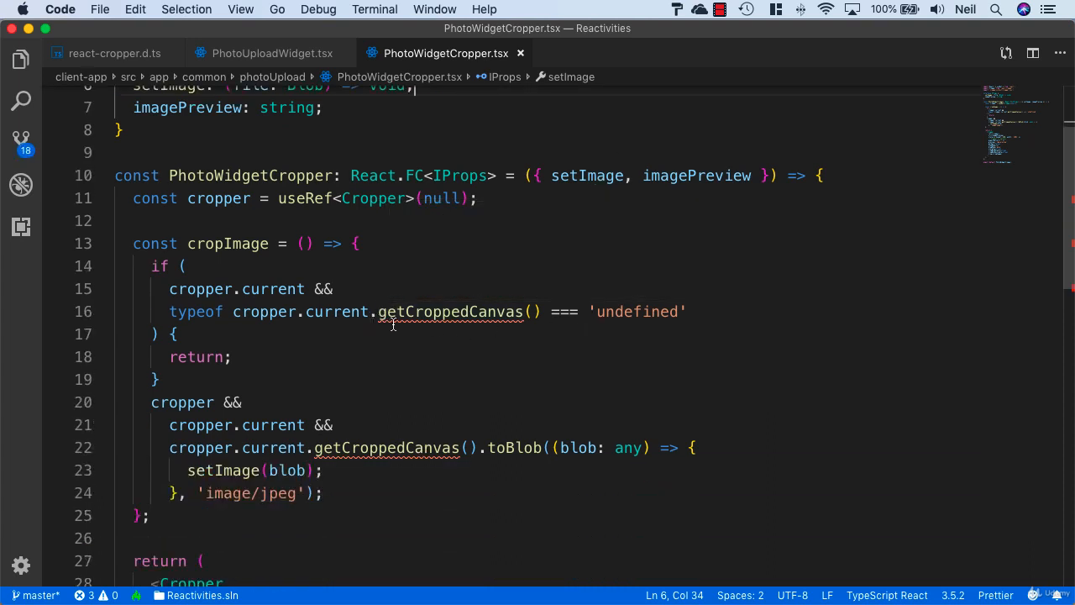
double_click(461, 311)
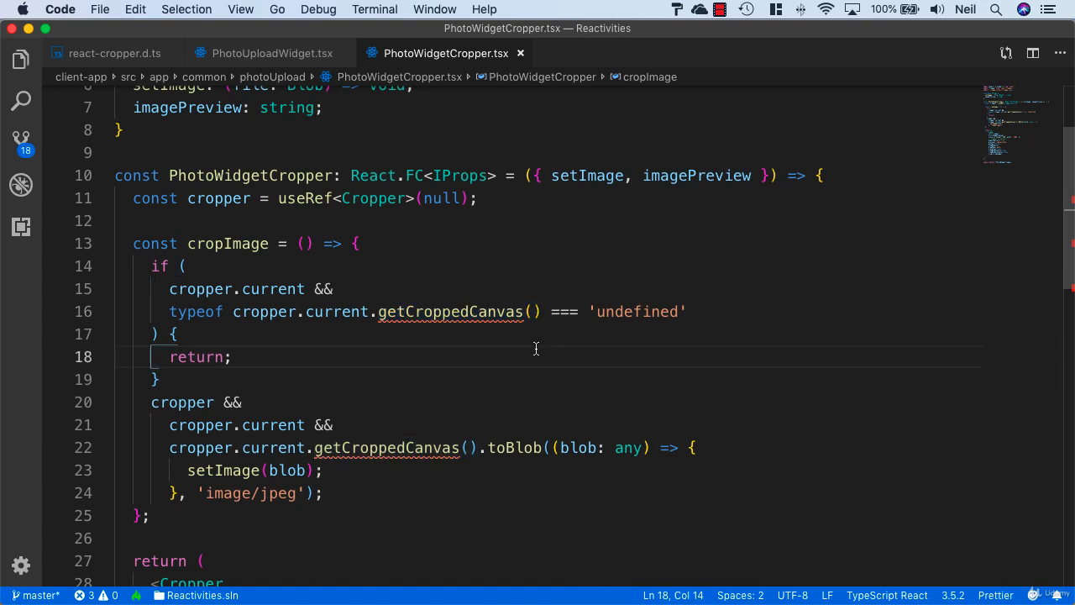
mouse_move(451, 312)
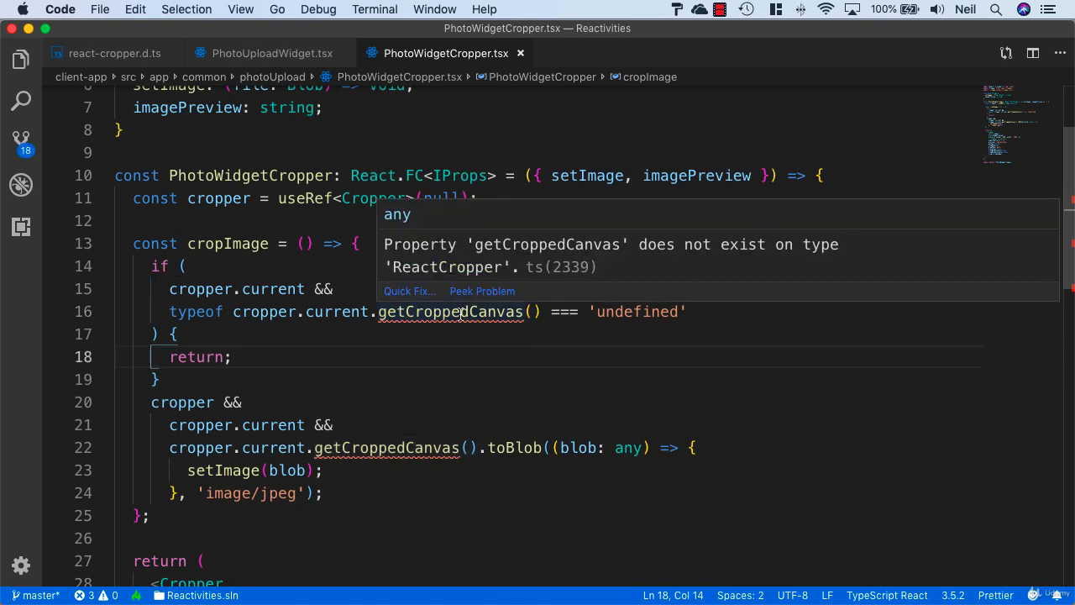
mouse_move(638, 244)
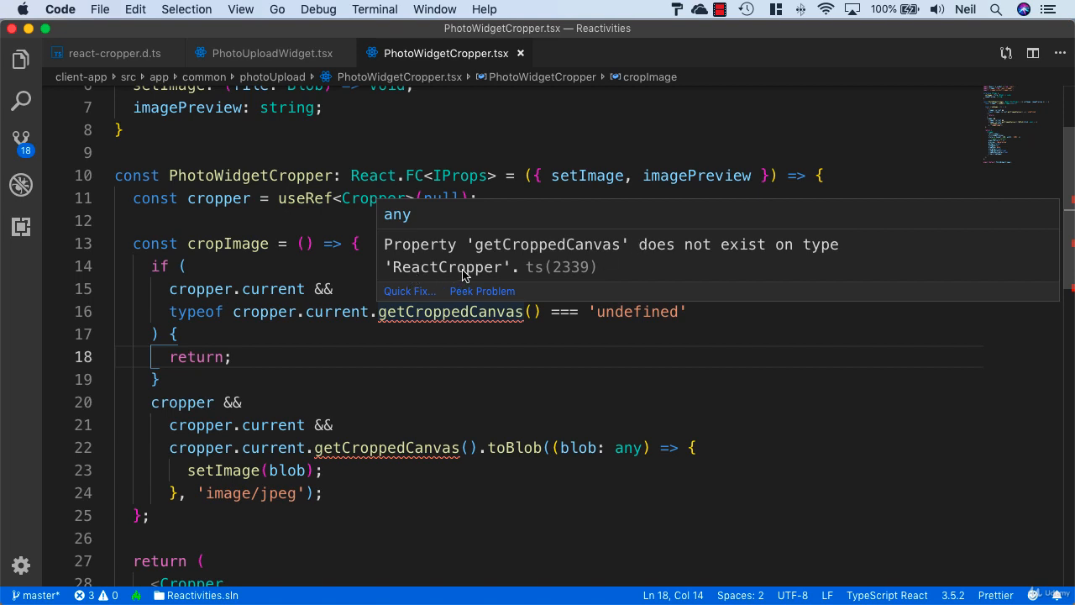
mouse_move(132, 96)
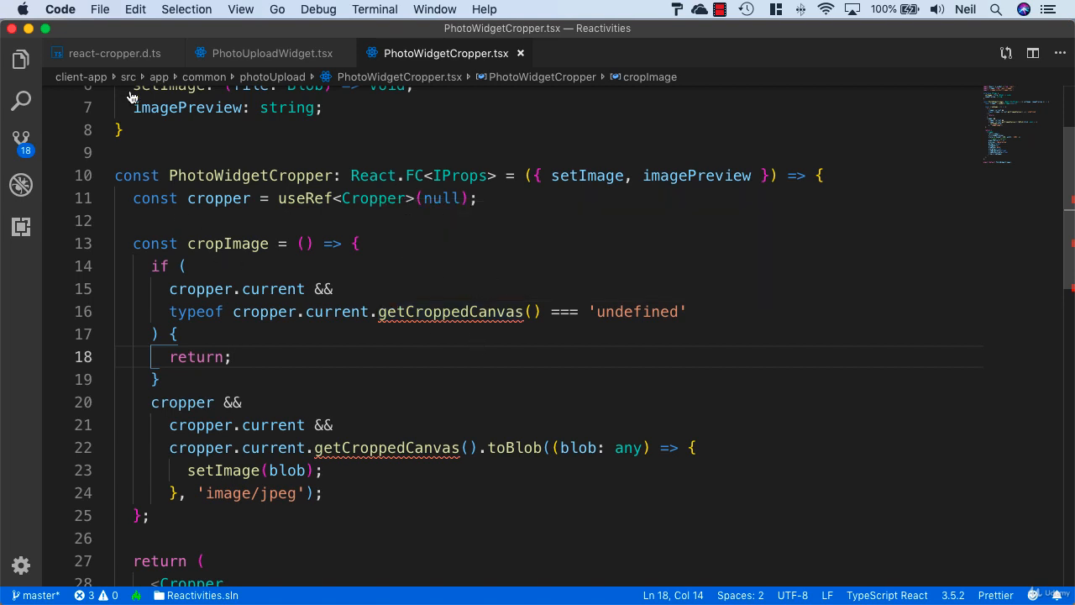
click(115, 53)
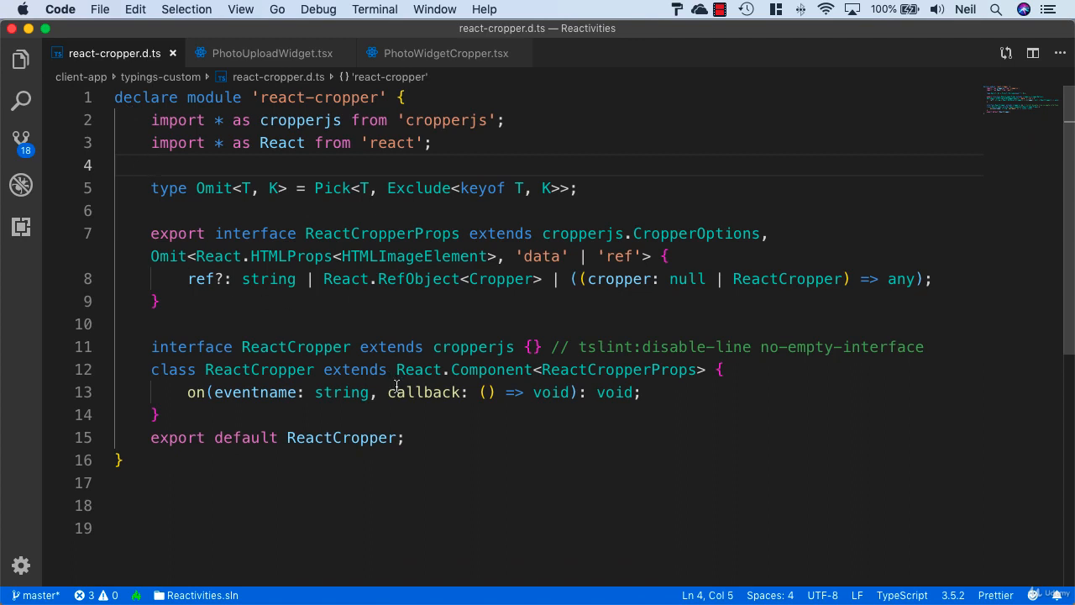
mouse_move(388, 143)
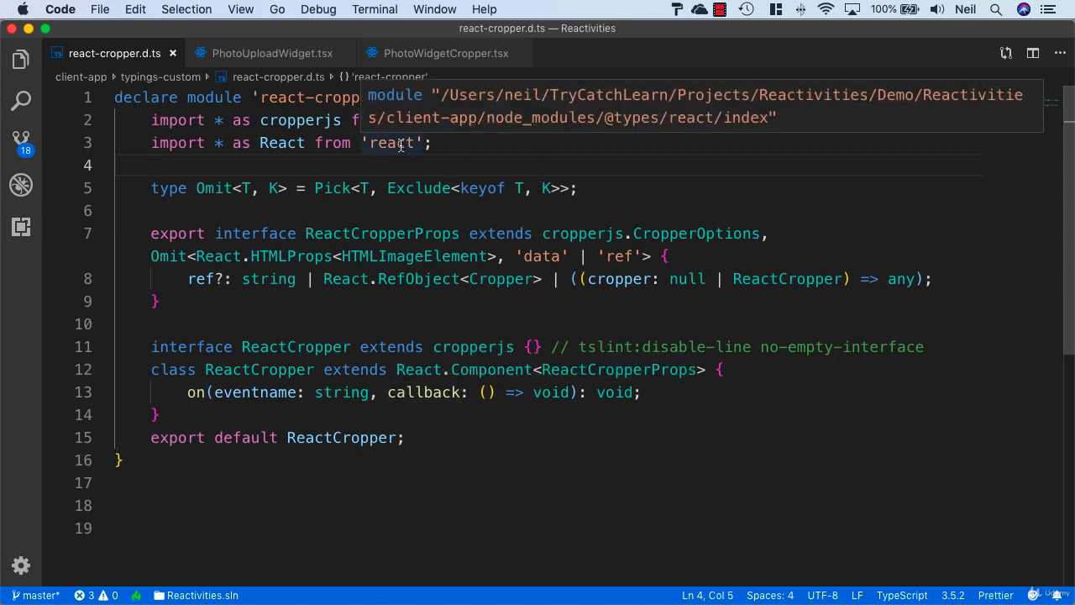
mouse_move(500, 122)
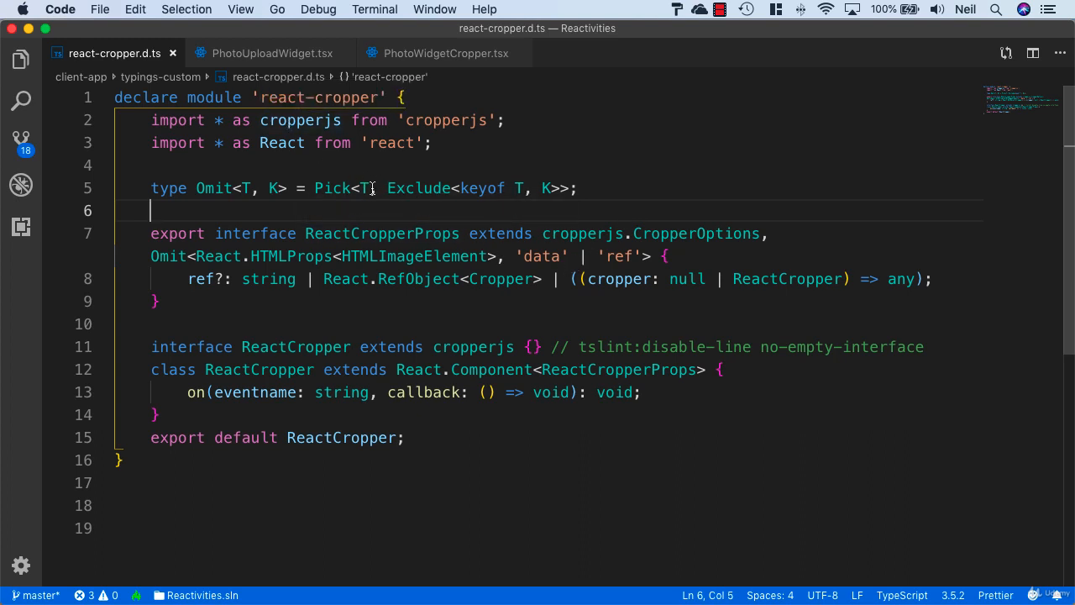
click(446, 53)
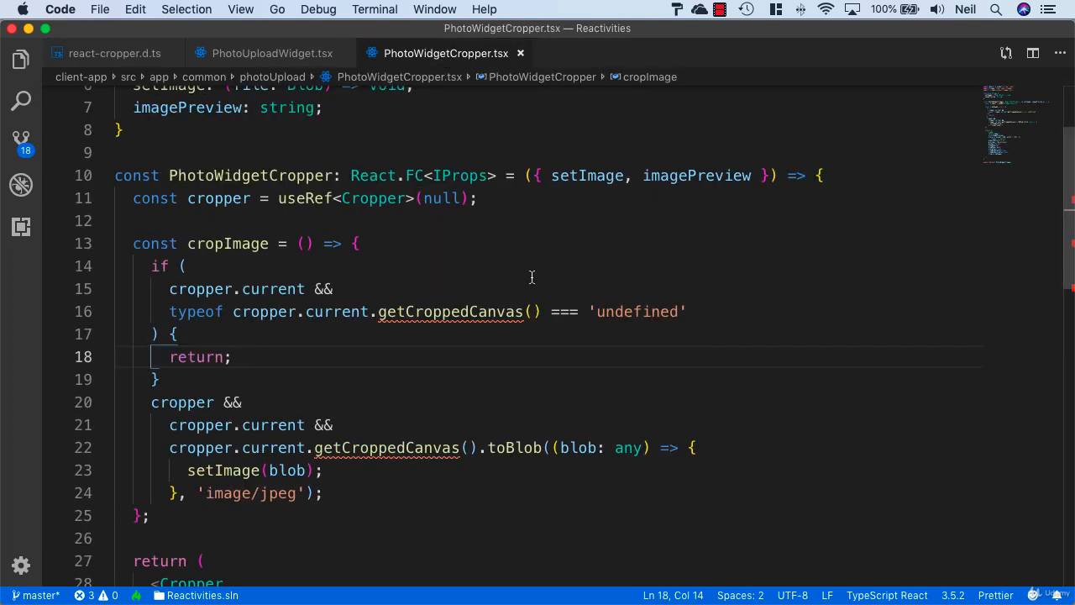
mouse_move(451, 312)
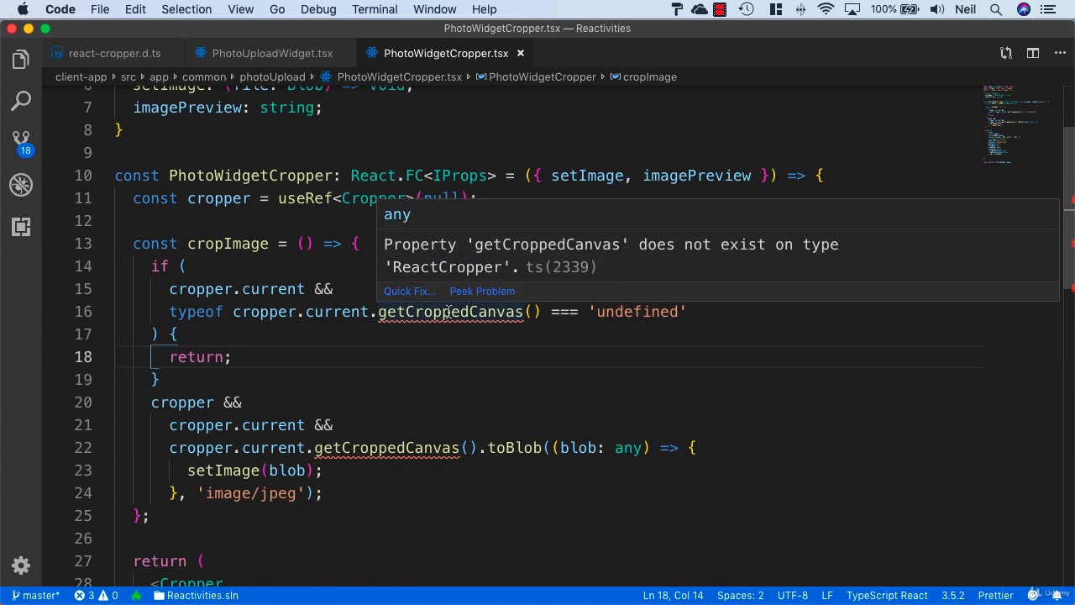
click(115, 53)
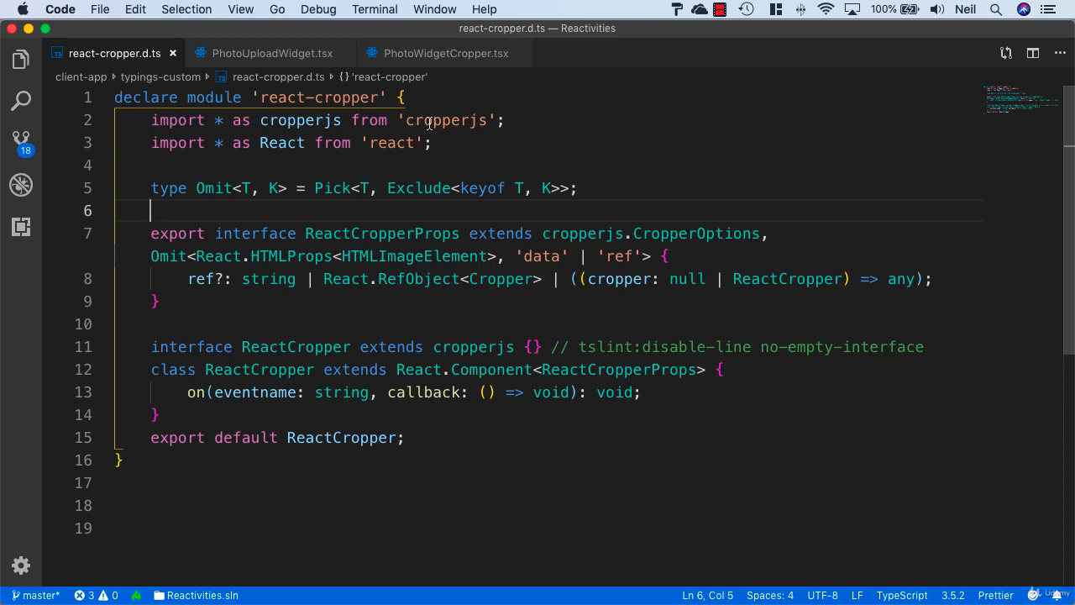
mouse_move(437, 125)
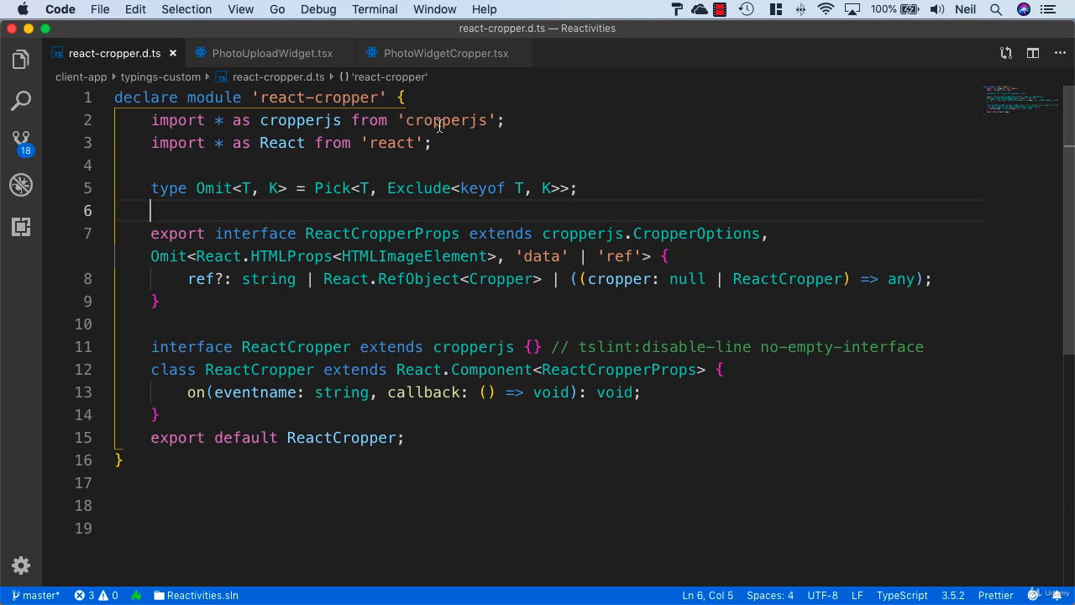
Highlight the ReactCropper interface occurrences and the cropperjs import in the declarations
double_click(256, 346)
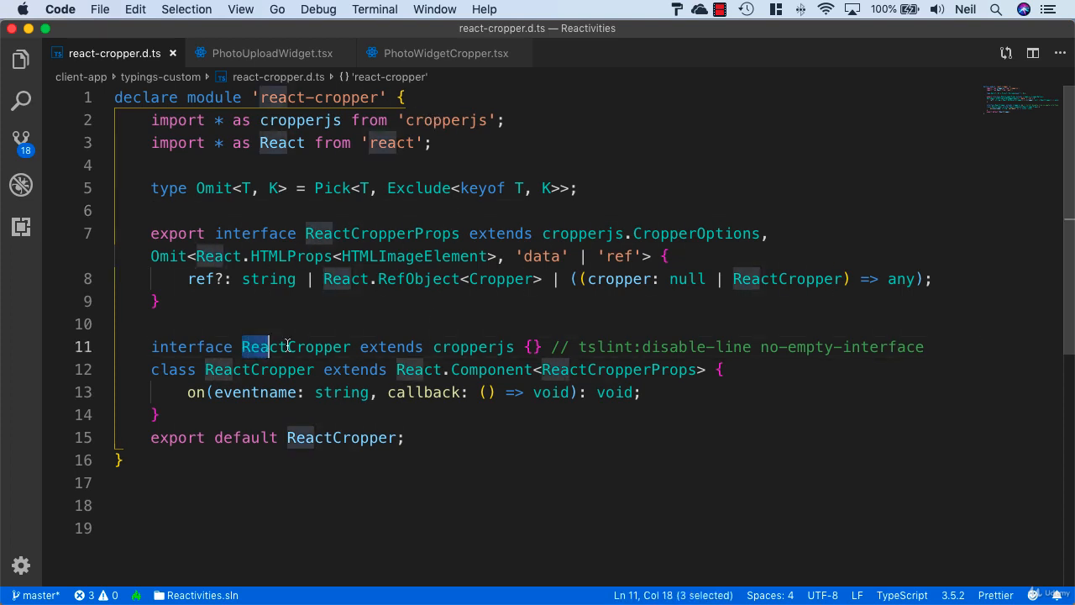
double_click(296, 347)
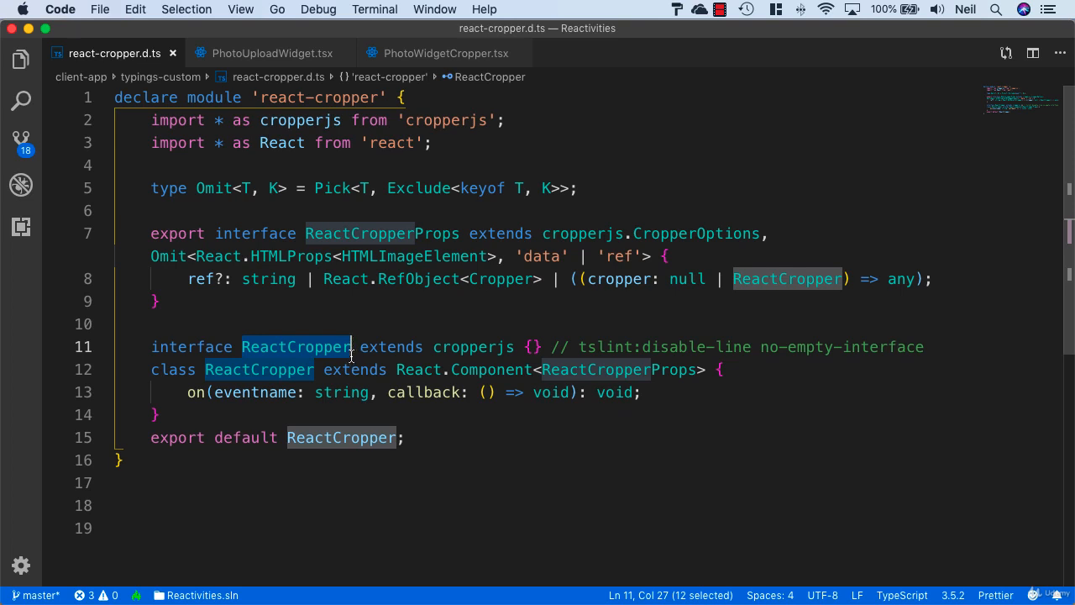
mouse_move(380, 325)
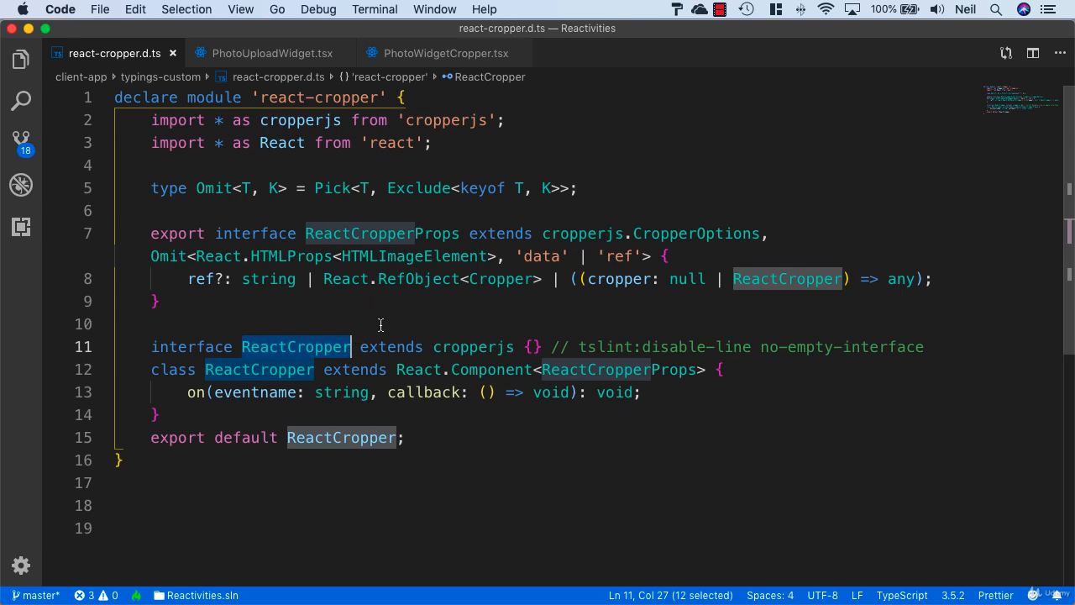
mouse_move(472, 116)
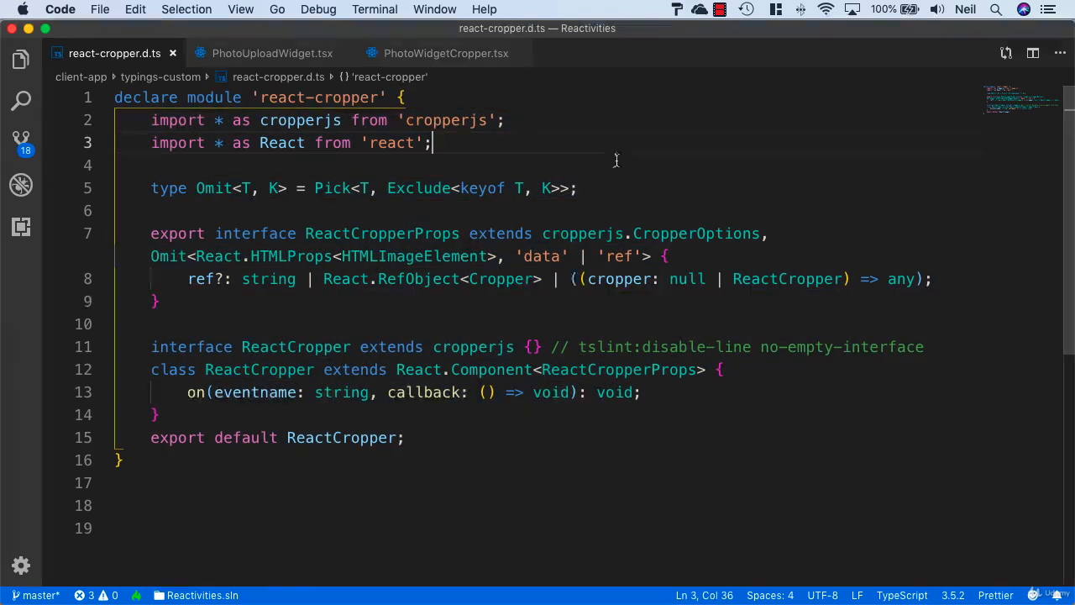
mouse_move(400, 120)
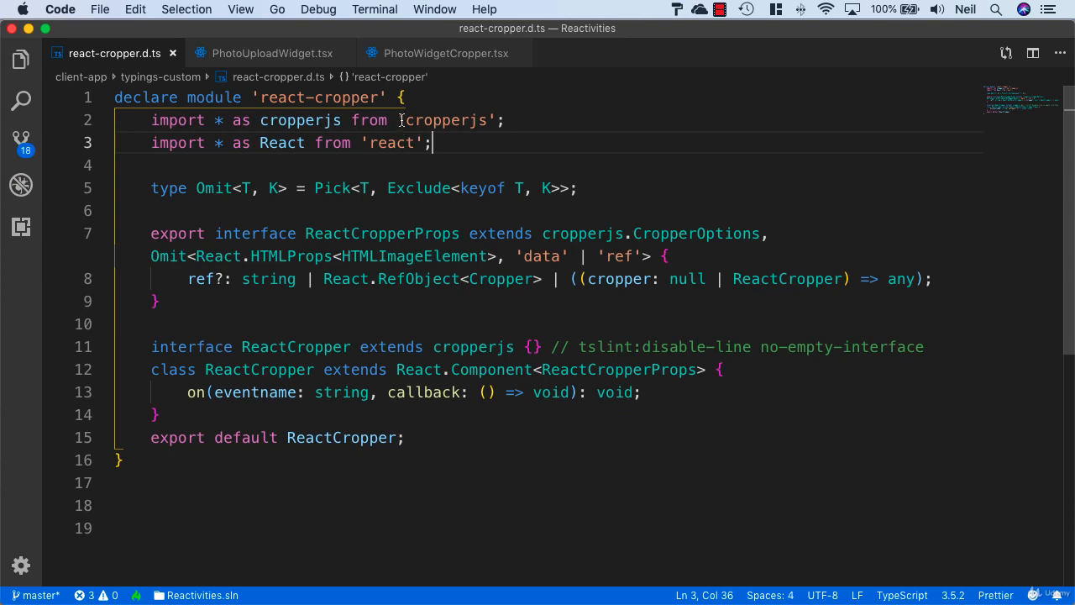
double_click(444, 120)
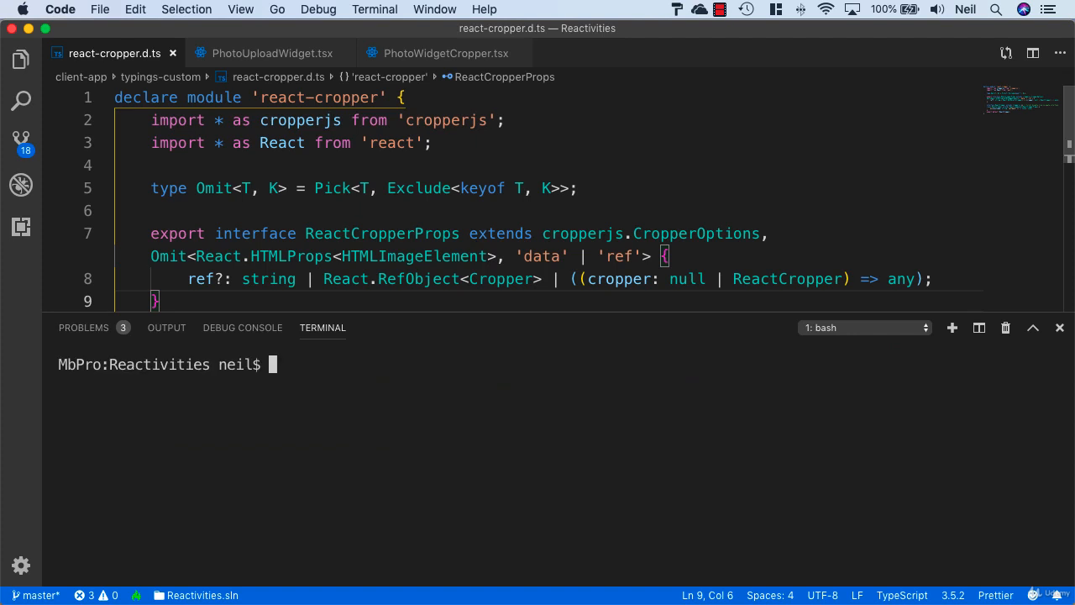
text(cd client-app/)
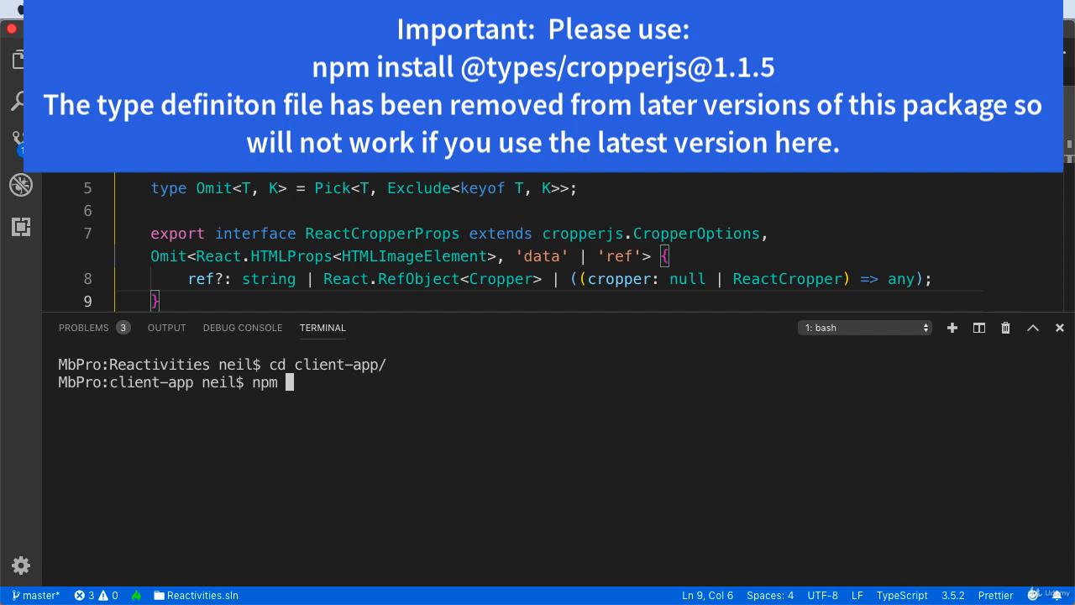
text(install)
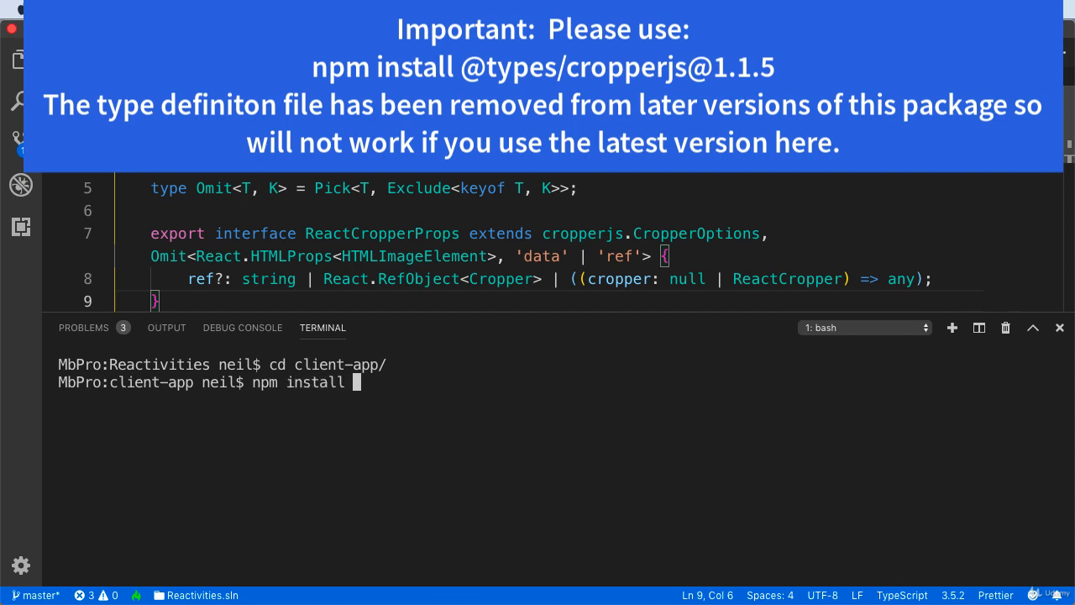
text(@type/)
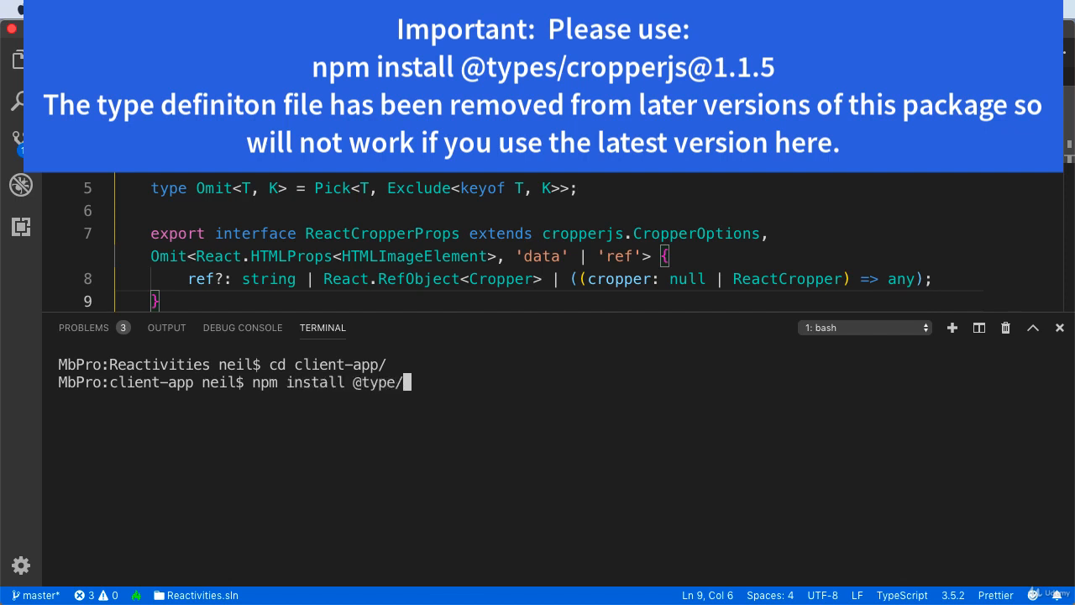
text(s/)
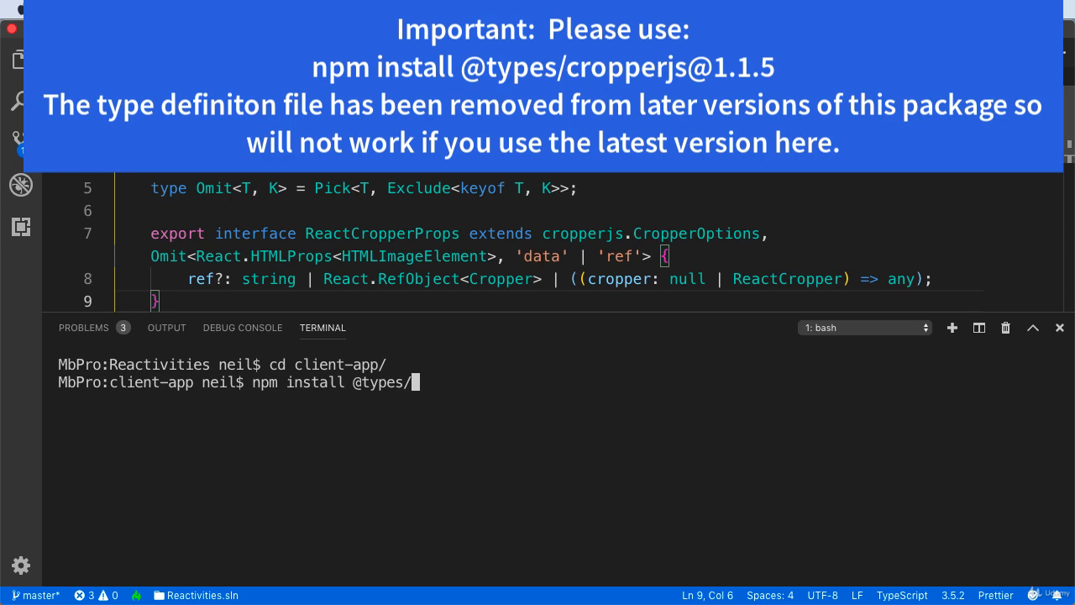
text(cropperjs)
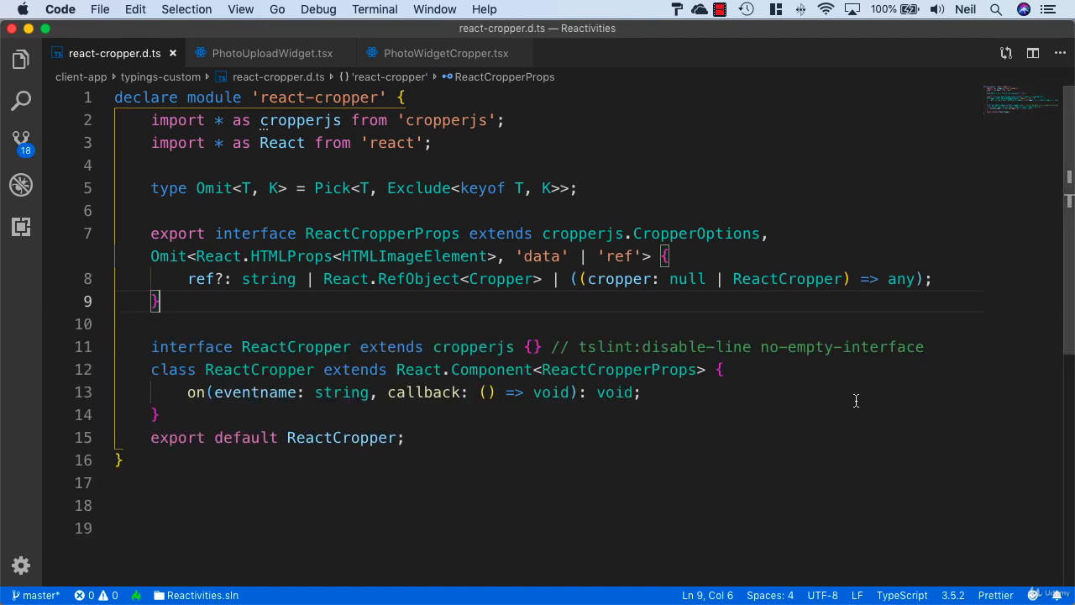
Confirm getCroppedCanvas no longer errors in PhotoWidgetCropper.tsx against the react-cropper.d.ts declarations
click(446, 53)
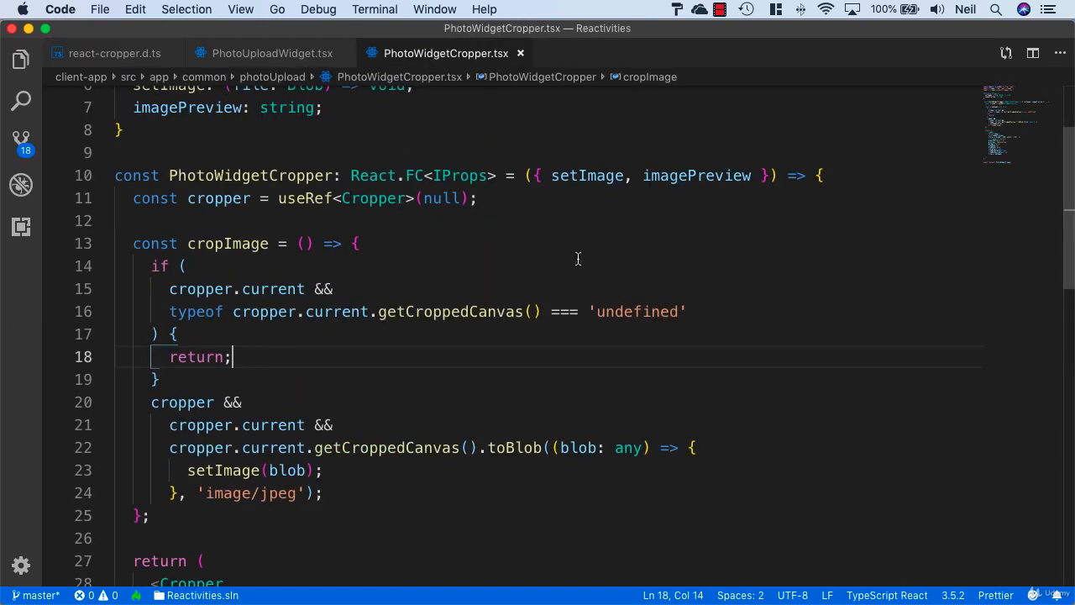
double_click(449, 311)
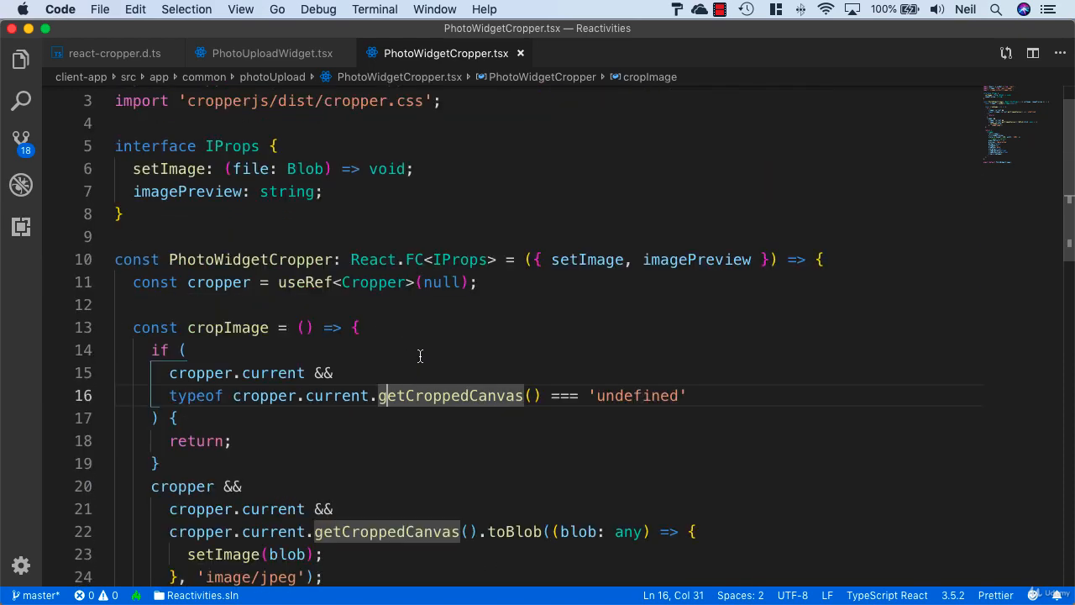
click(114, 53)
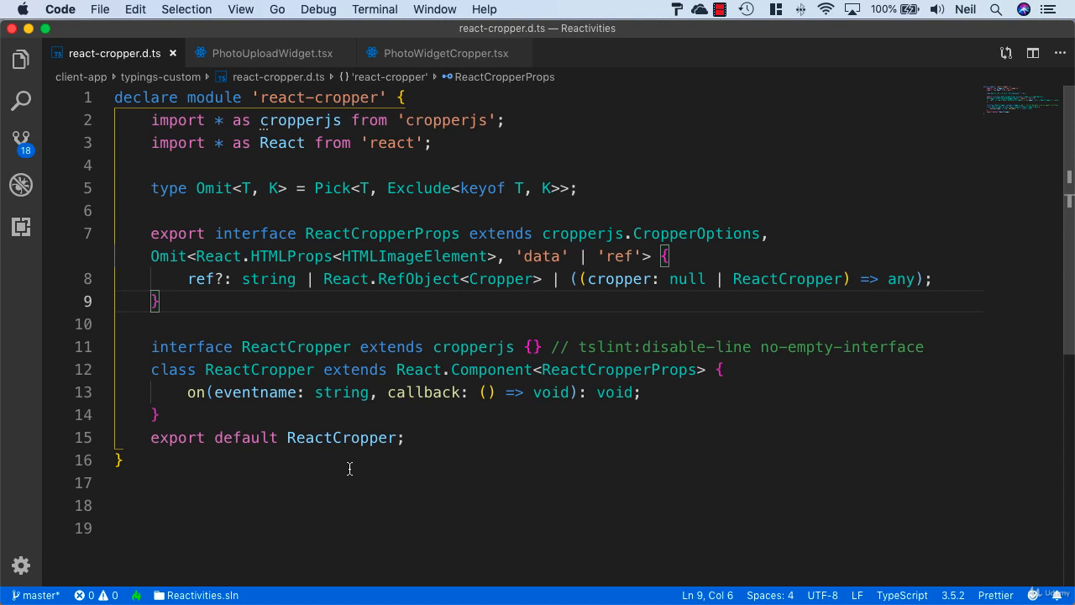
drag(323, 279, 480, 278)
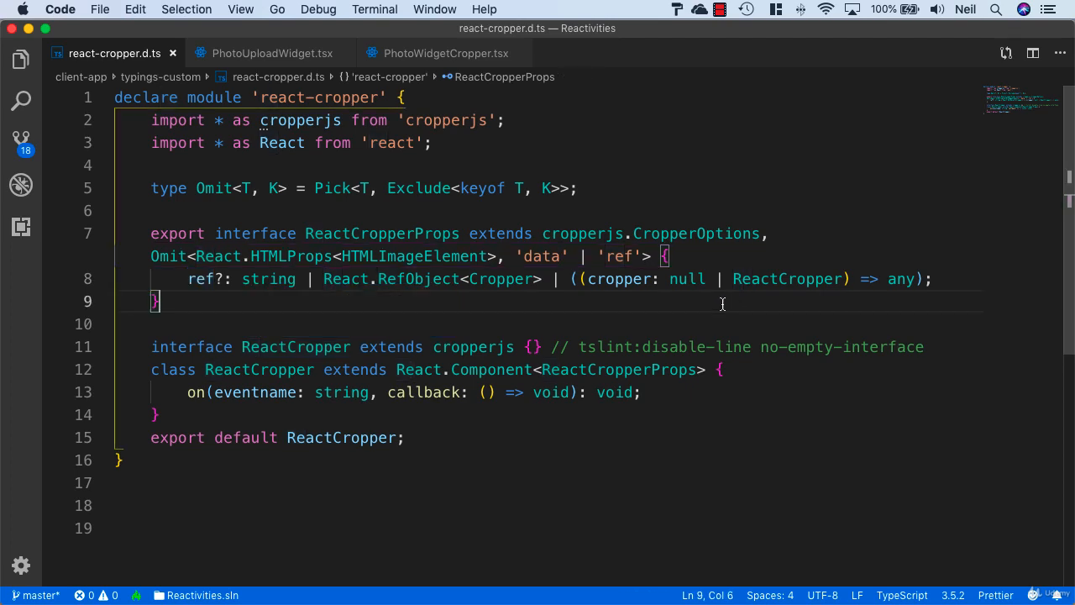
click(446, 53)
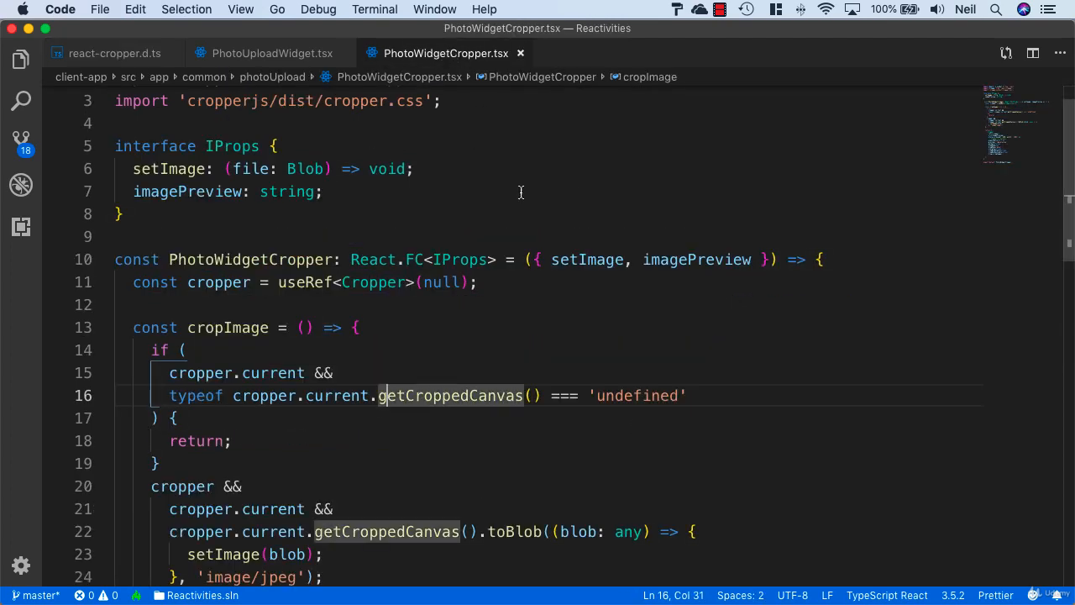
scroll(down, 3)
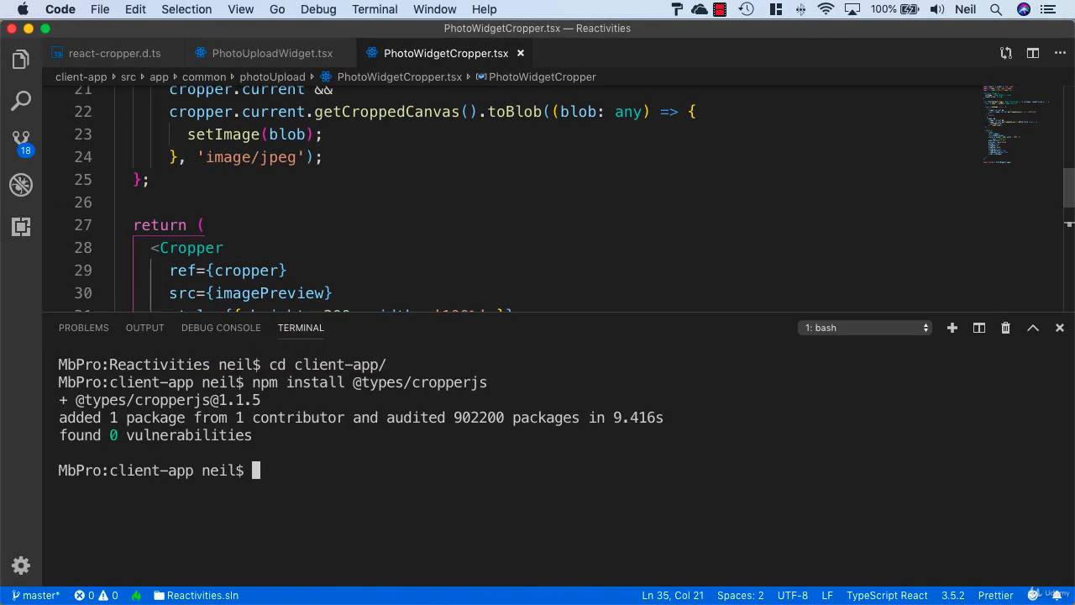
Start the client app with npm start, then type cd API/ in a second terminal
text(npm)
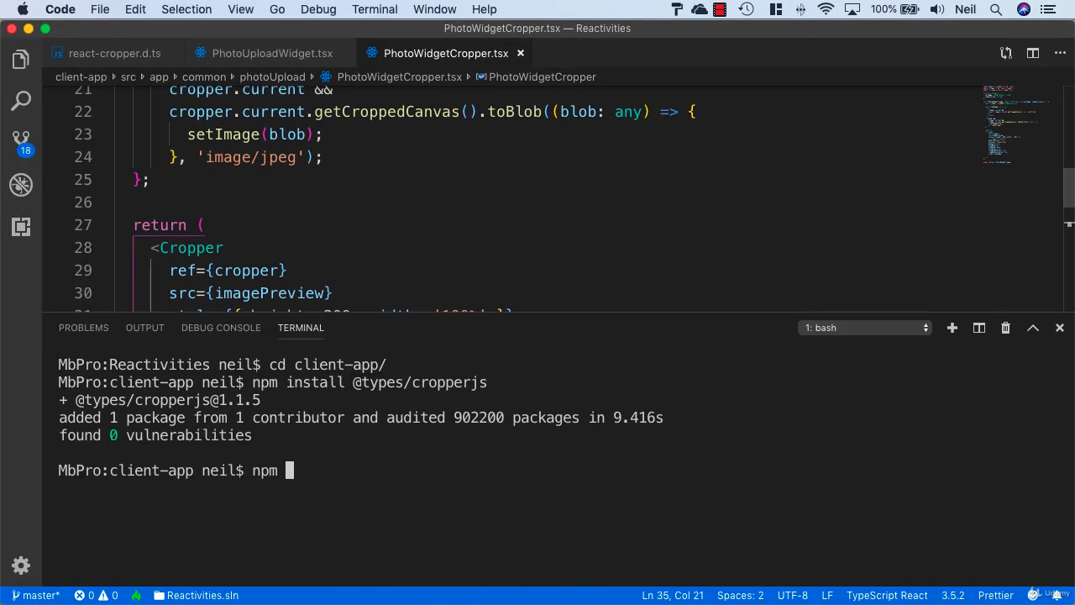
text(start)
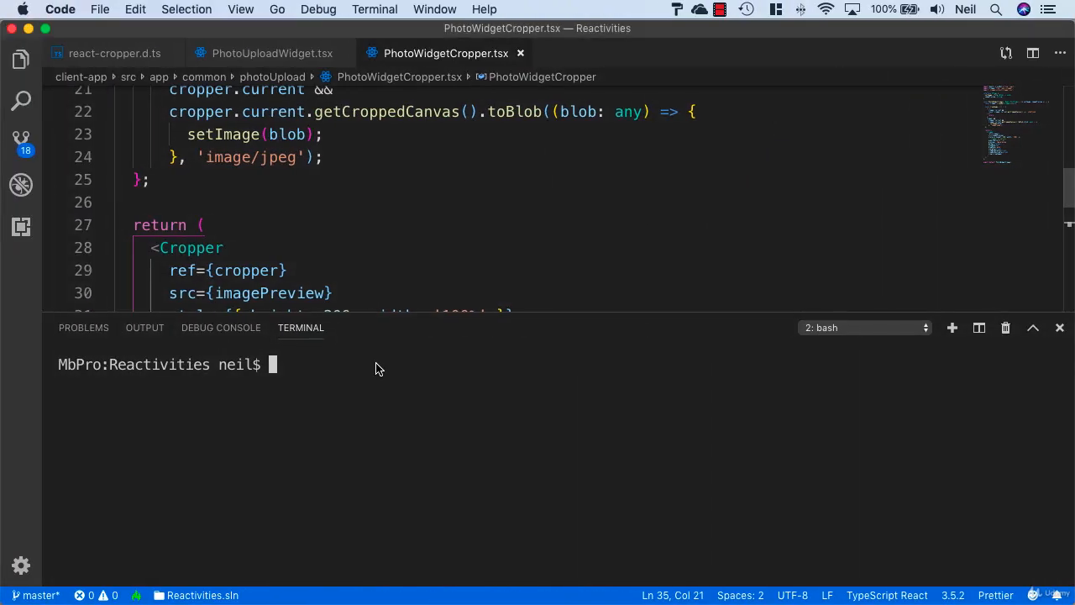
text(cd API/)
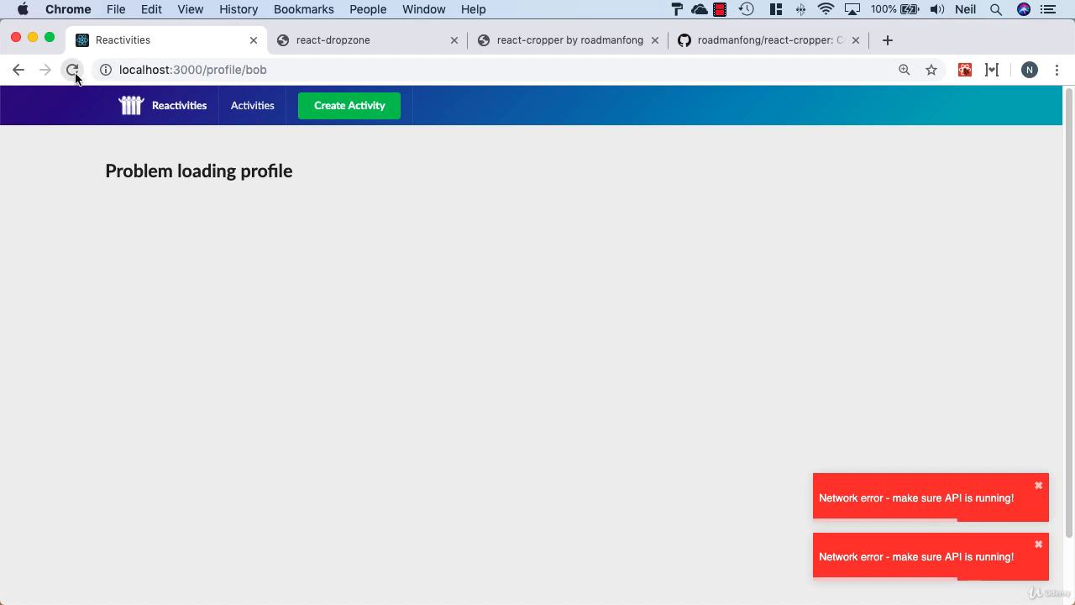
Reload localhost:3000/profile in Chrome to check the photo cropper and preview
click(72, 70)
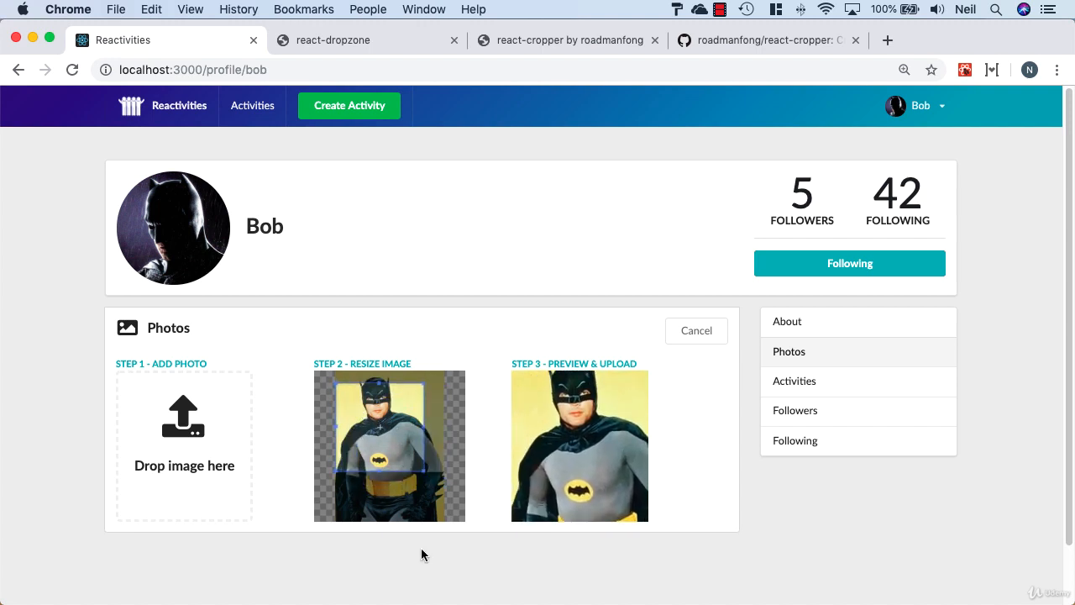
mouse_move(414, 552)
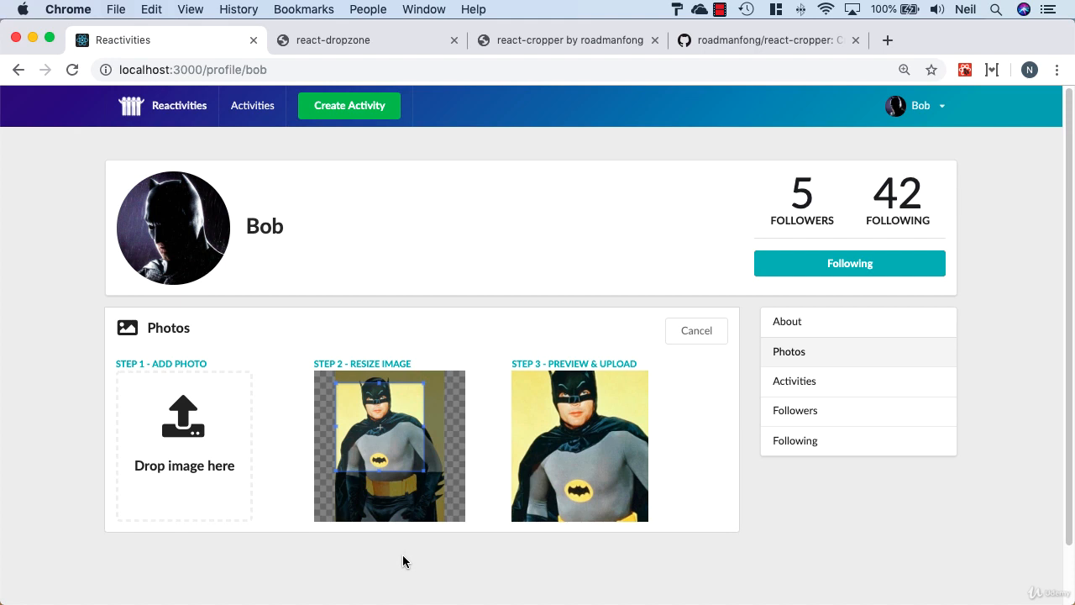
mouse_move(529, 144)
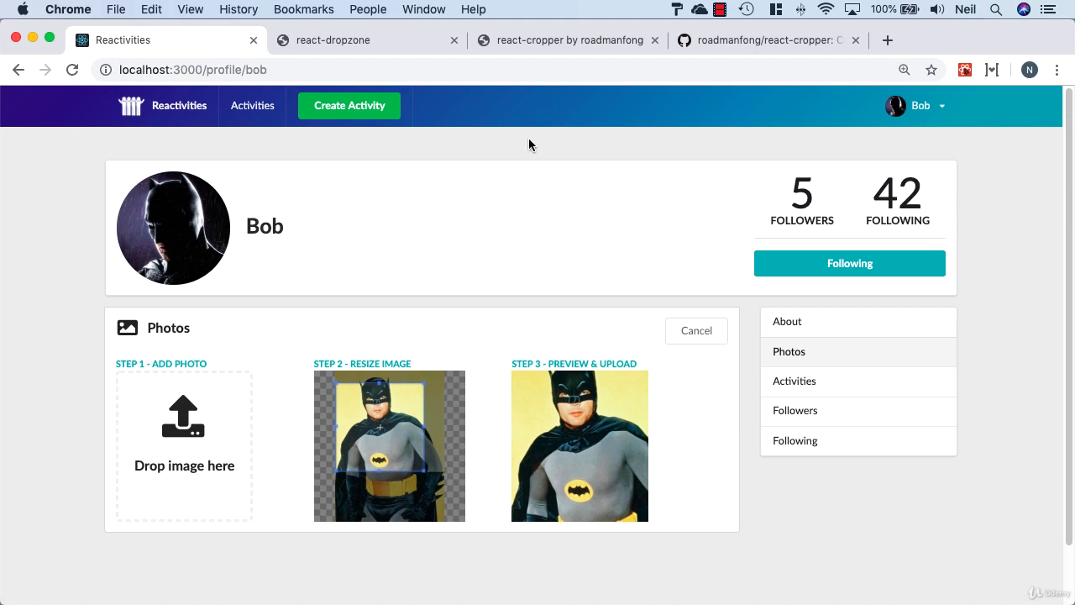
mouse_move(553, 134)
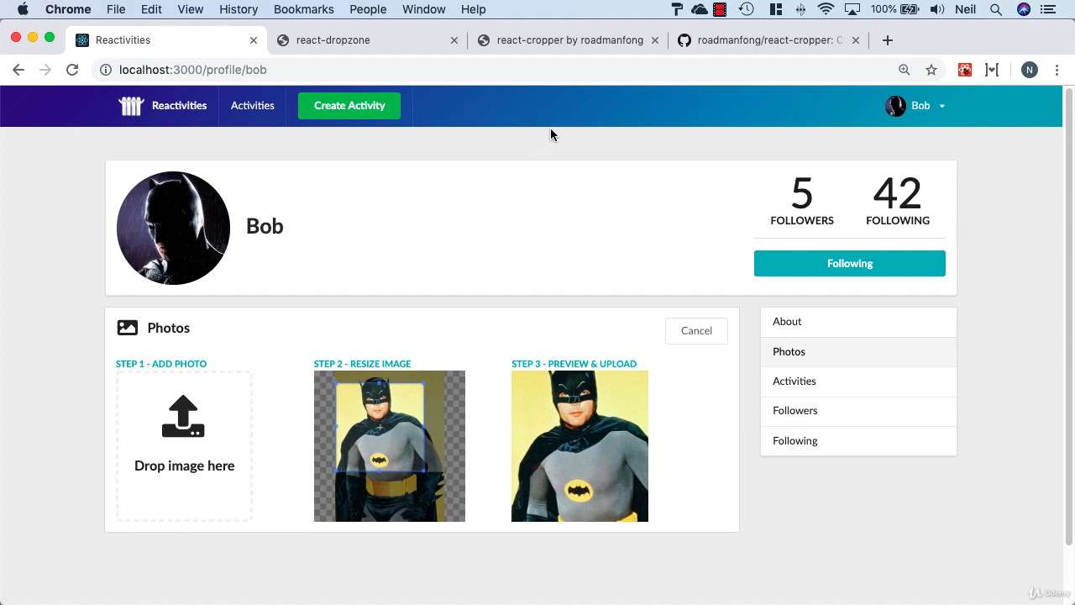
mouse_move(563, 151)
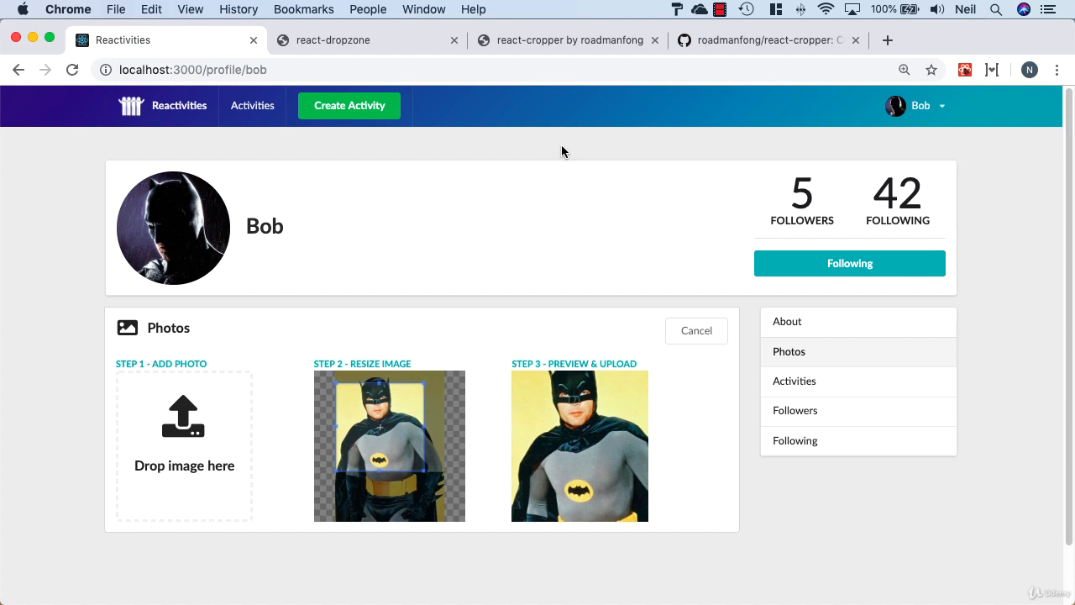